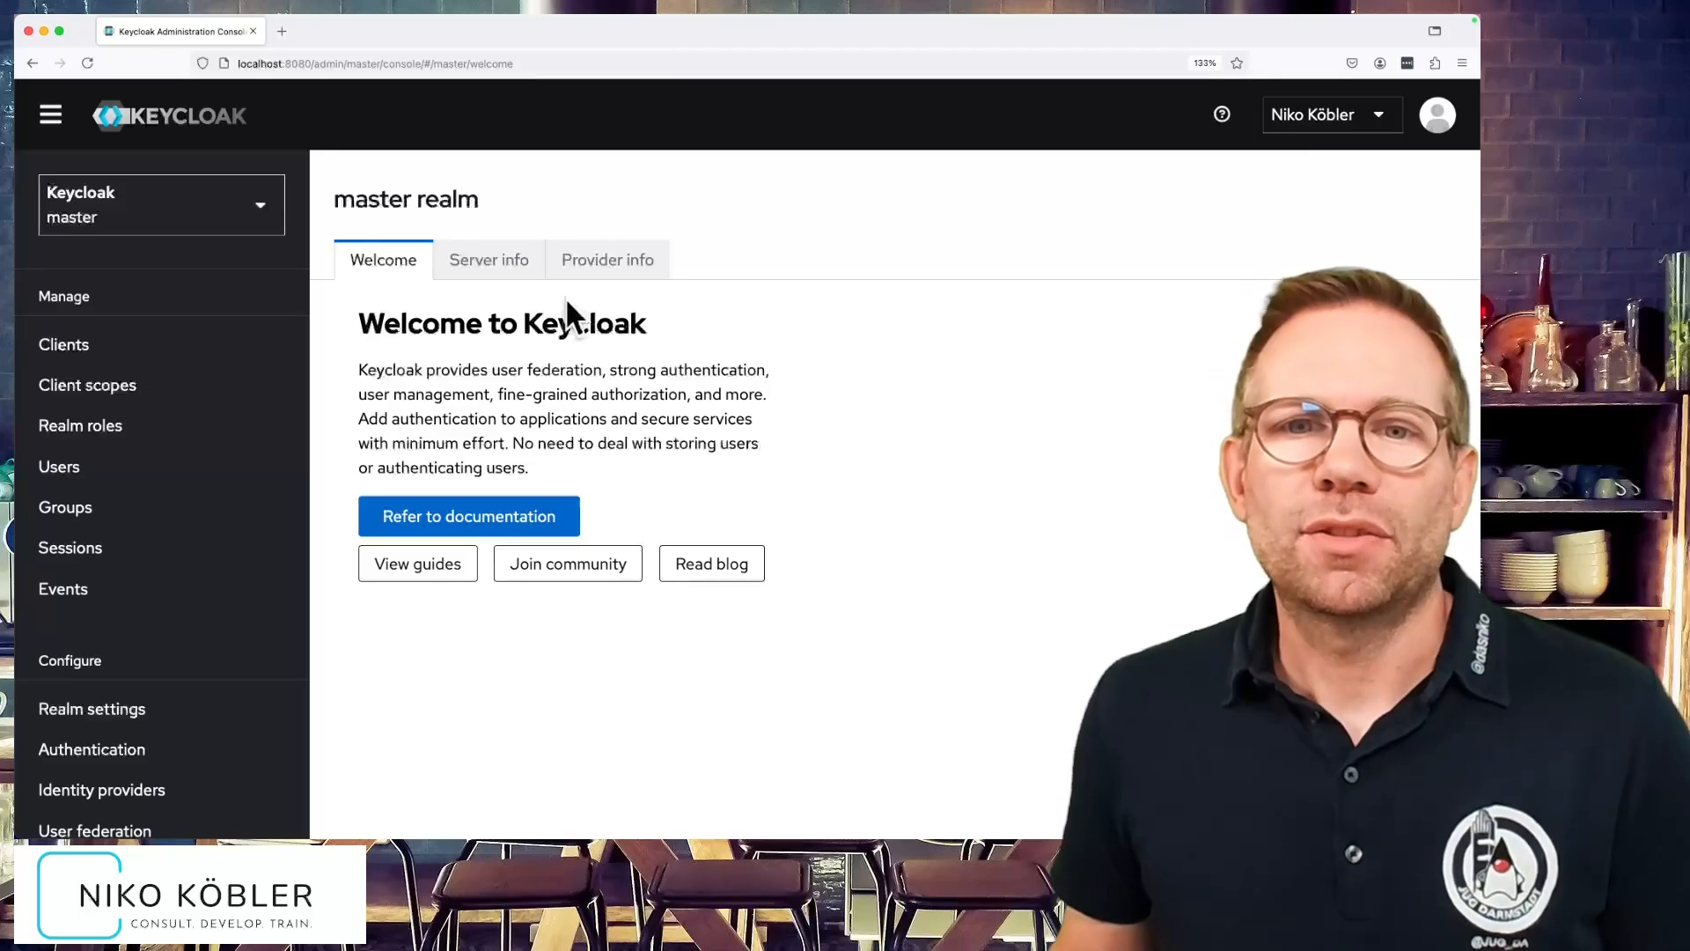
- Check Server info shows TRANSIENT_USERS among enabled features, then go to Identity providers
click(488, 261)
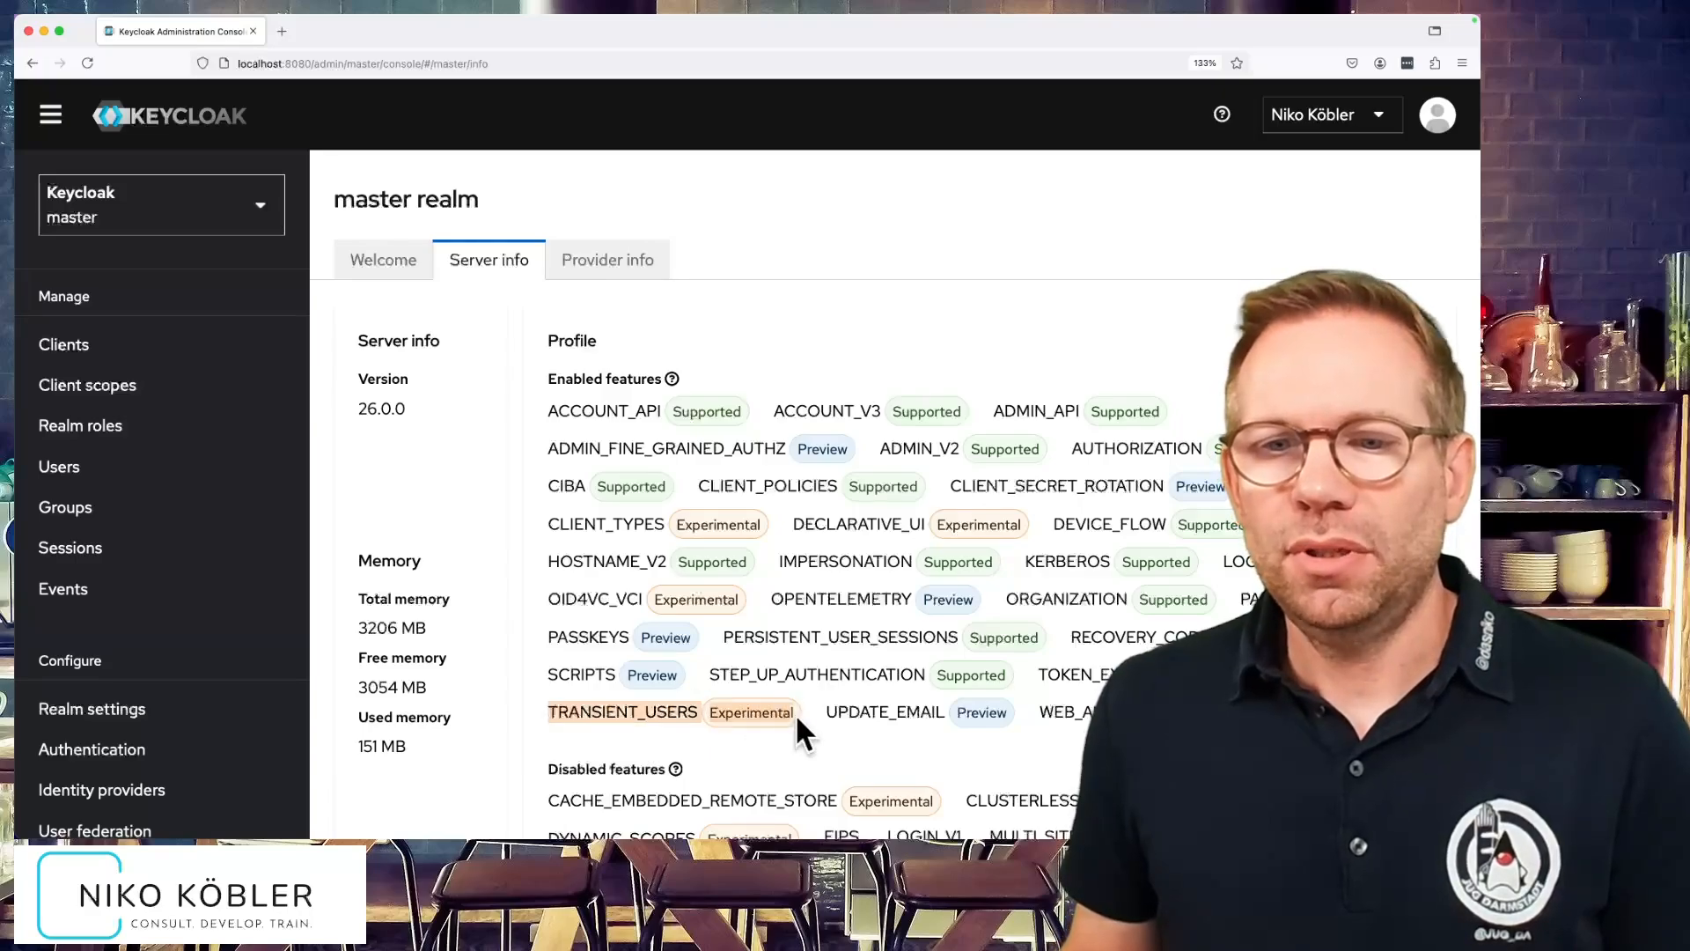
mouse_move(736, 743)
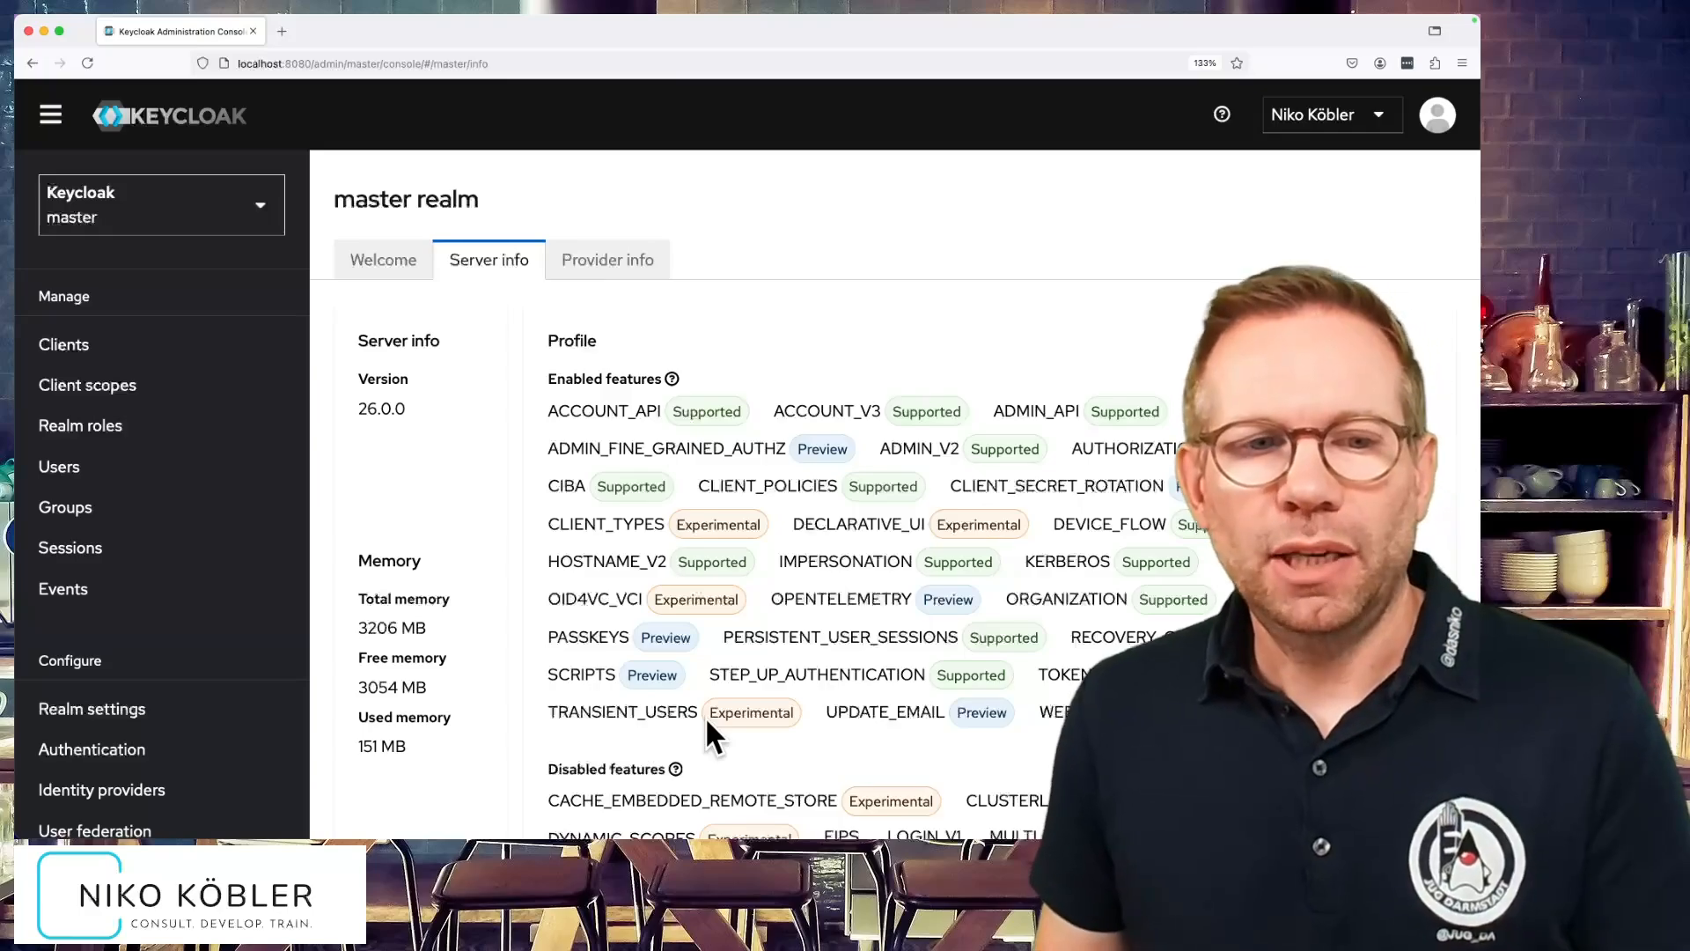
click(102, 788)
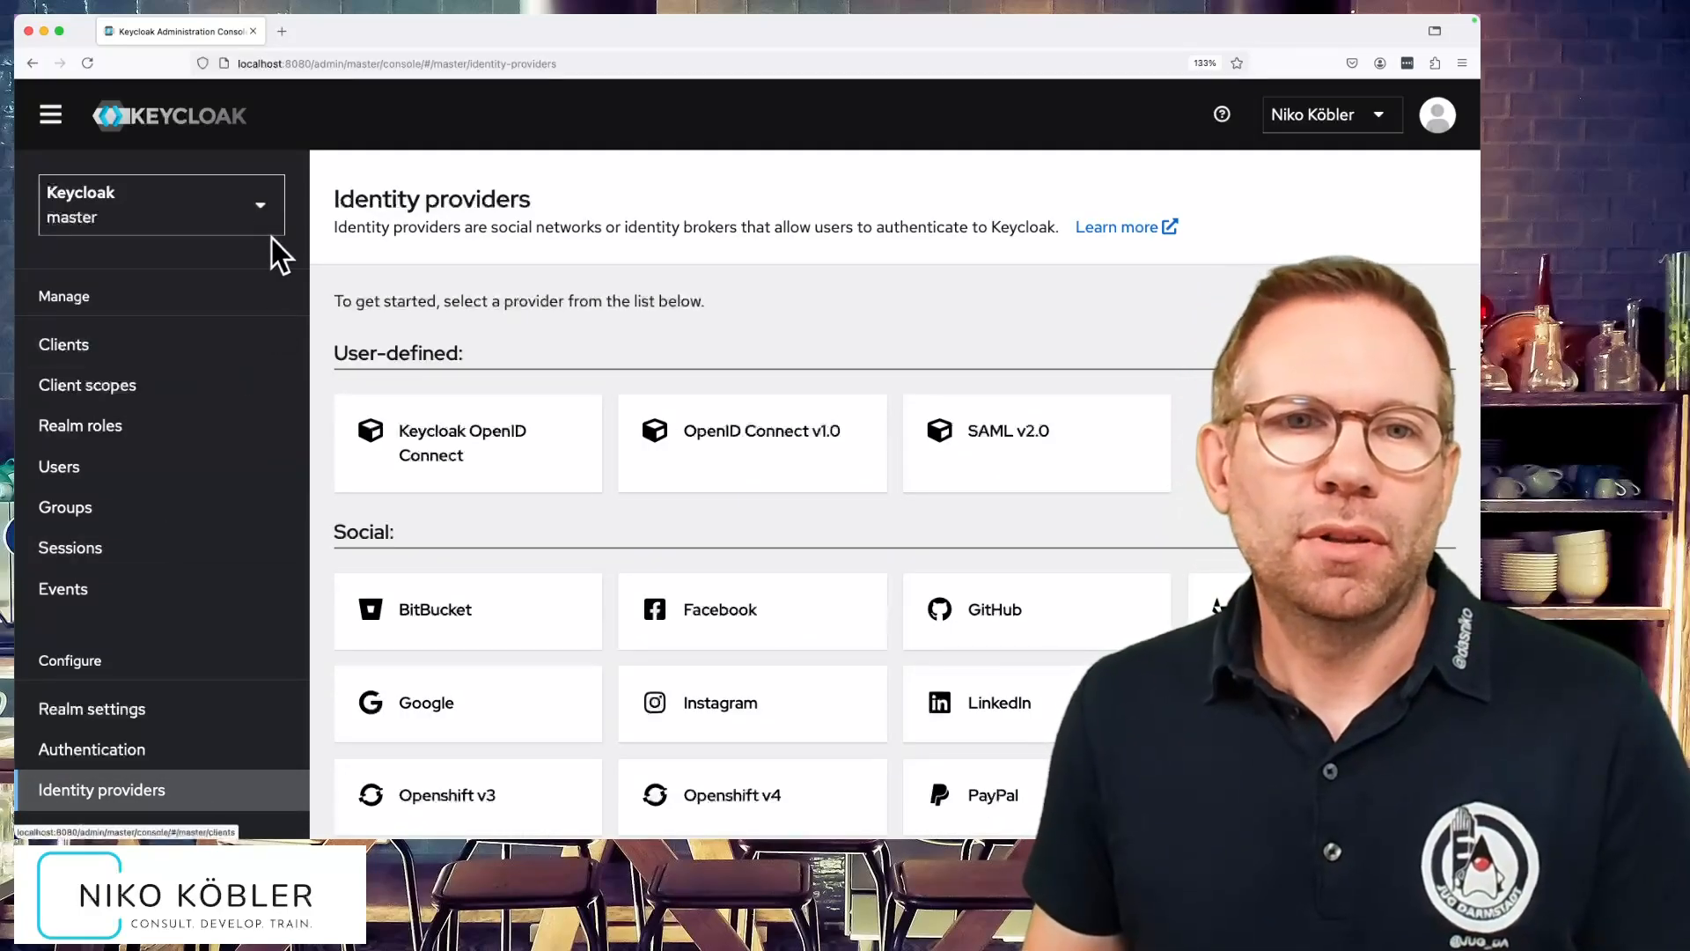
- Switch to the Test realm and review Lemur-7's OIDC settings down to 'Do not store users'
click(161, 205)
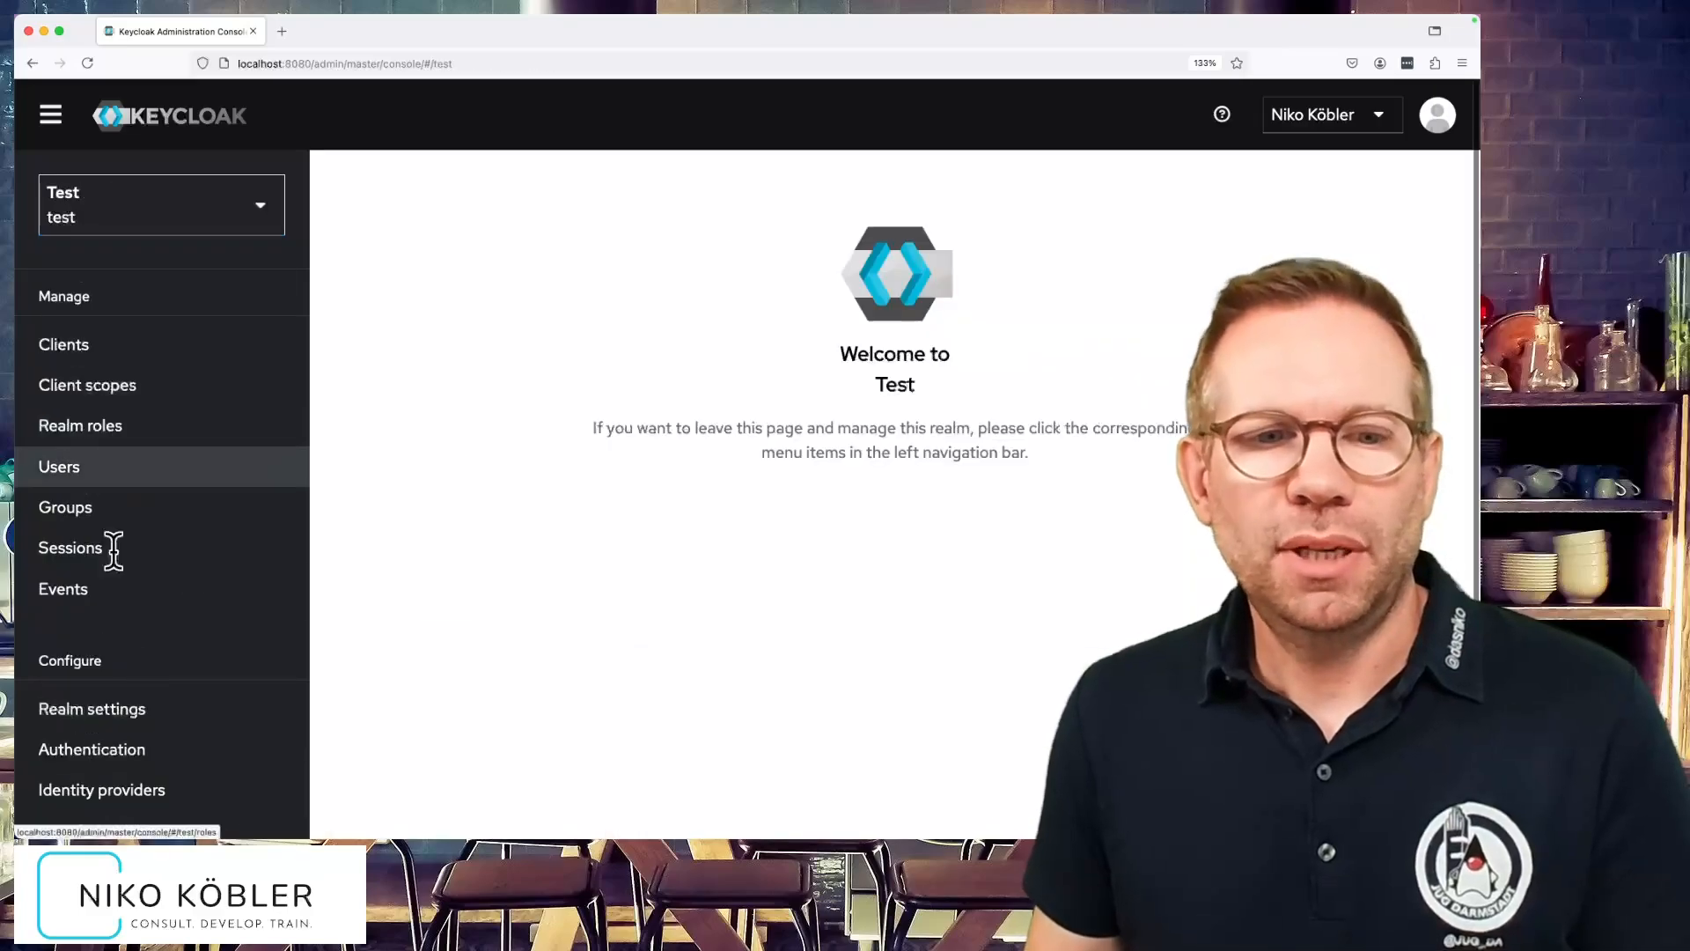
click(102, 789)
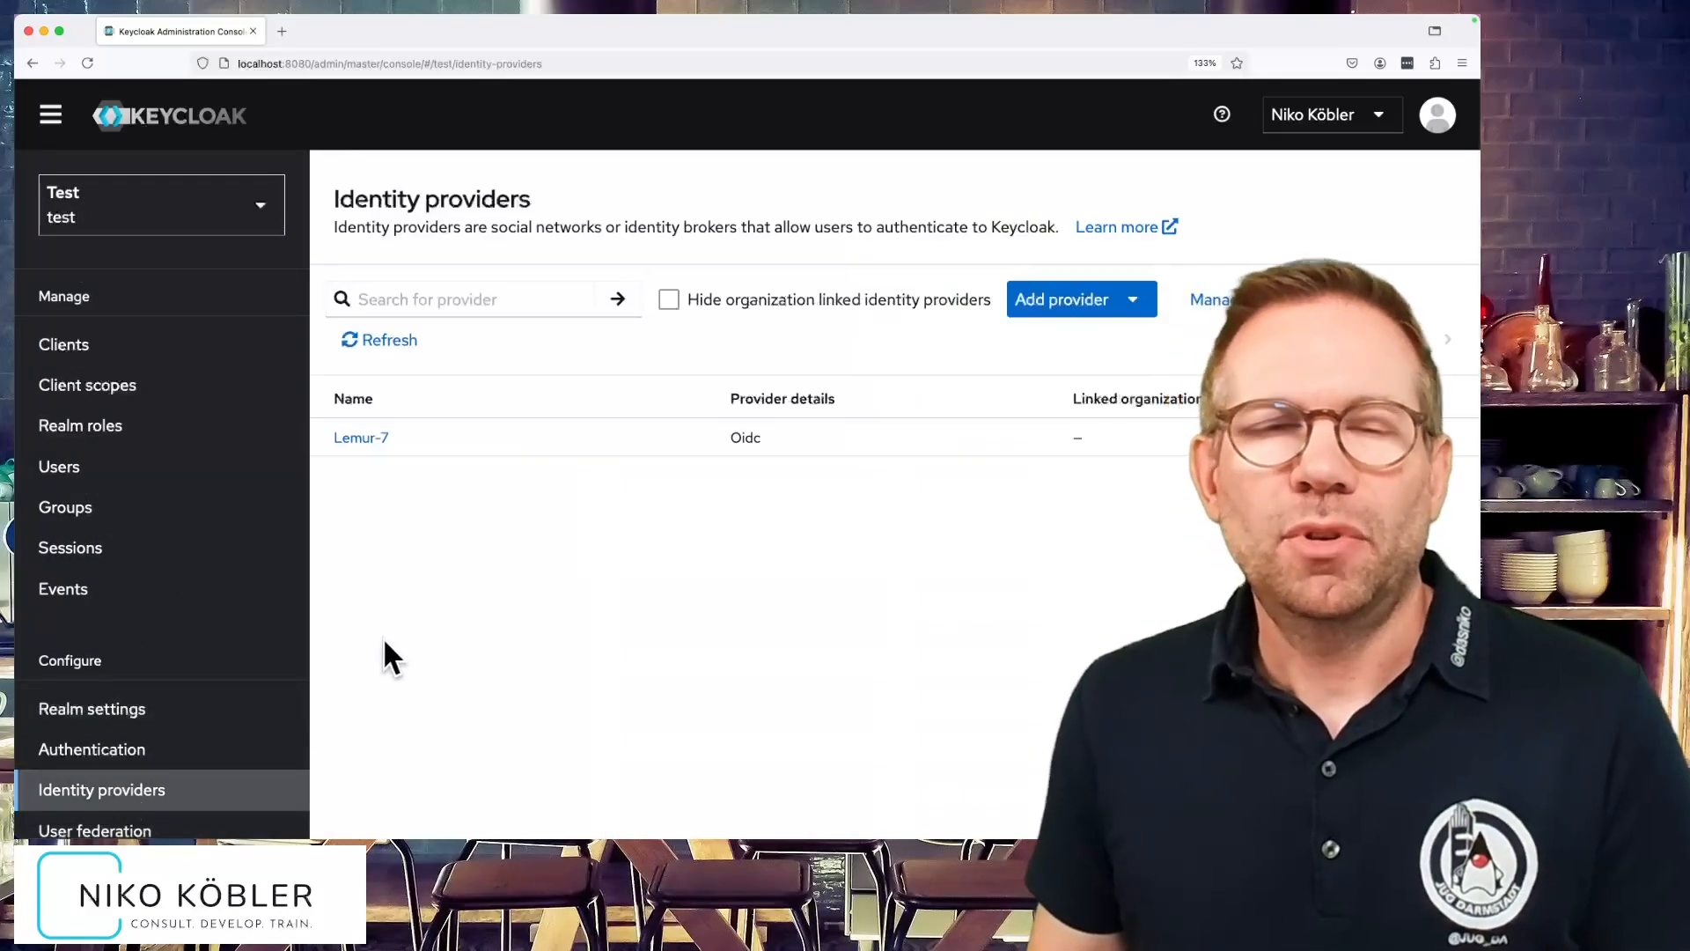
click(360, 437)
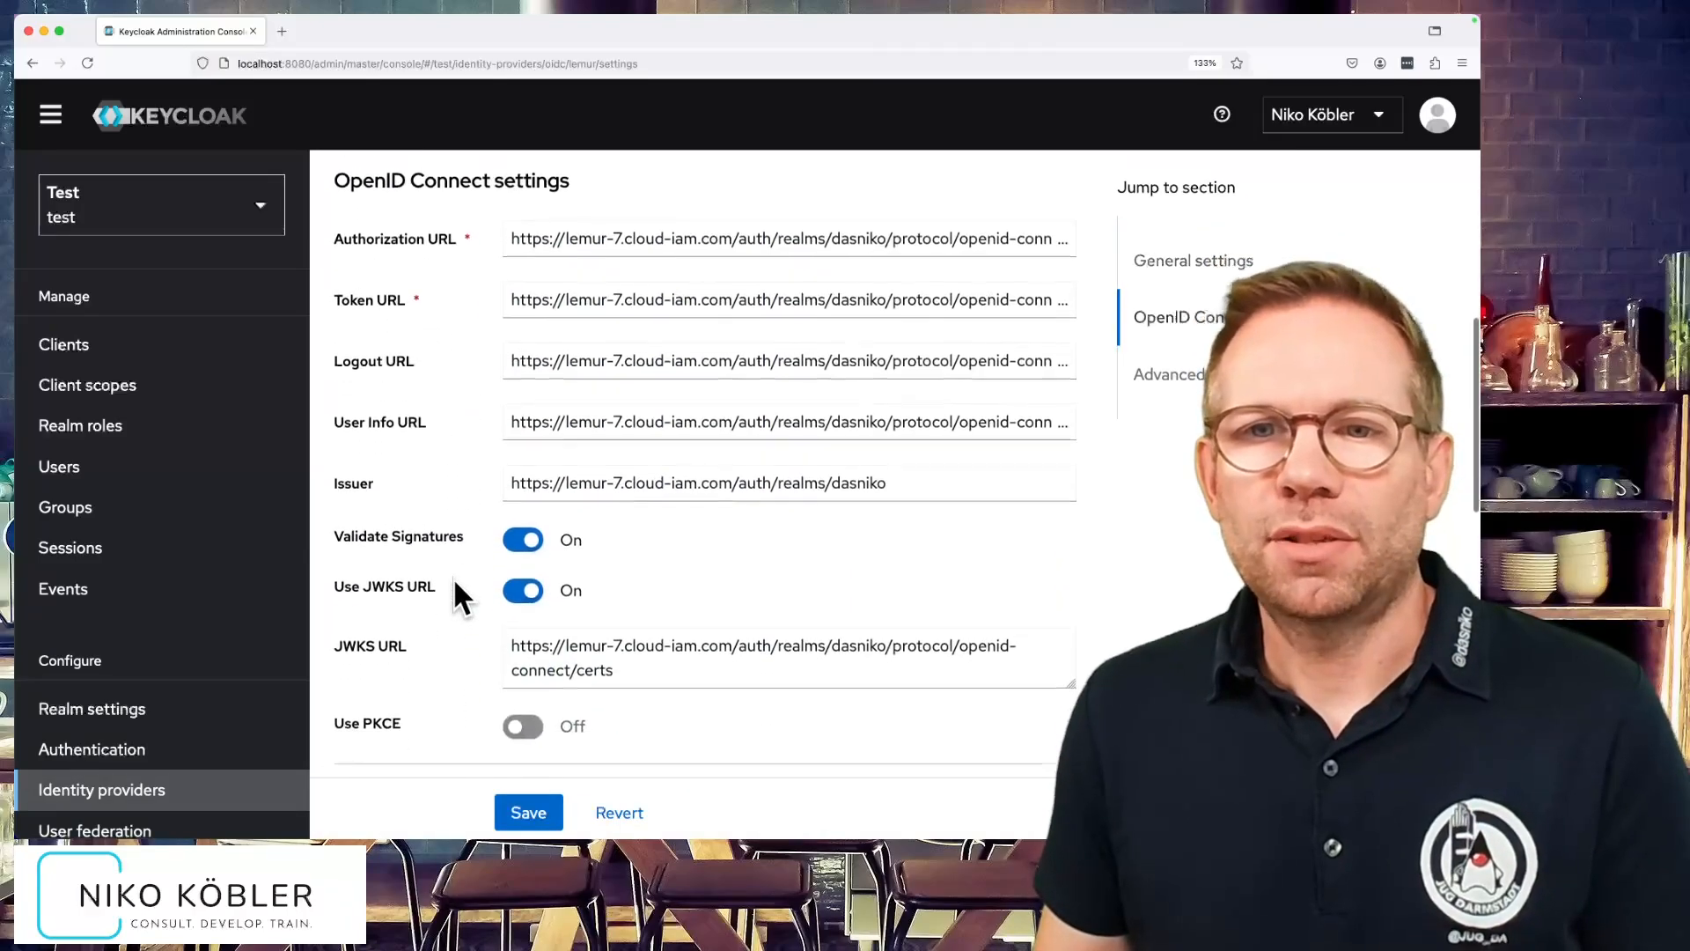
scroll(down, 3)
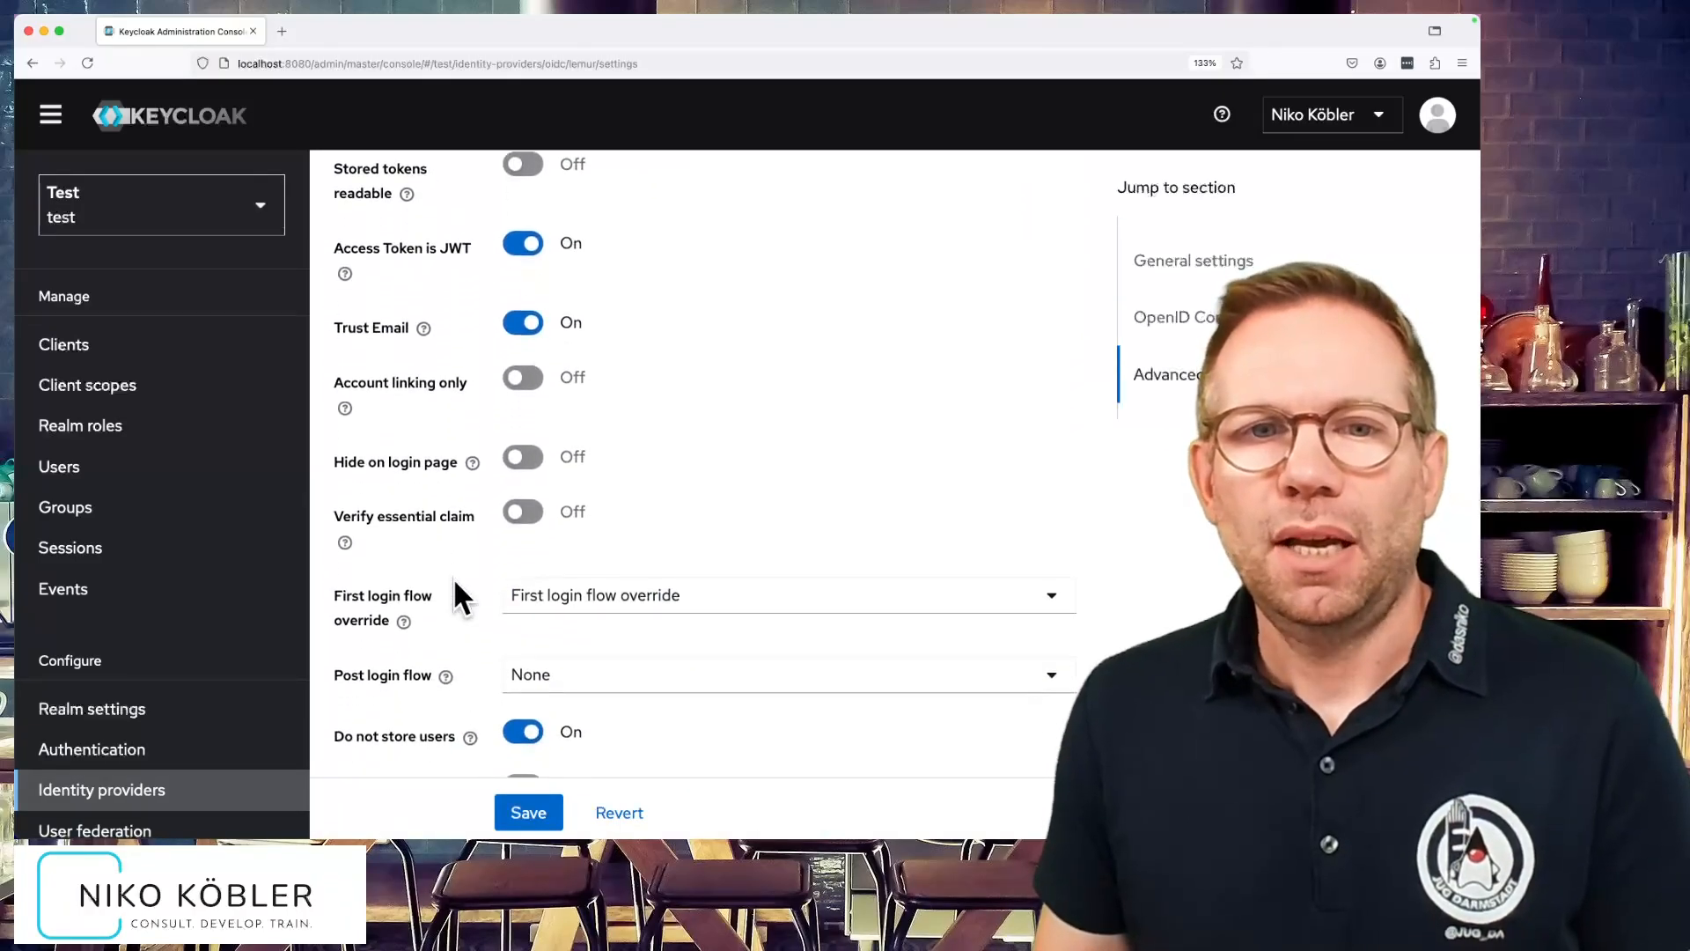
scroll(down, 3)
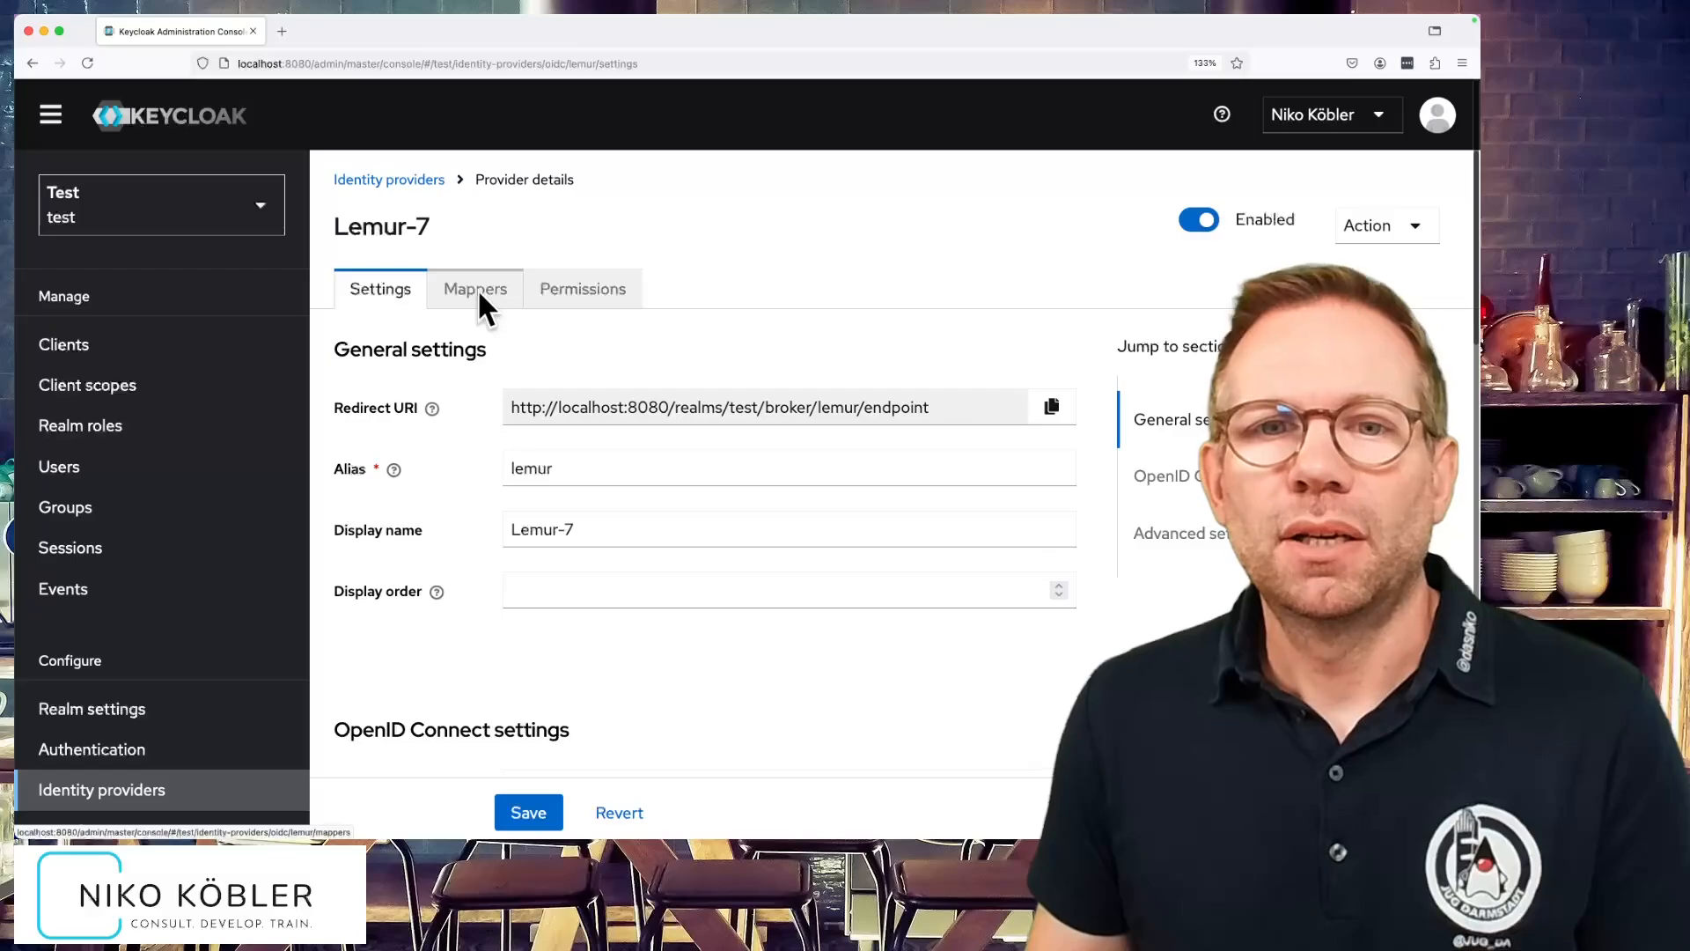
- Review Lemur-7's default-roles and picture mappers, then show the Test realm's empty Users list
click(474, 287)
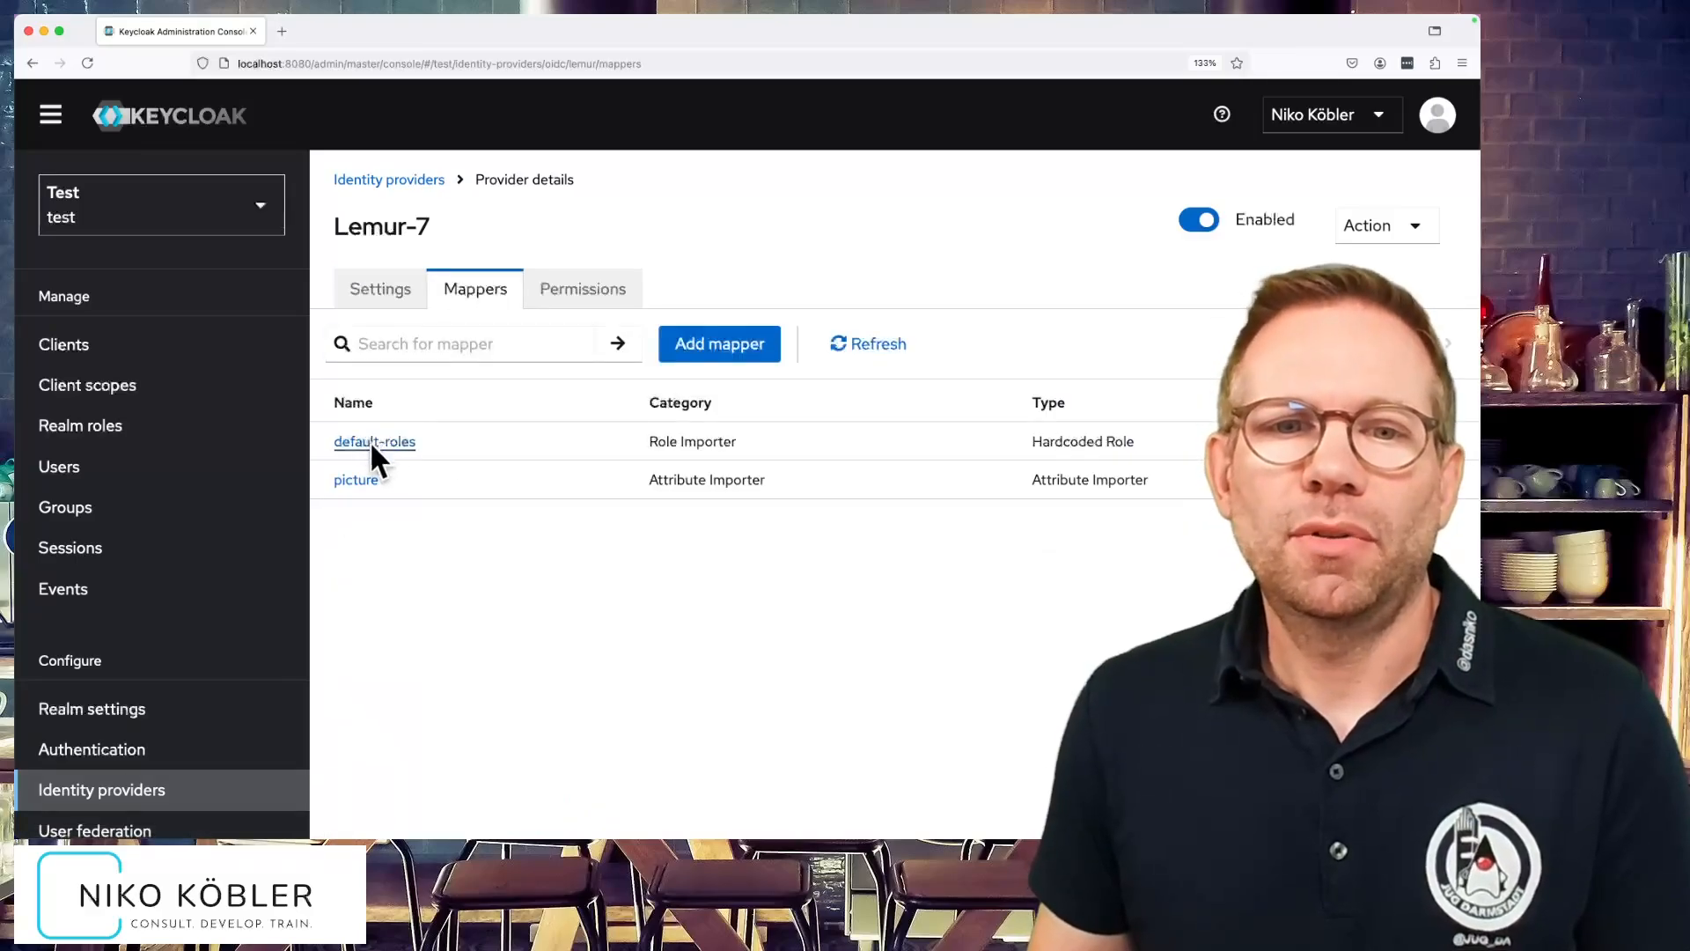
mouse_move(447, 461)
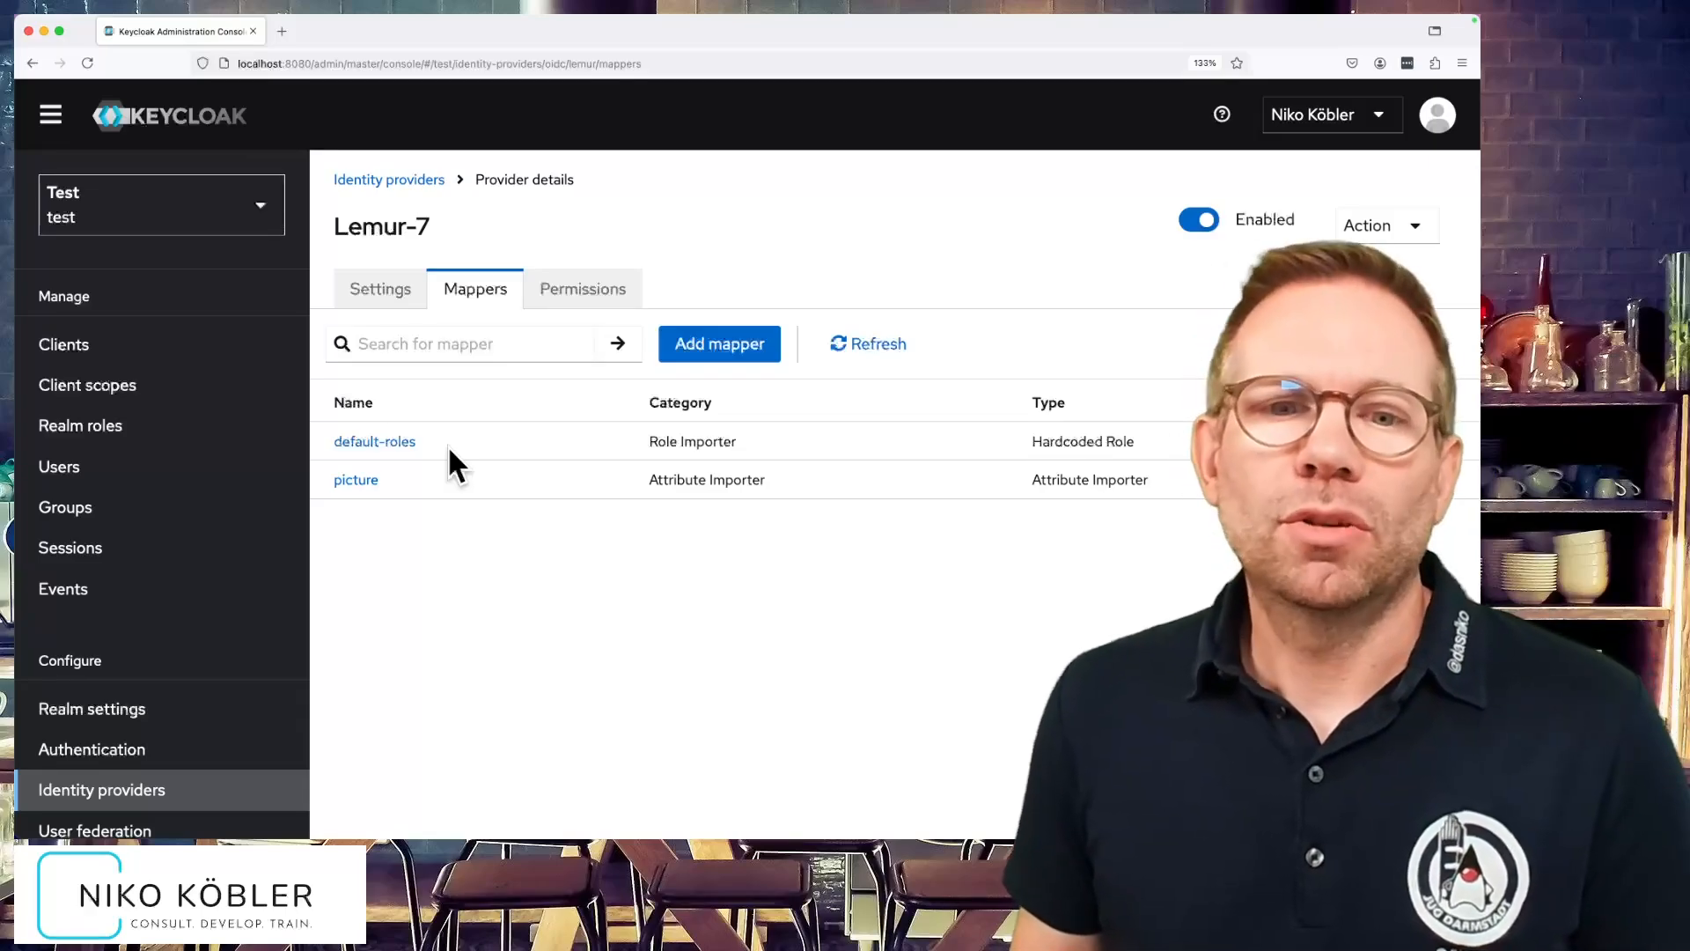
mouse_move(442, 507)
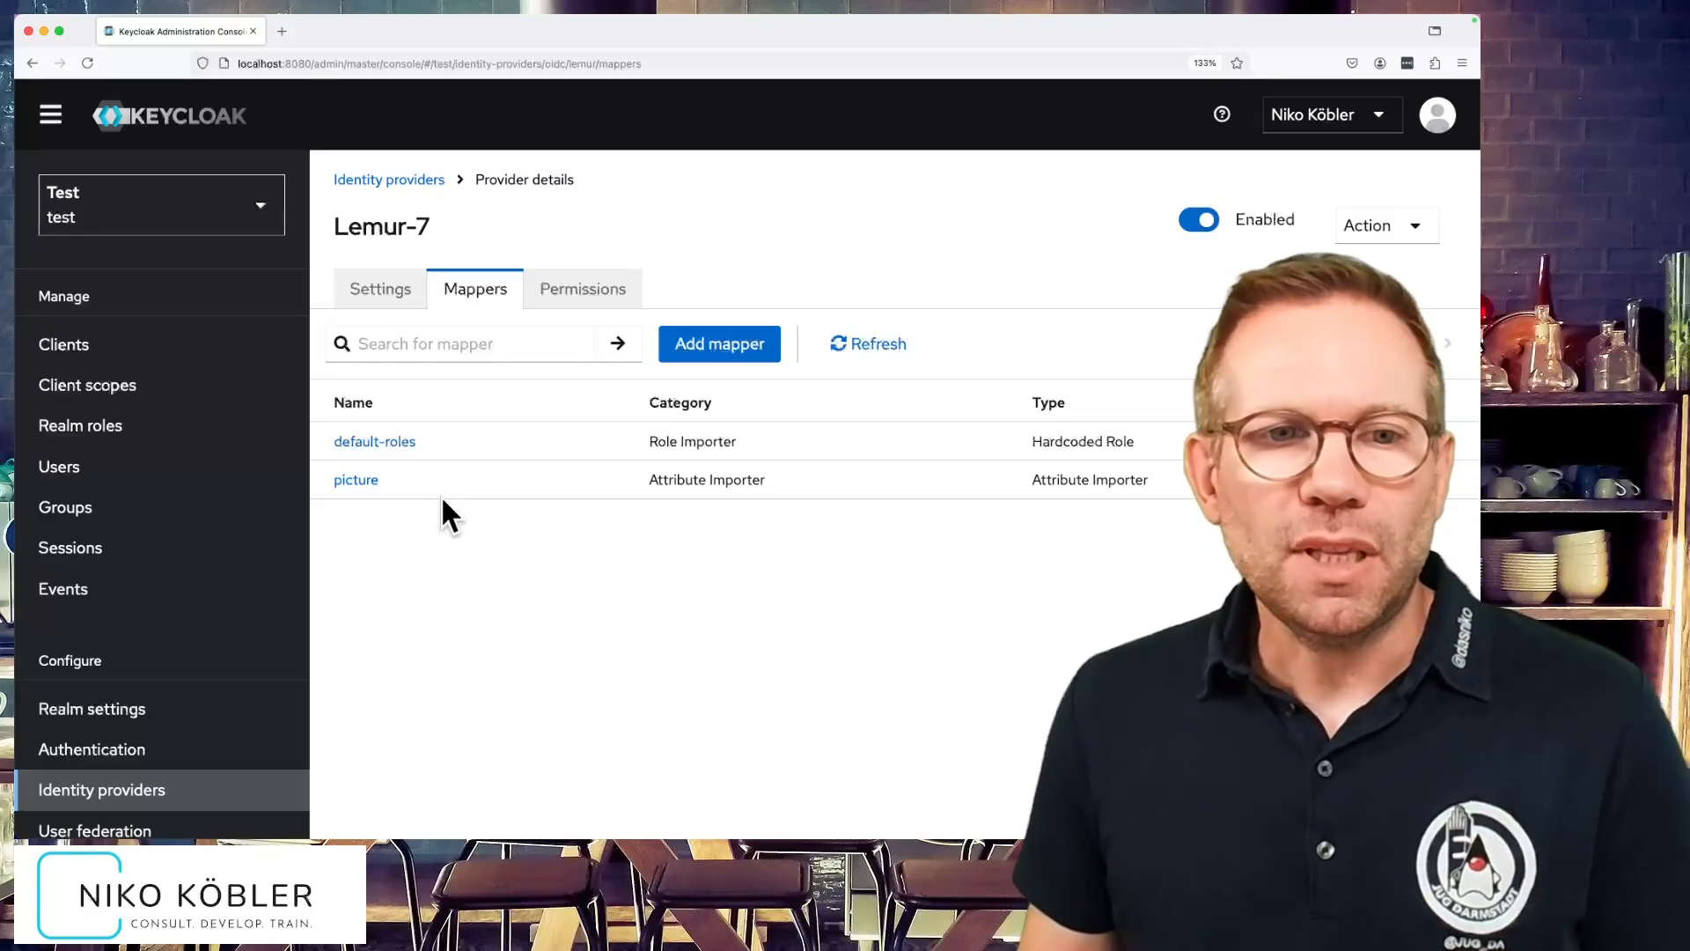
click(58, 465)
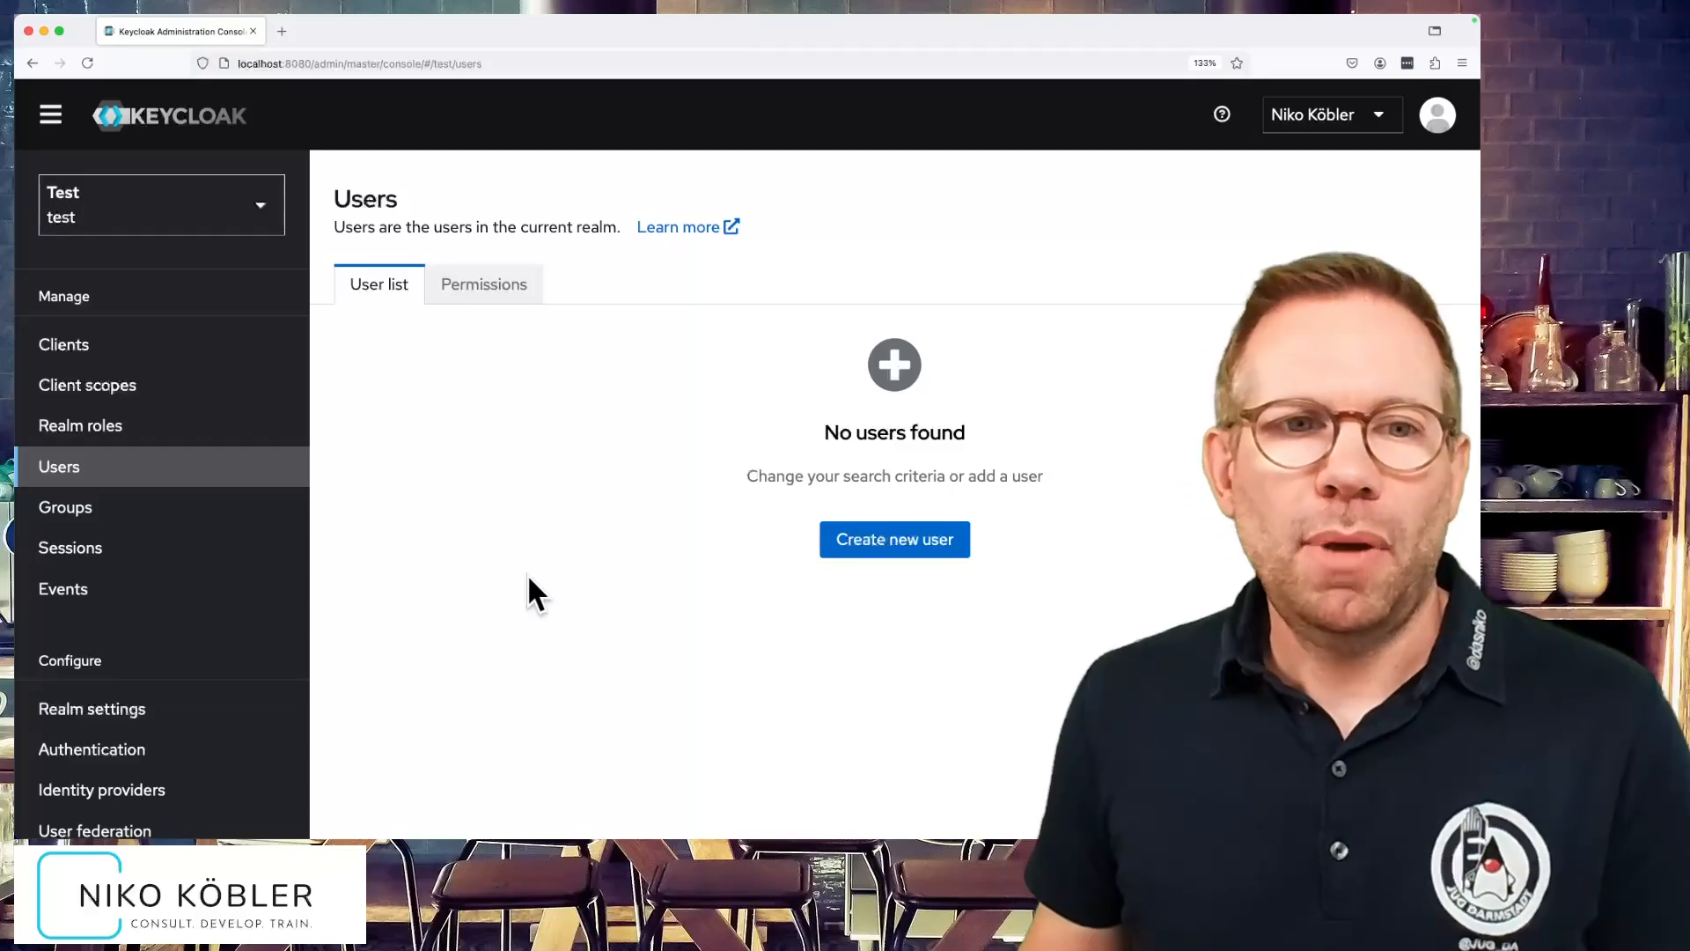
click(64, 343)
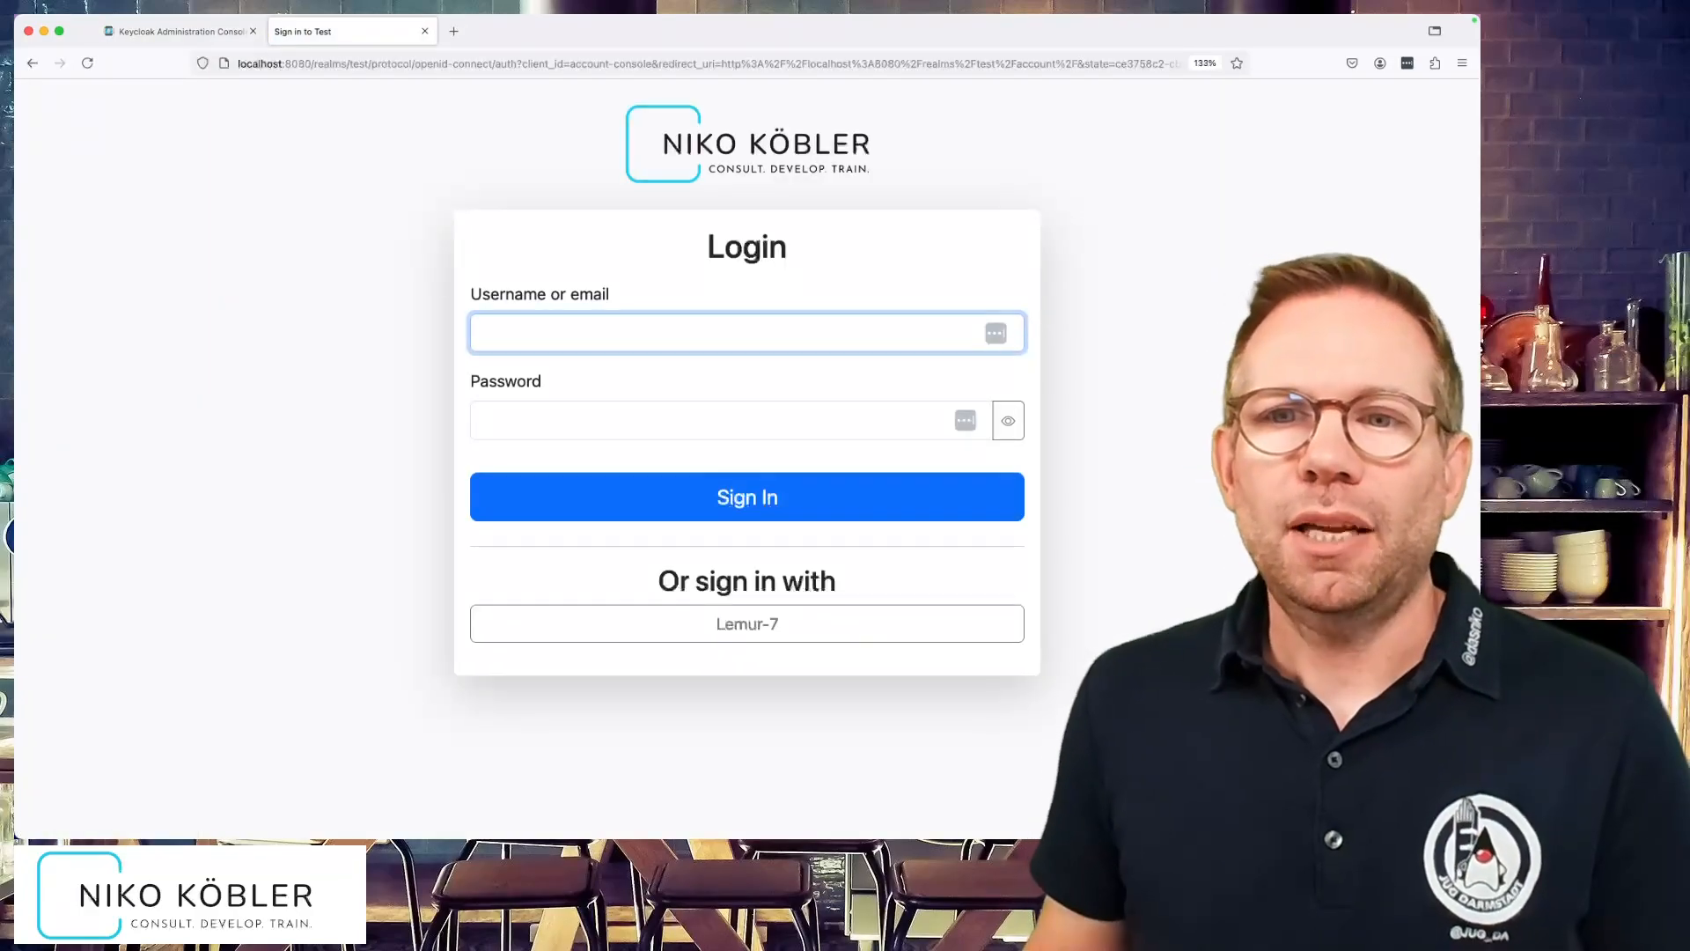
click(747, 333)
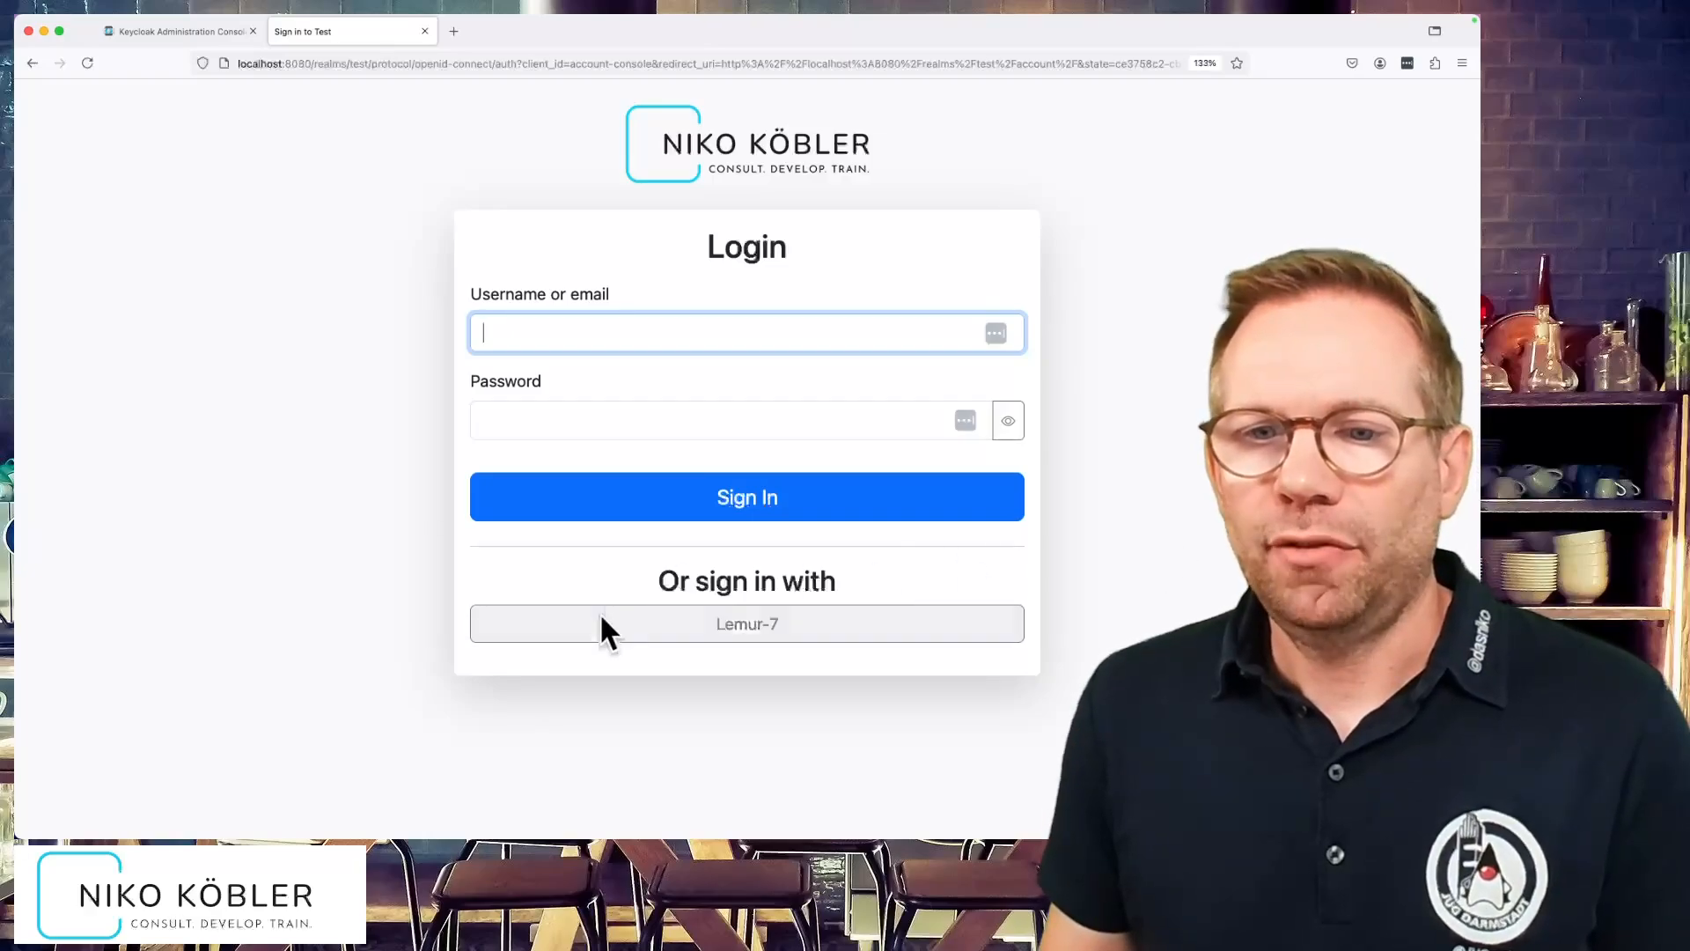
mouse_move(746, 623)
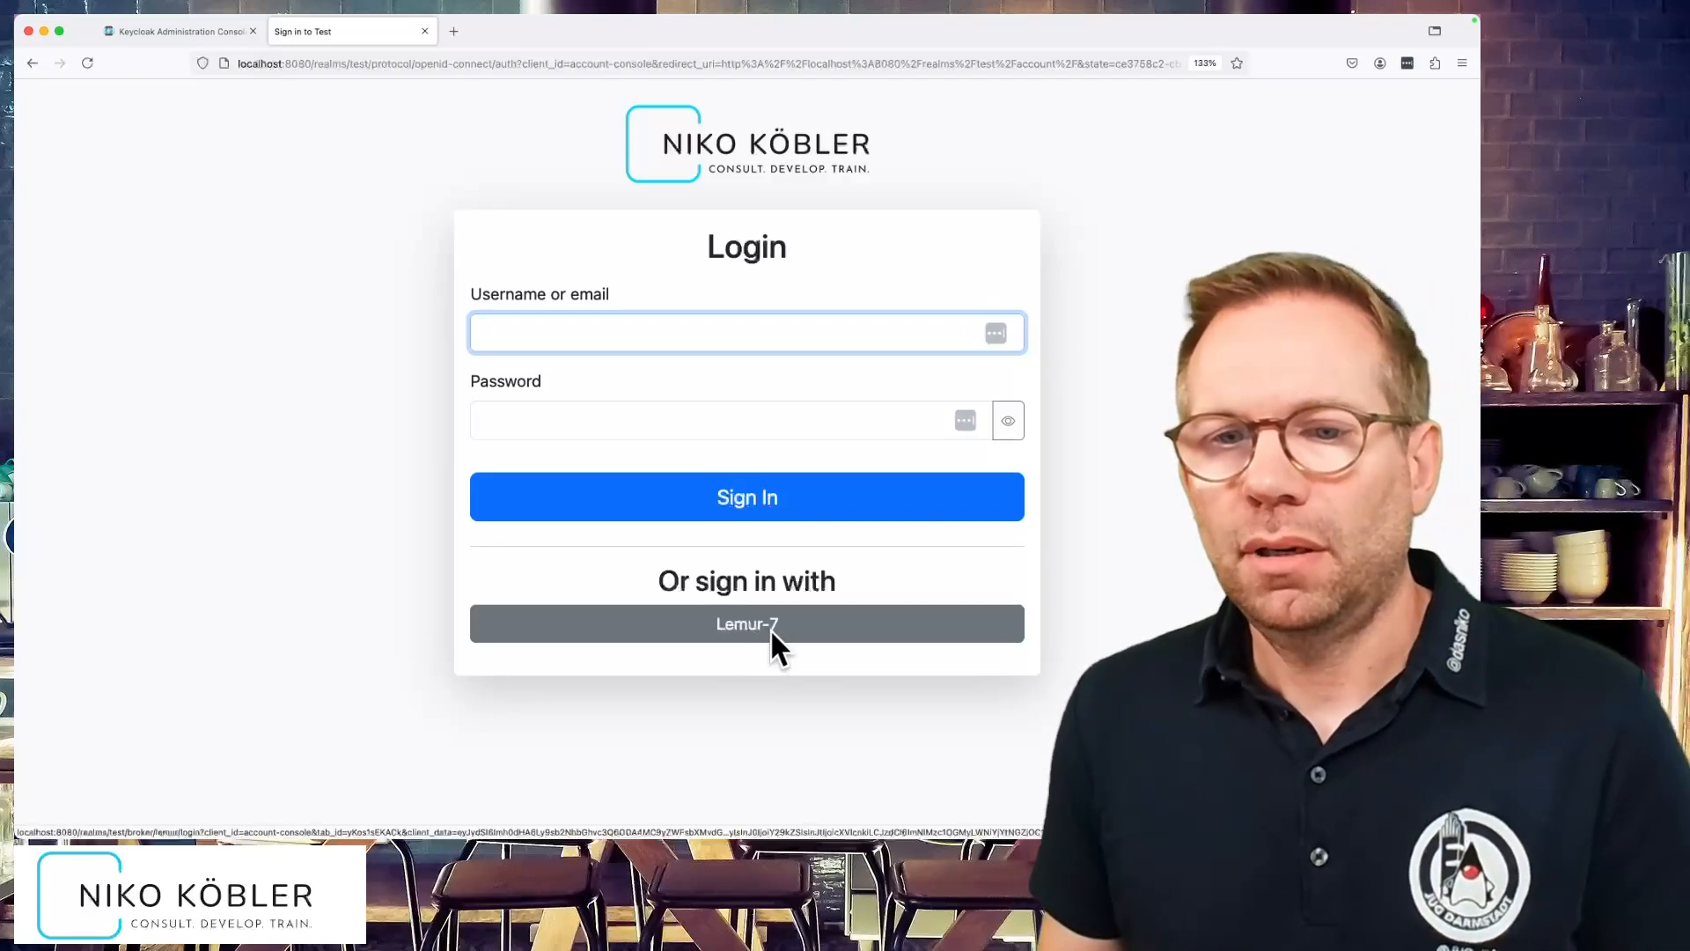
click(746, 623)
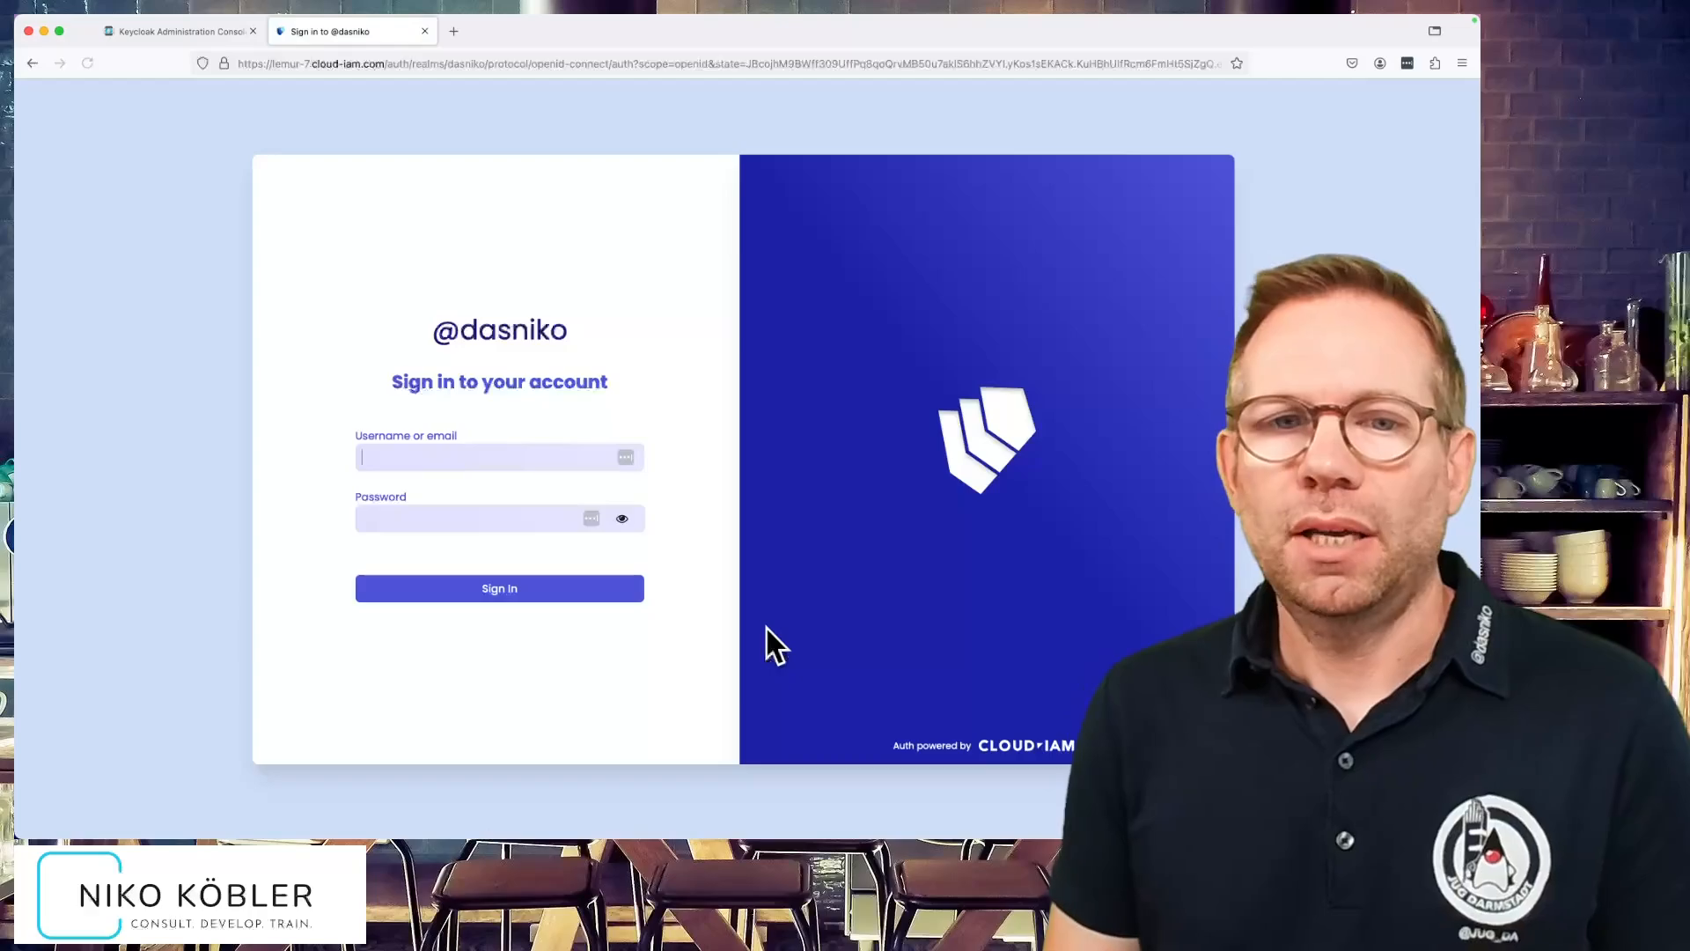
text(jane.doe)
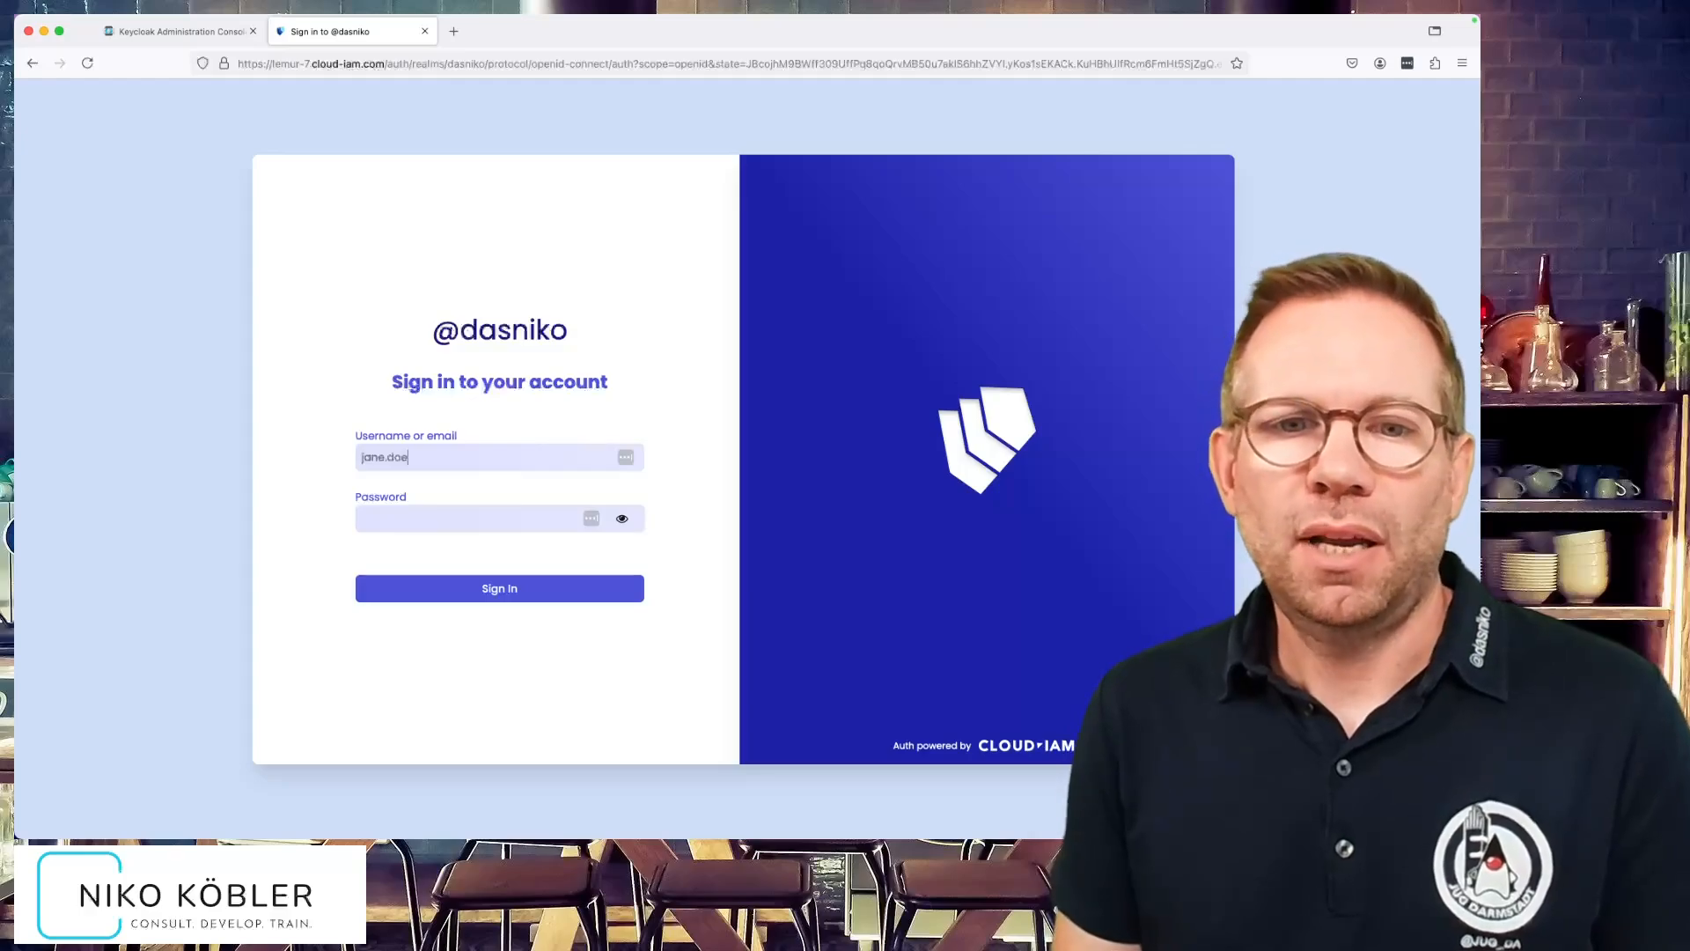
click(499, 518)
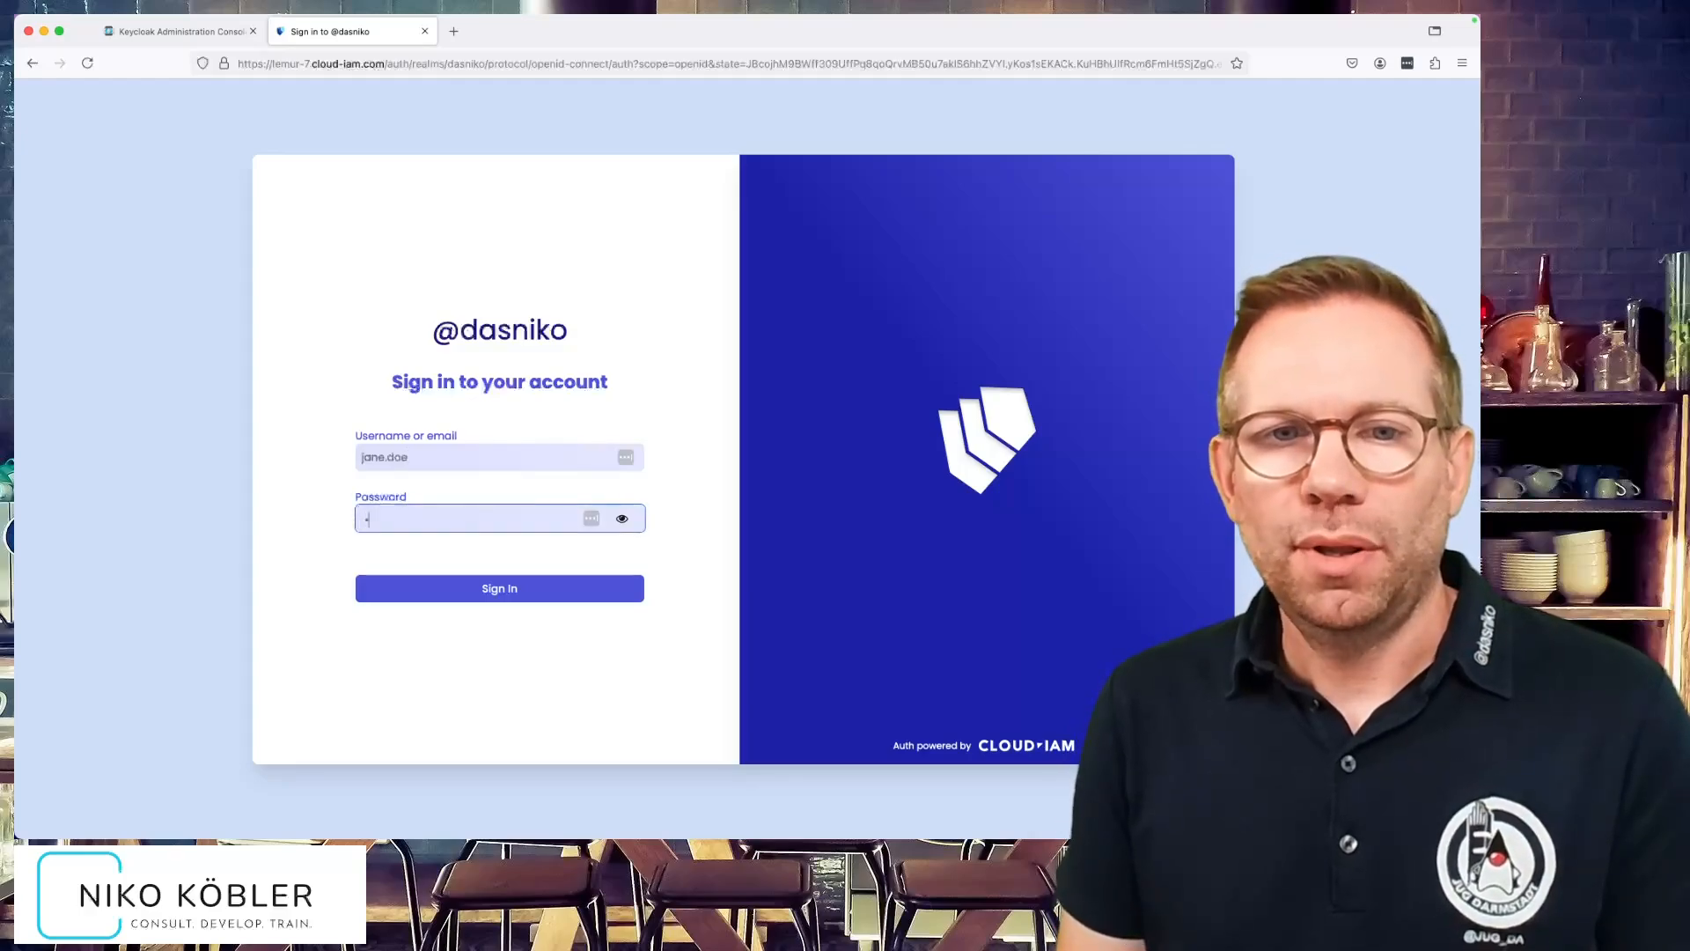
text(password)
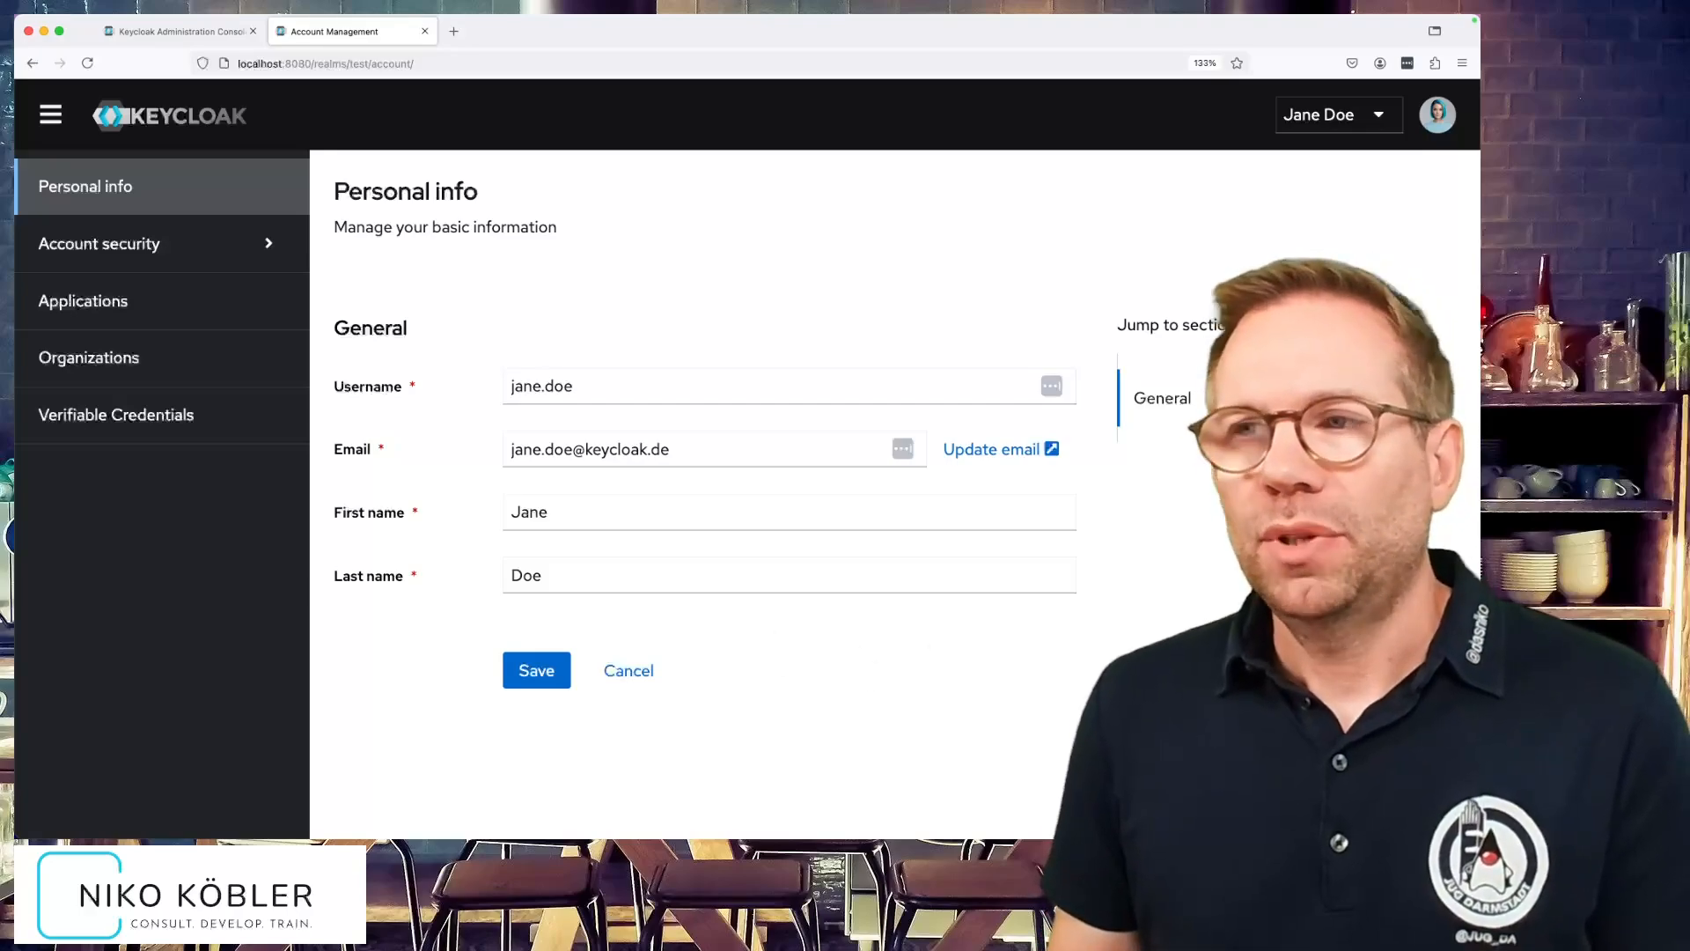
mouse_move(1447, 151)
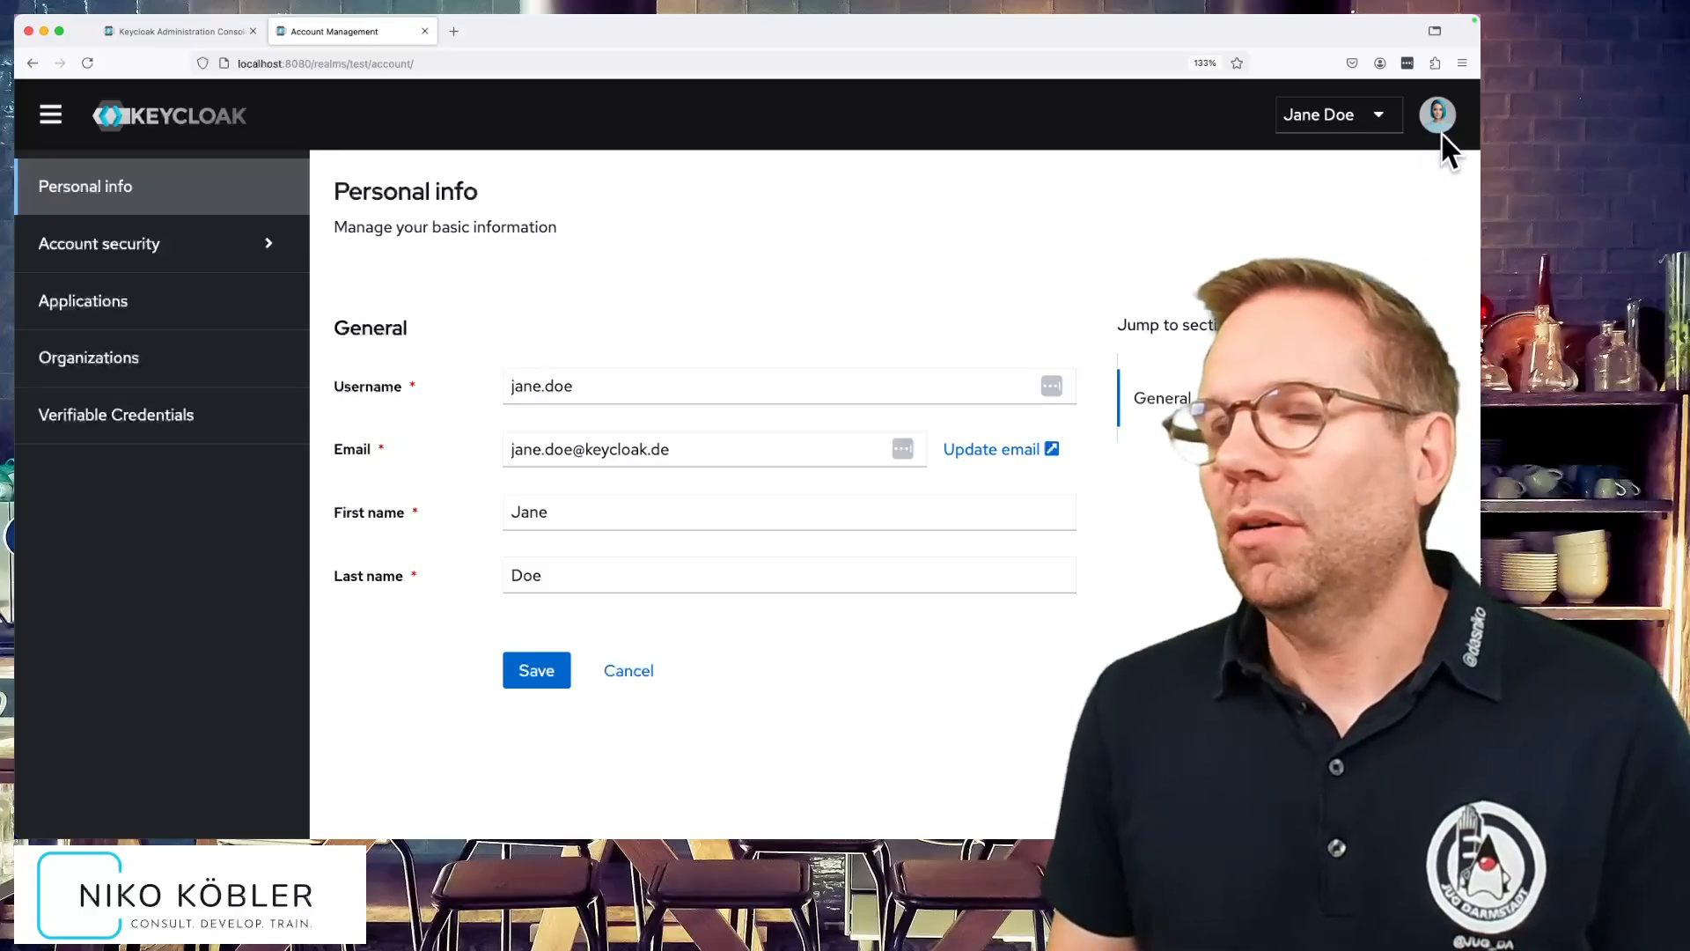
mouse_move(604, 227)
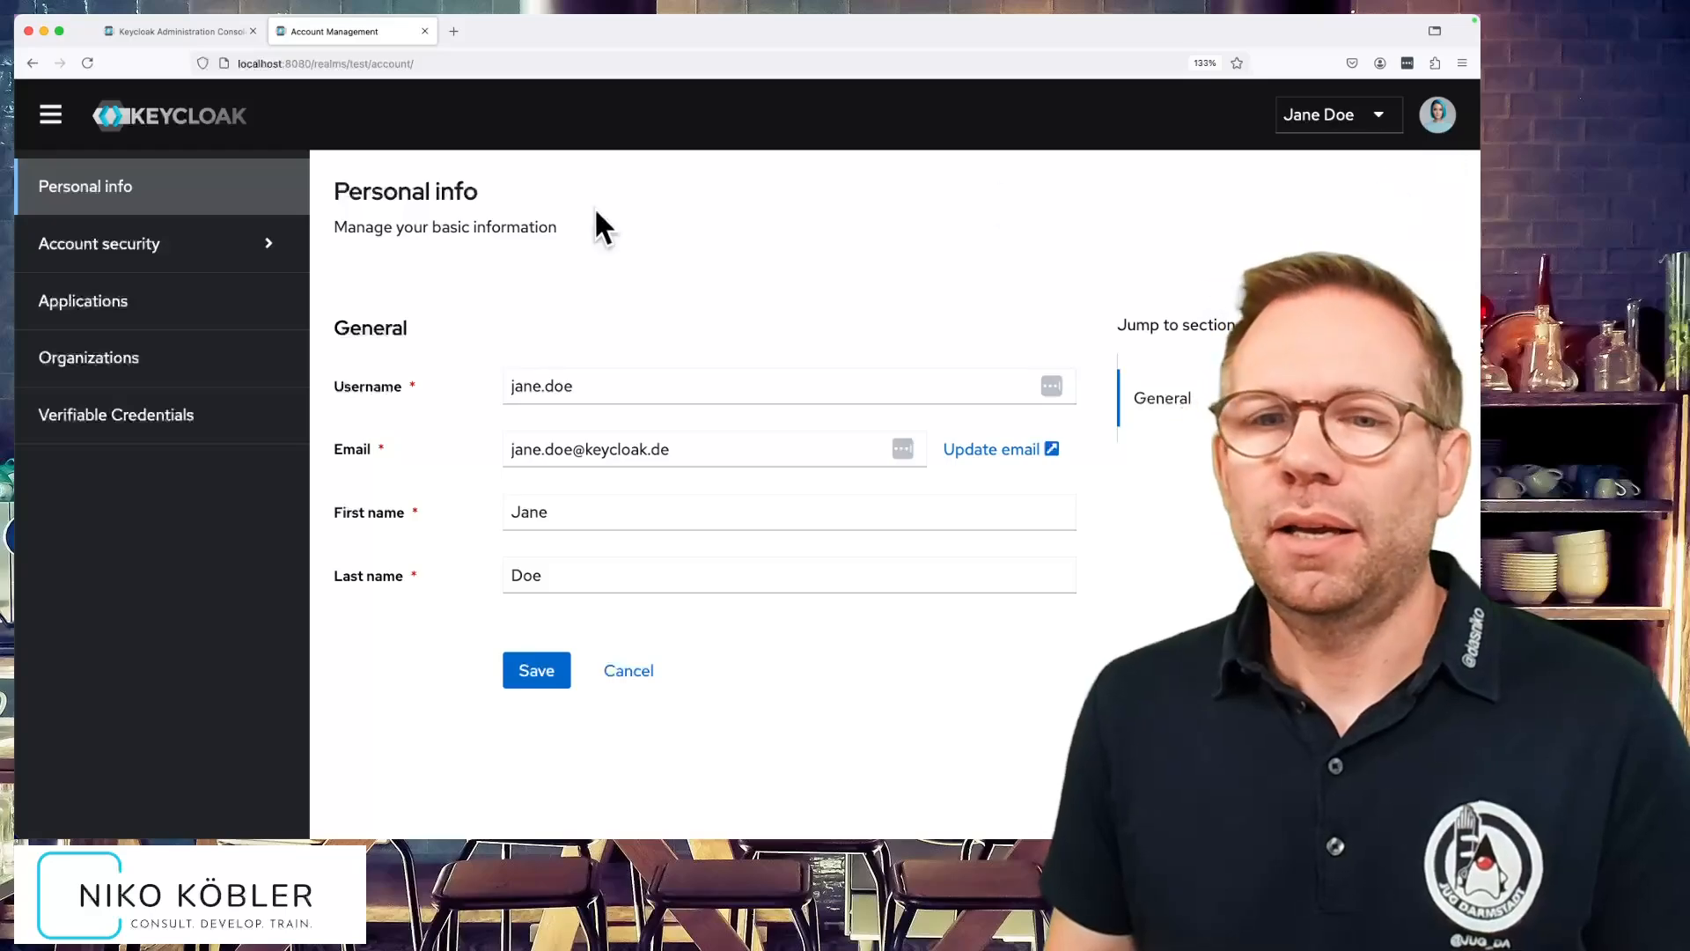
mouse_move(501, 326)
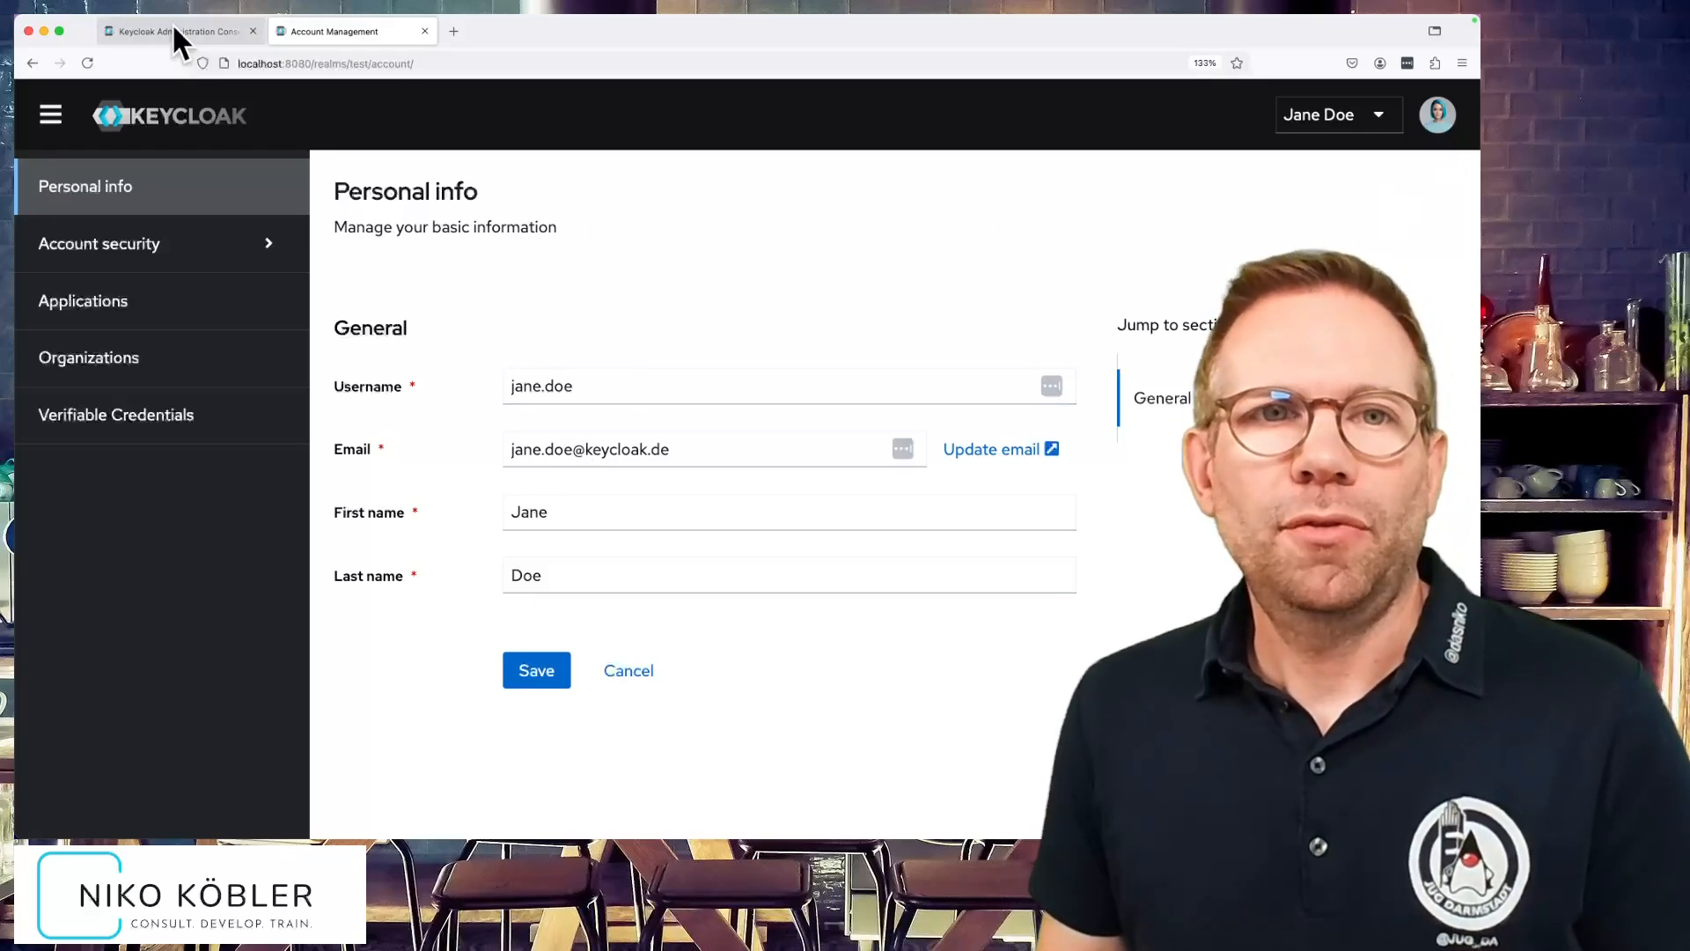
- Back in the admin console, see the Test realm's Users list empty but a jane.doe session active
click(178, 29)
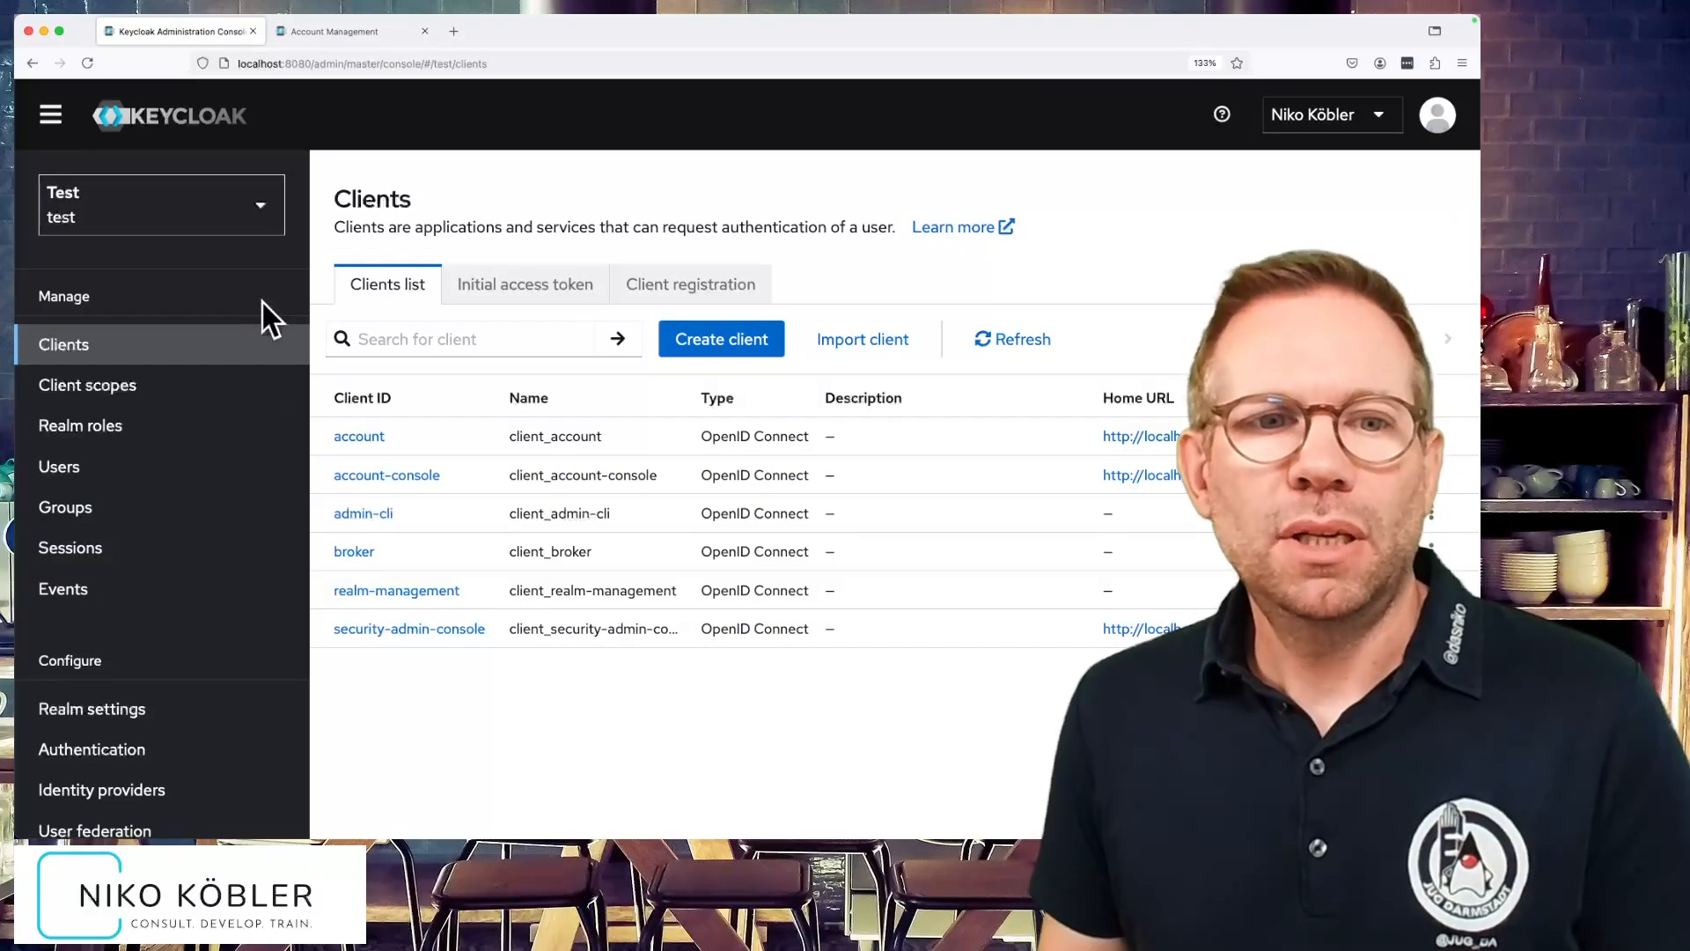
click(60, 465)
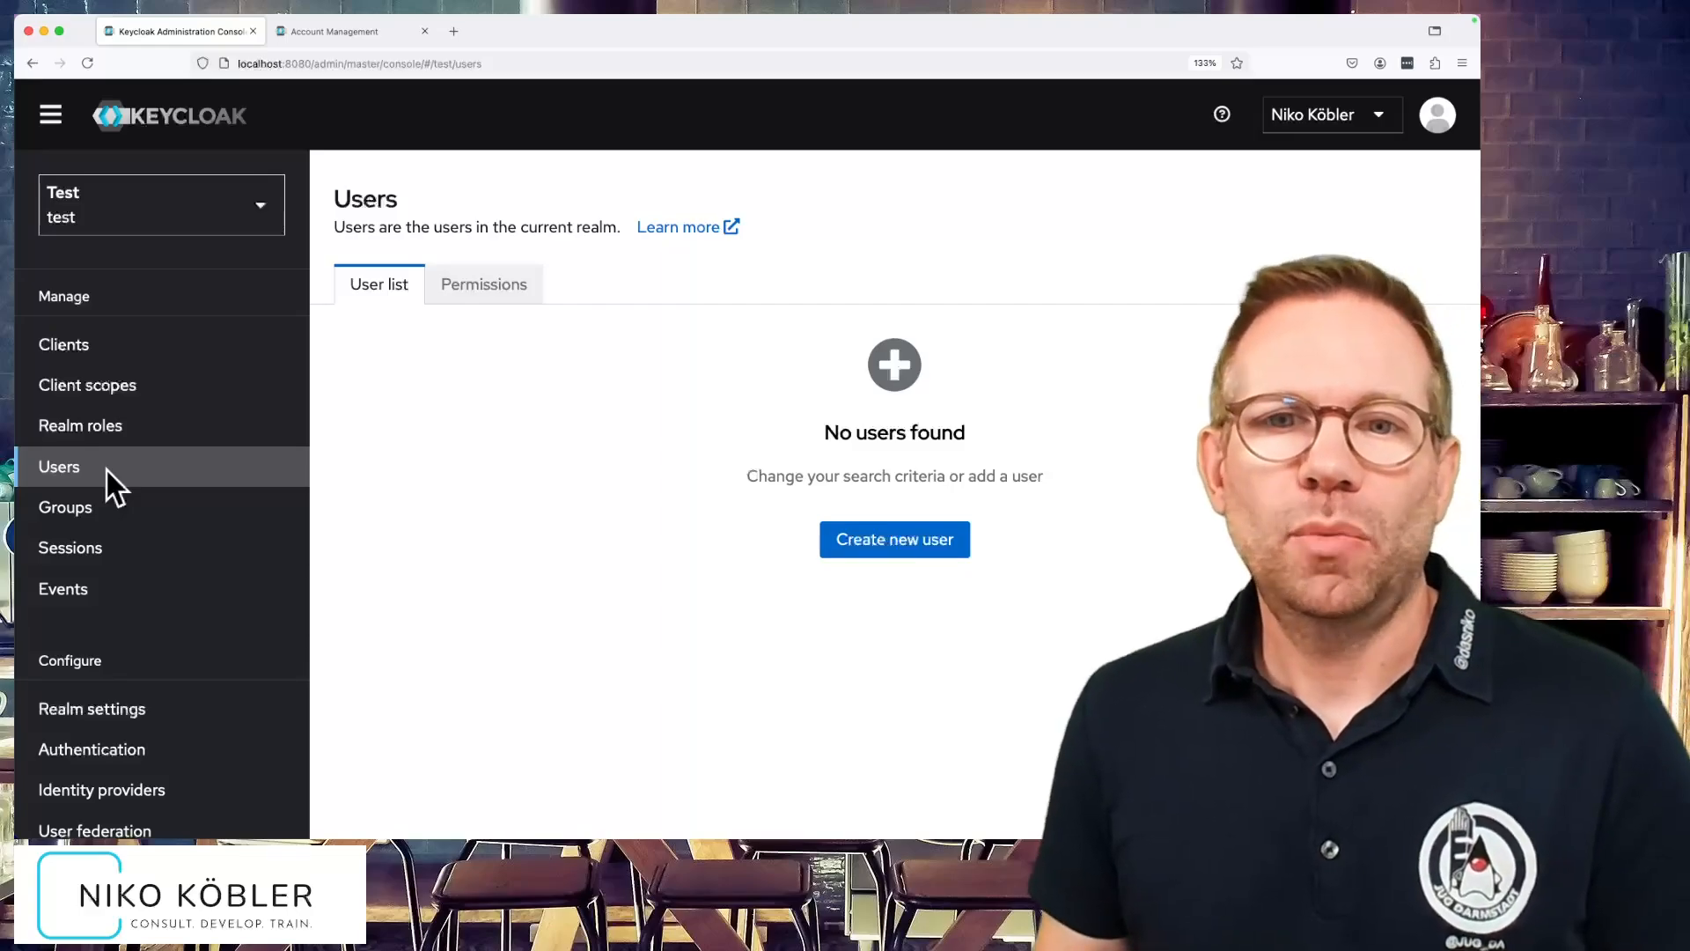
mouse_move(329, 482)
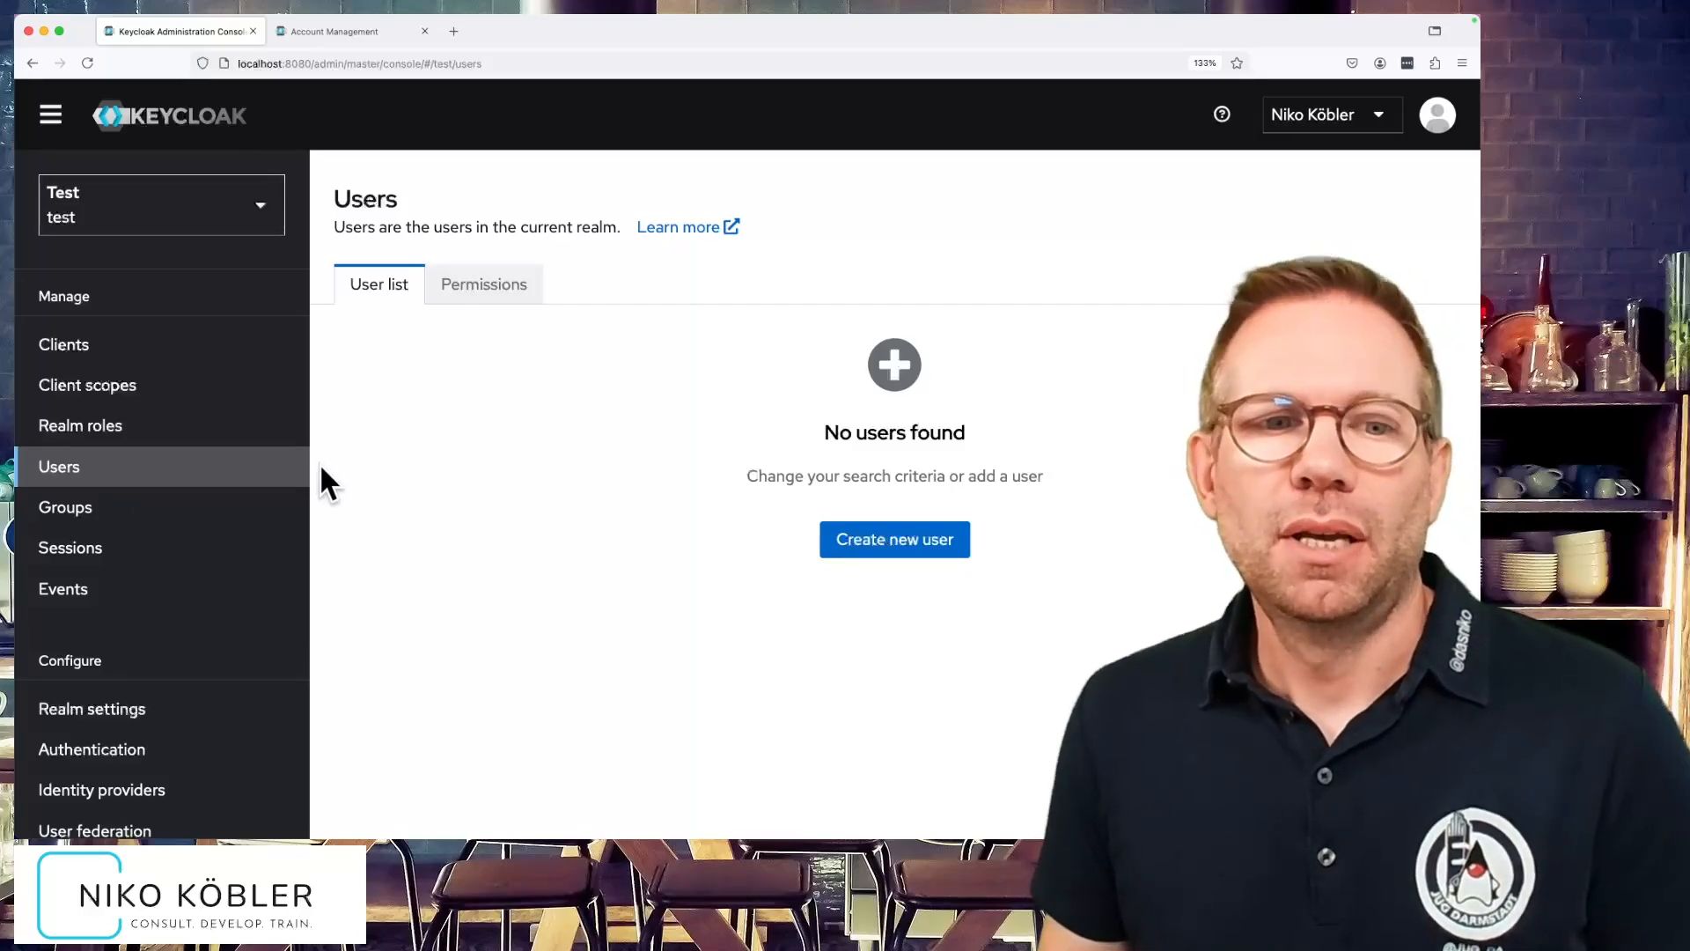
click(70, 548)
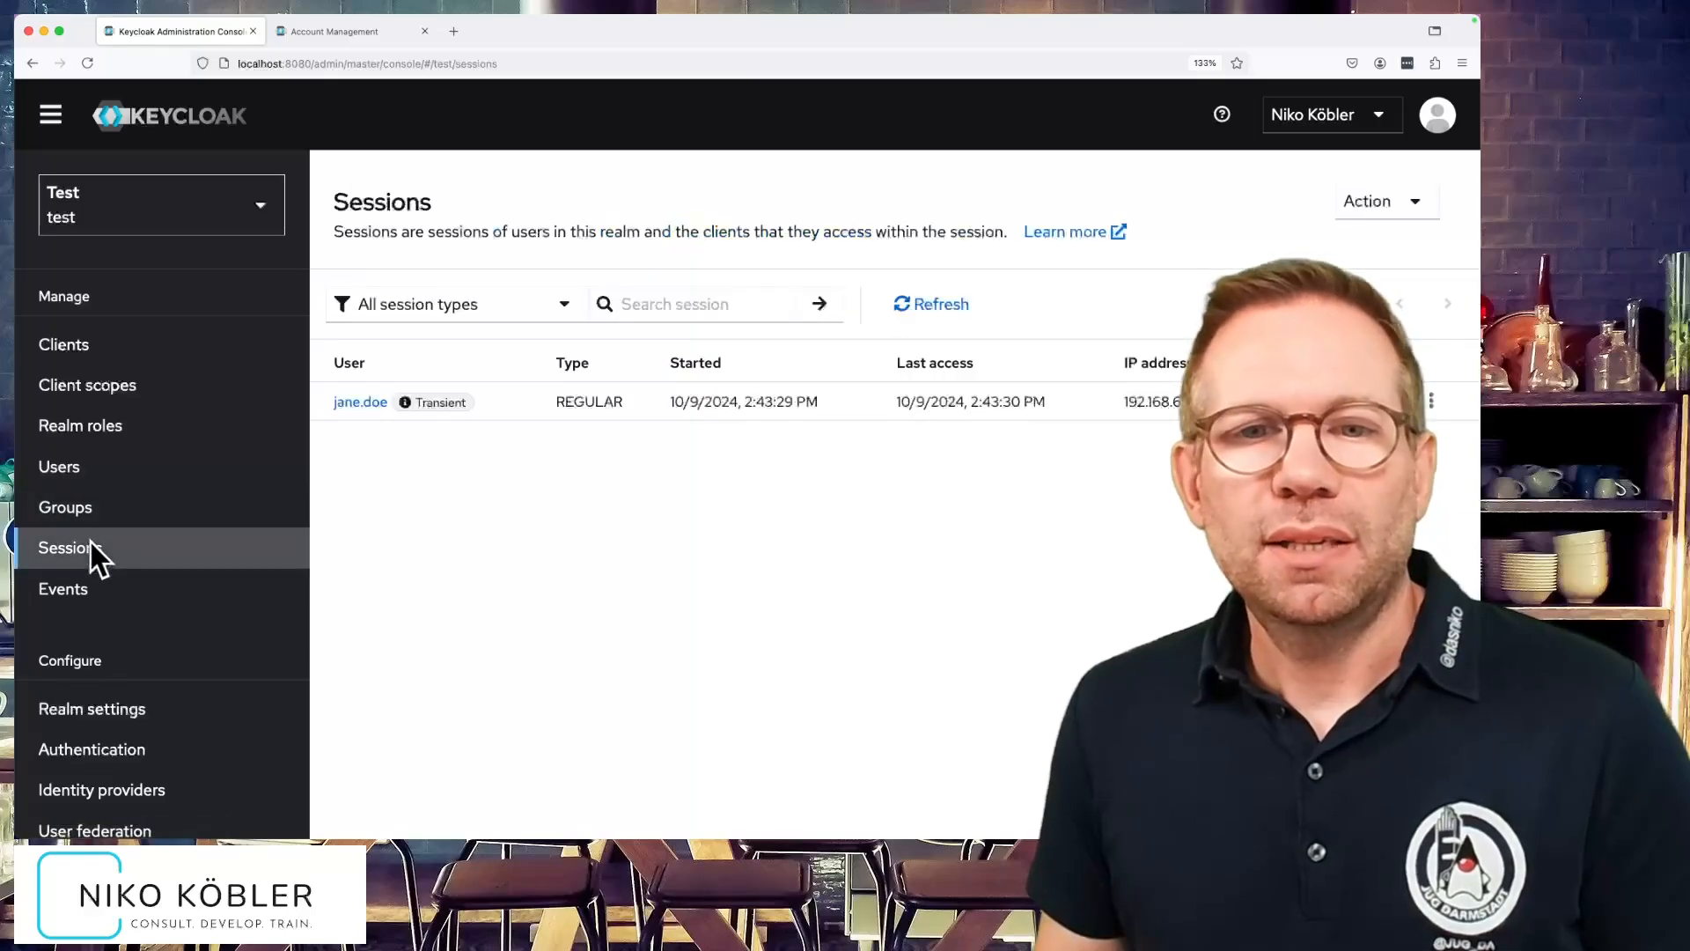
mouse_move(221, 507)
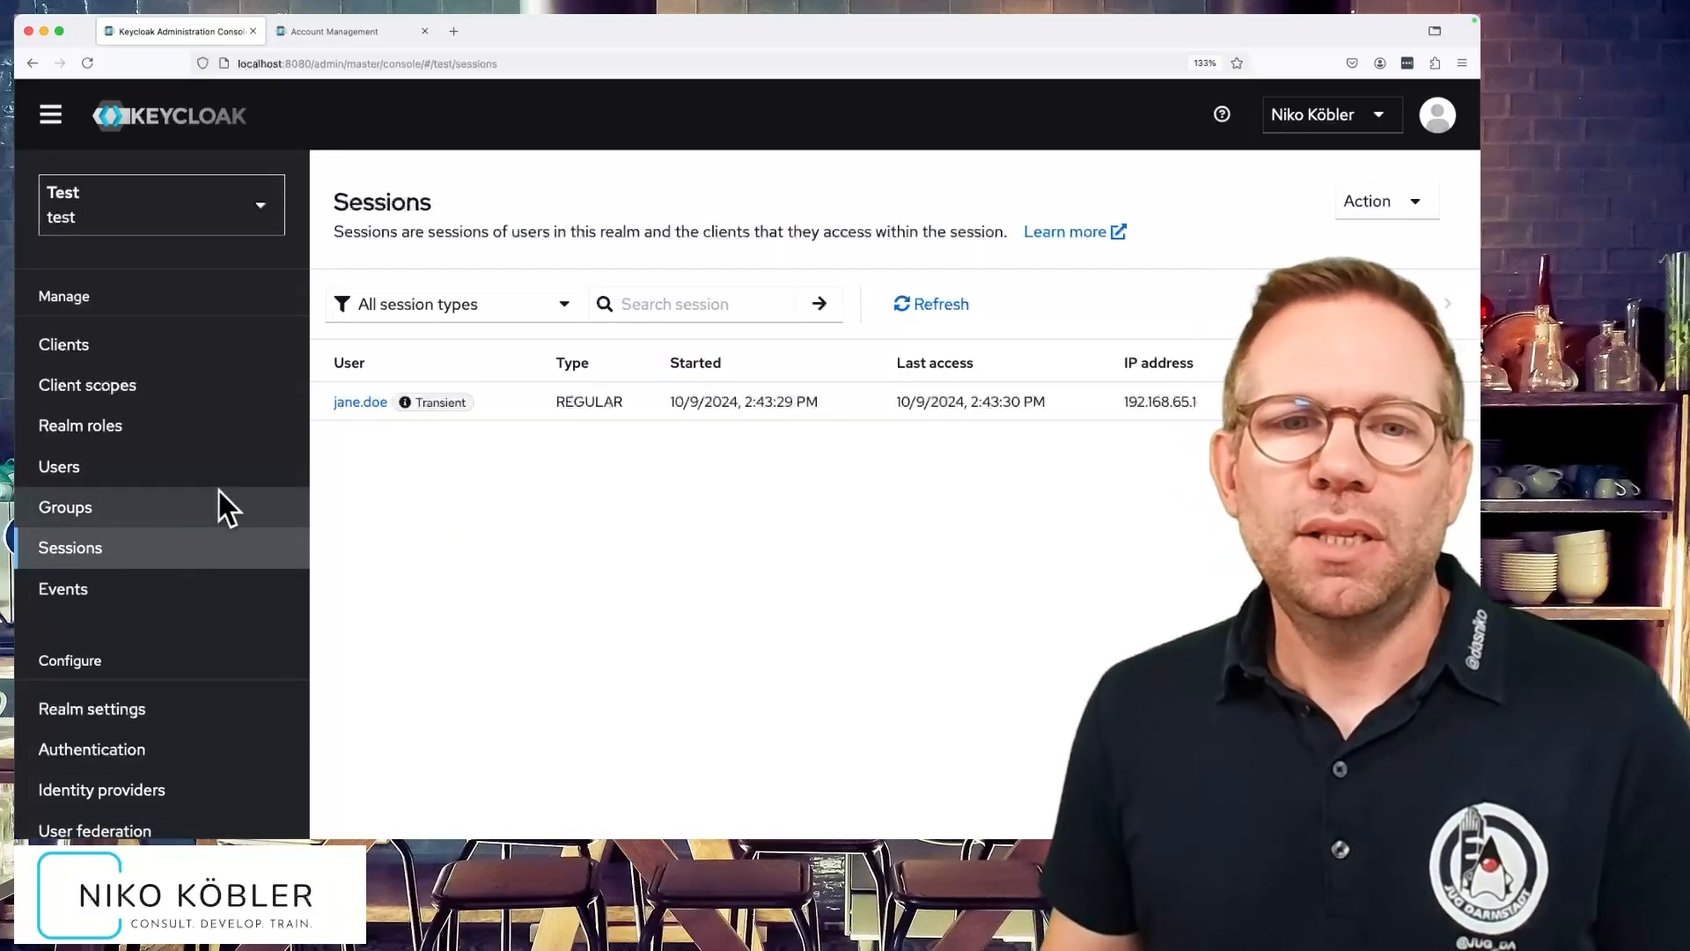
mouse_move(431, 442)
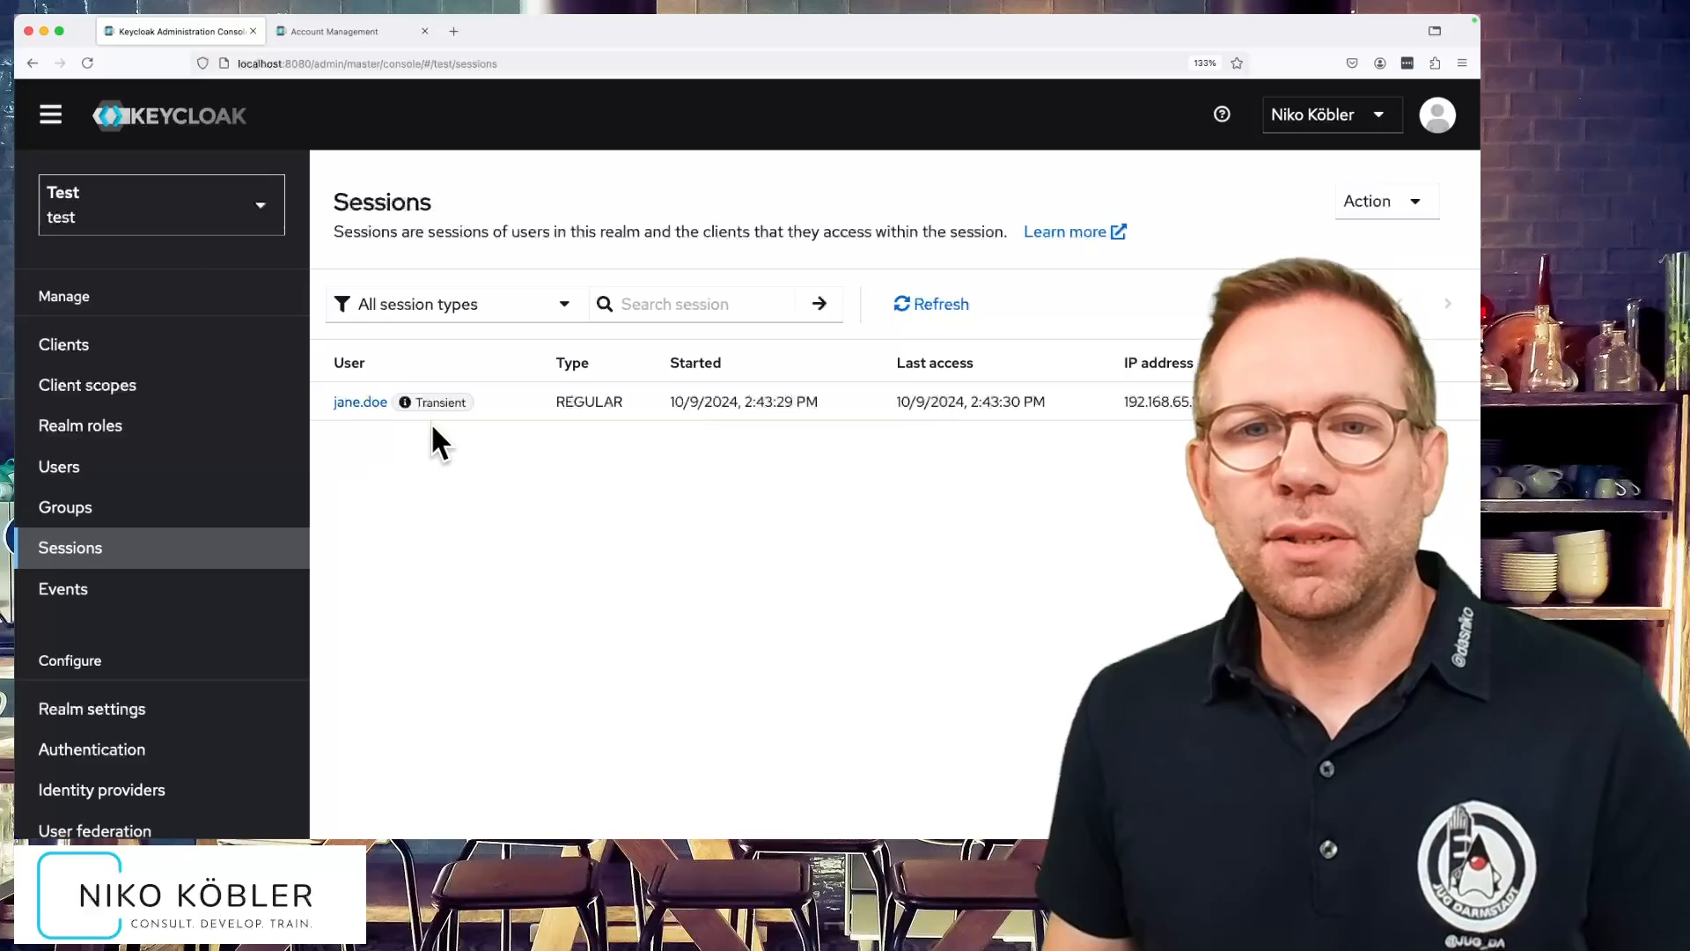
mouse_move(579, 518)
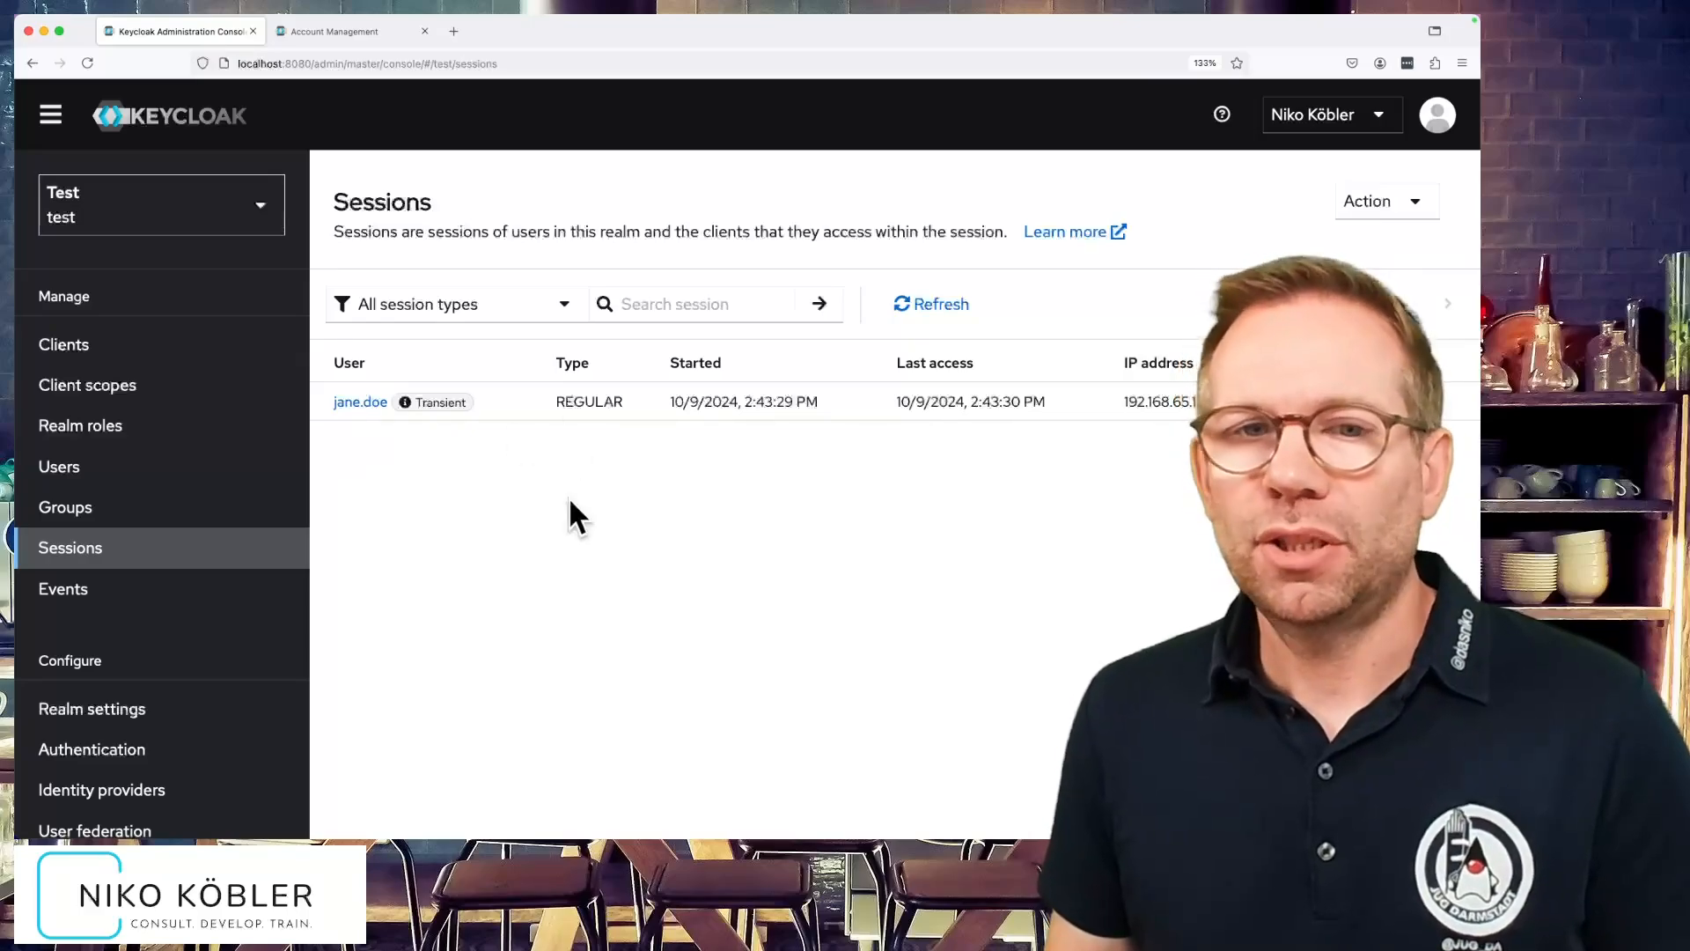
mouse_move(359, 402)
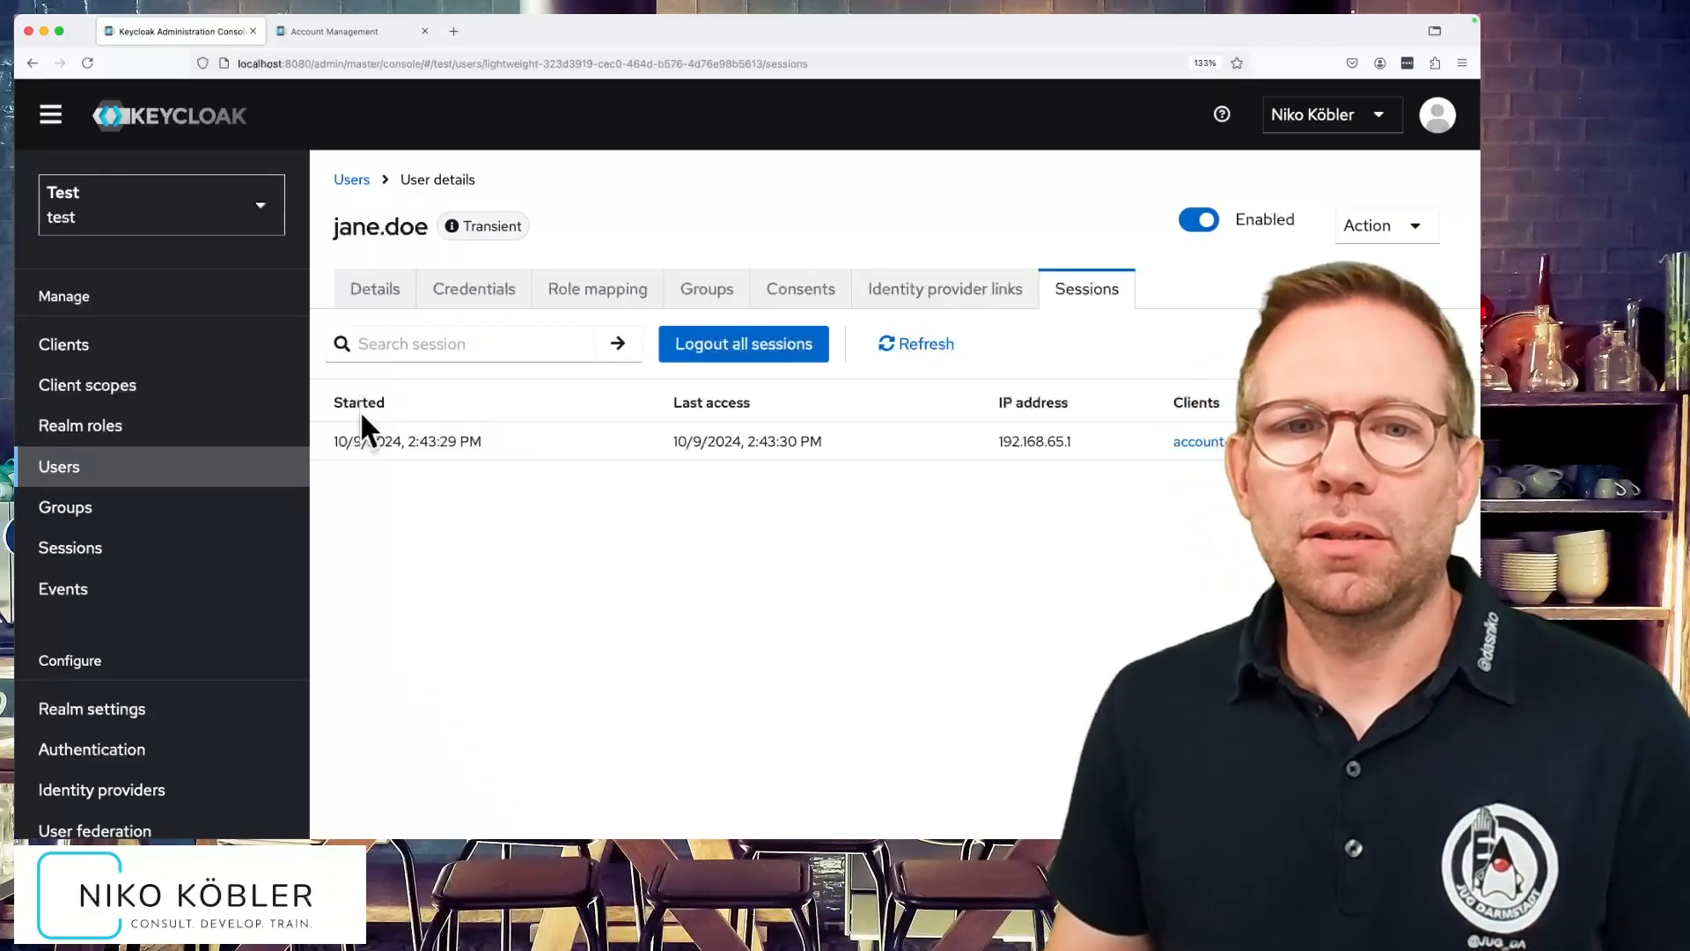
mouse_move(842, 505)
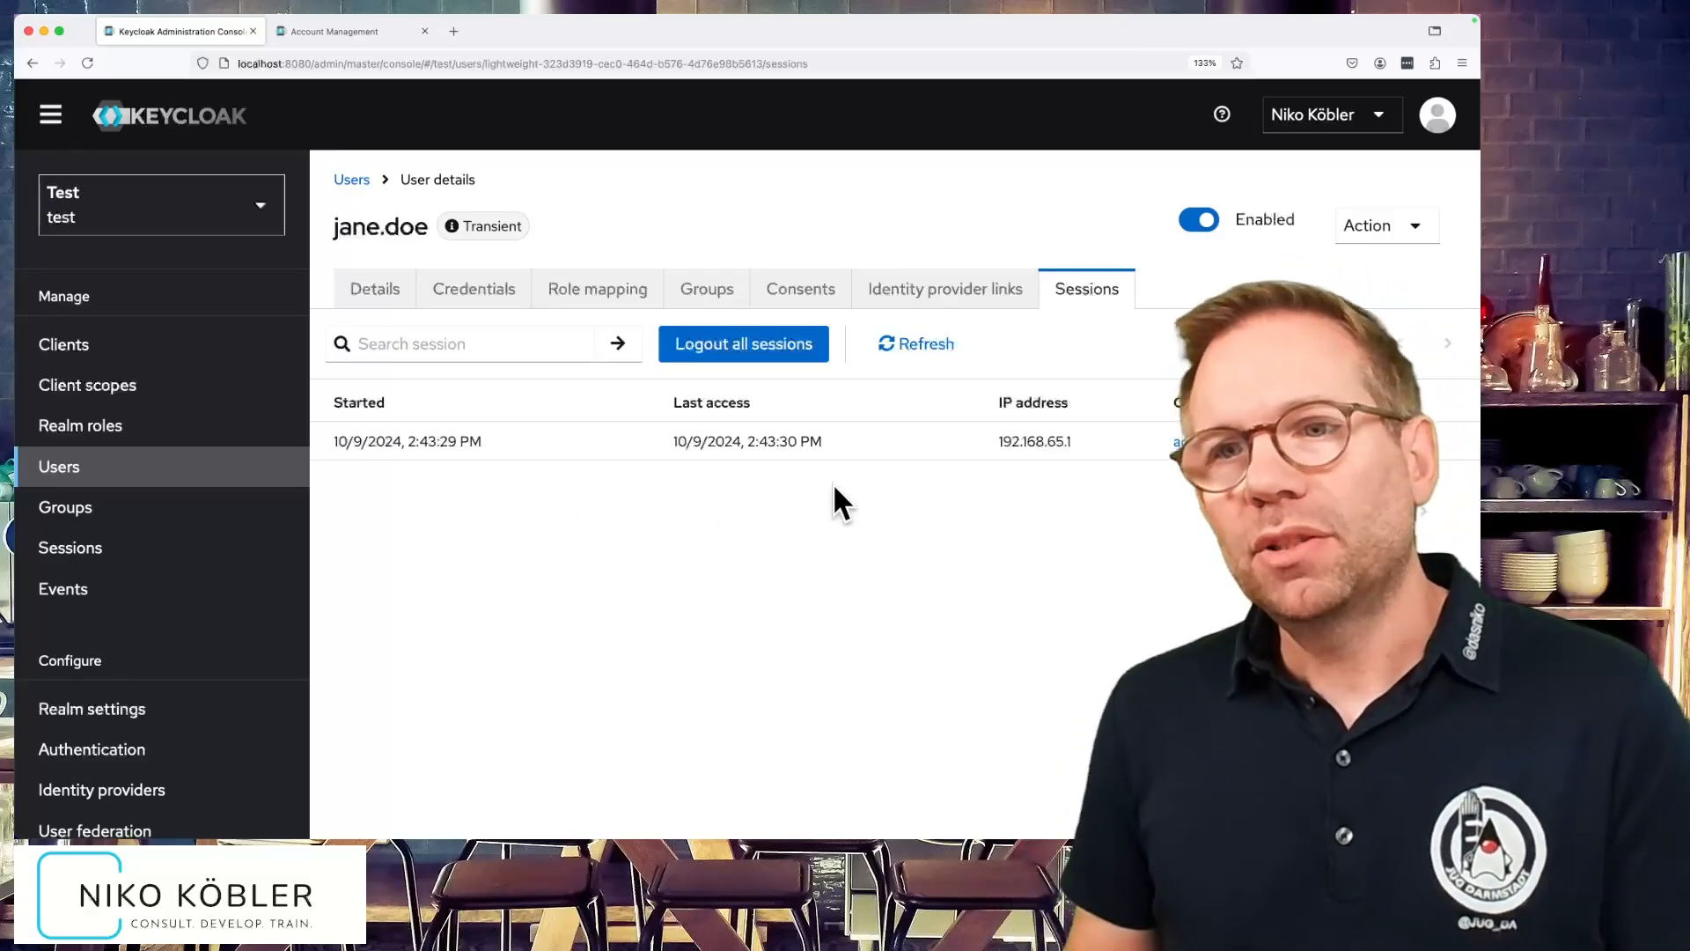
mouse_move(593, 469)
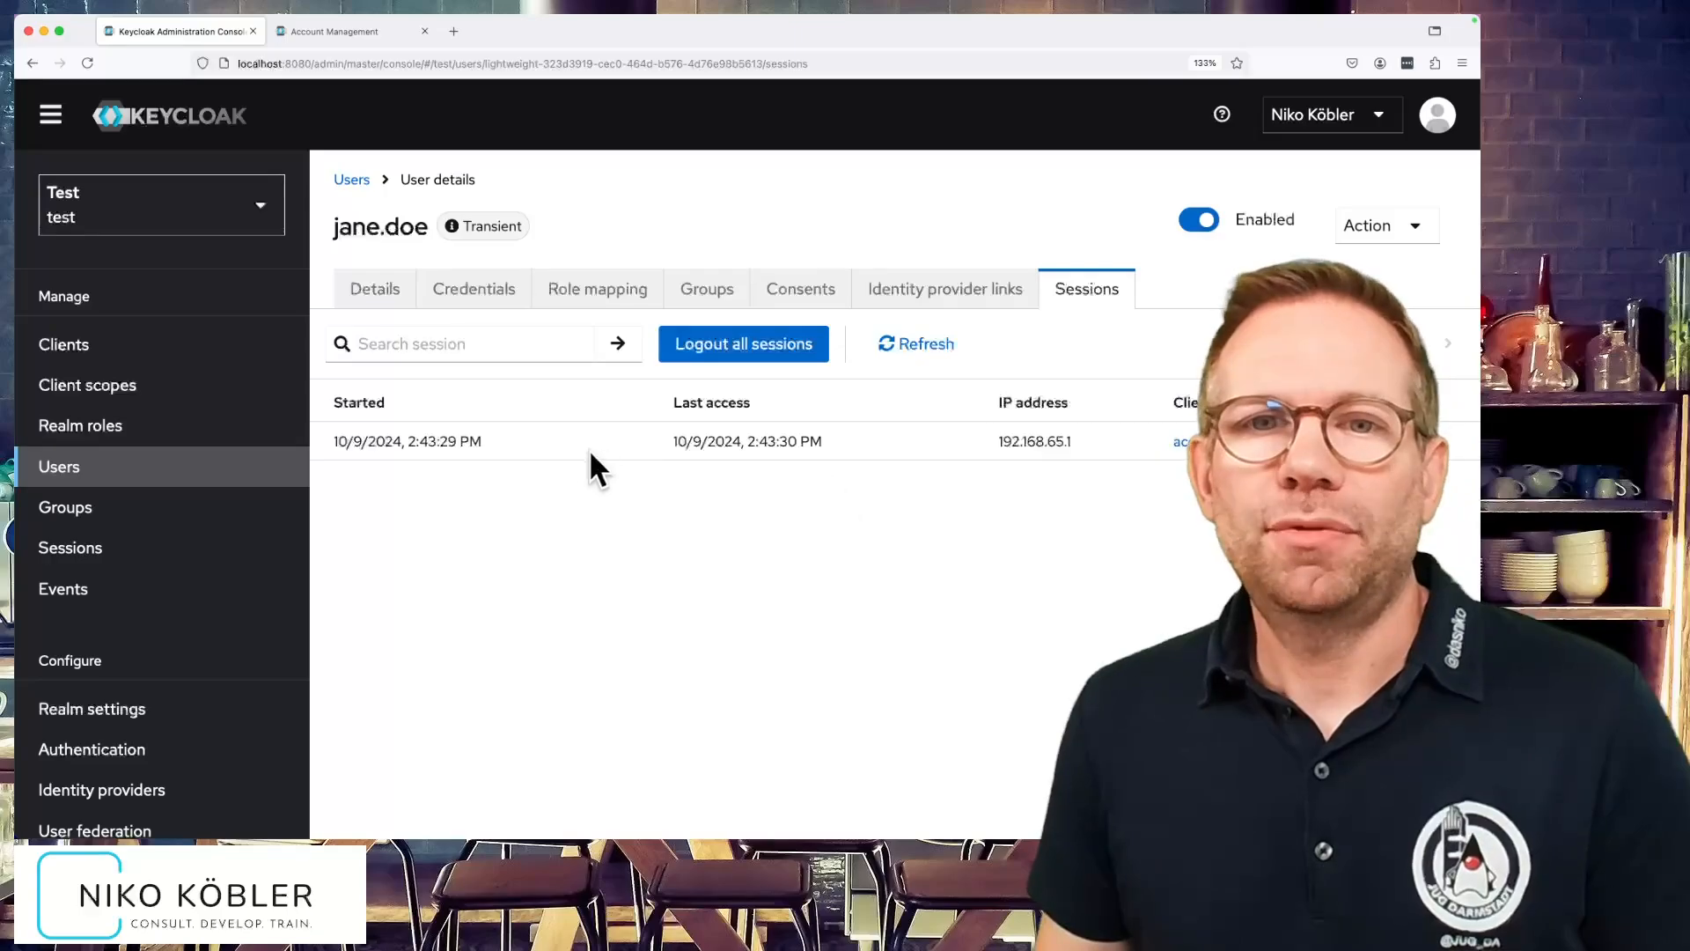
mouse_move(523, 259)
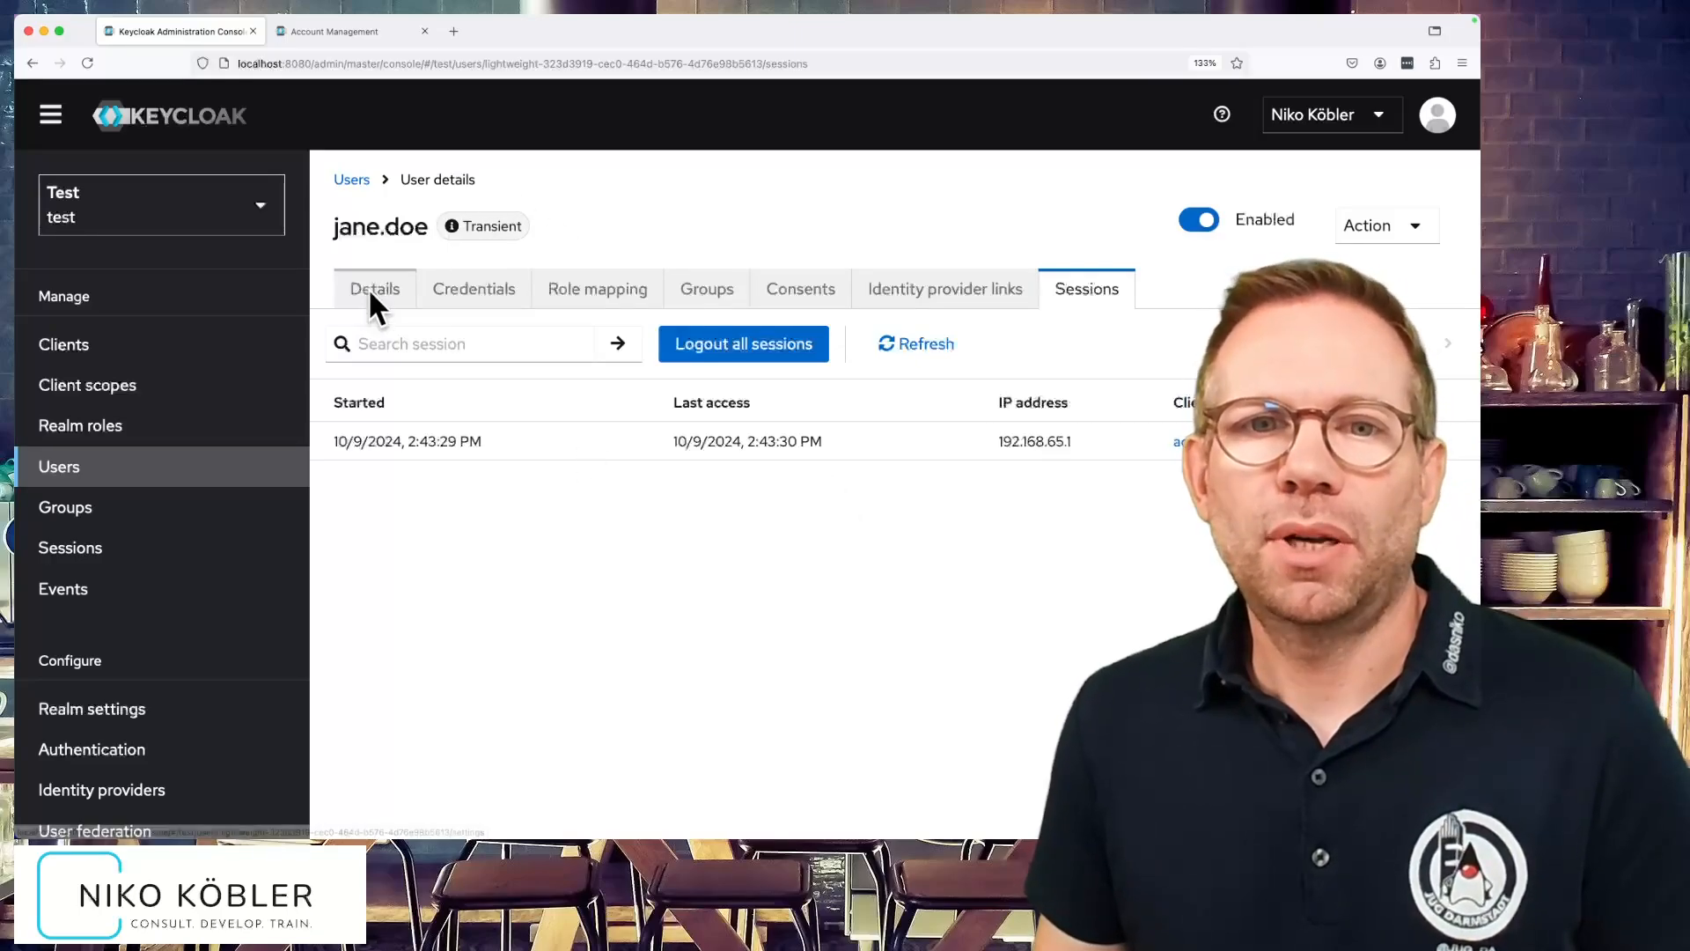
- Show jane.doe's Details with her lightweight ID, email and creation time
click(373, 289)
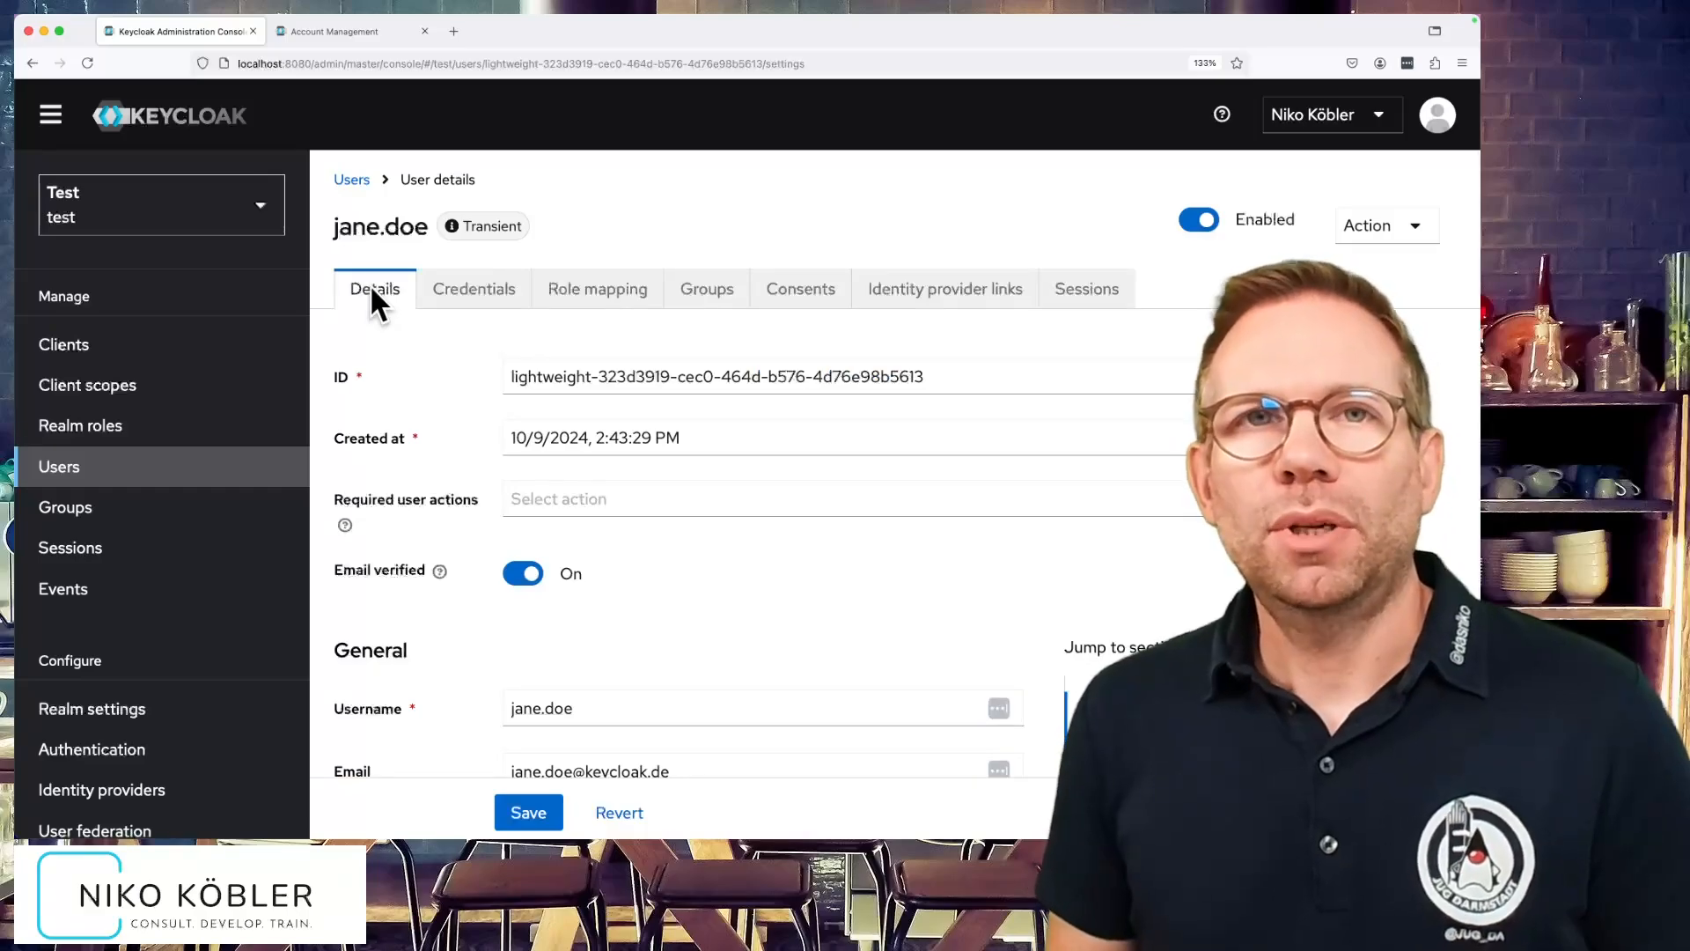
mouse_move(482, 387)
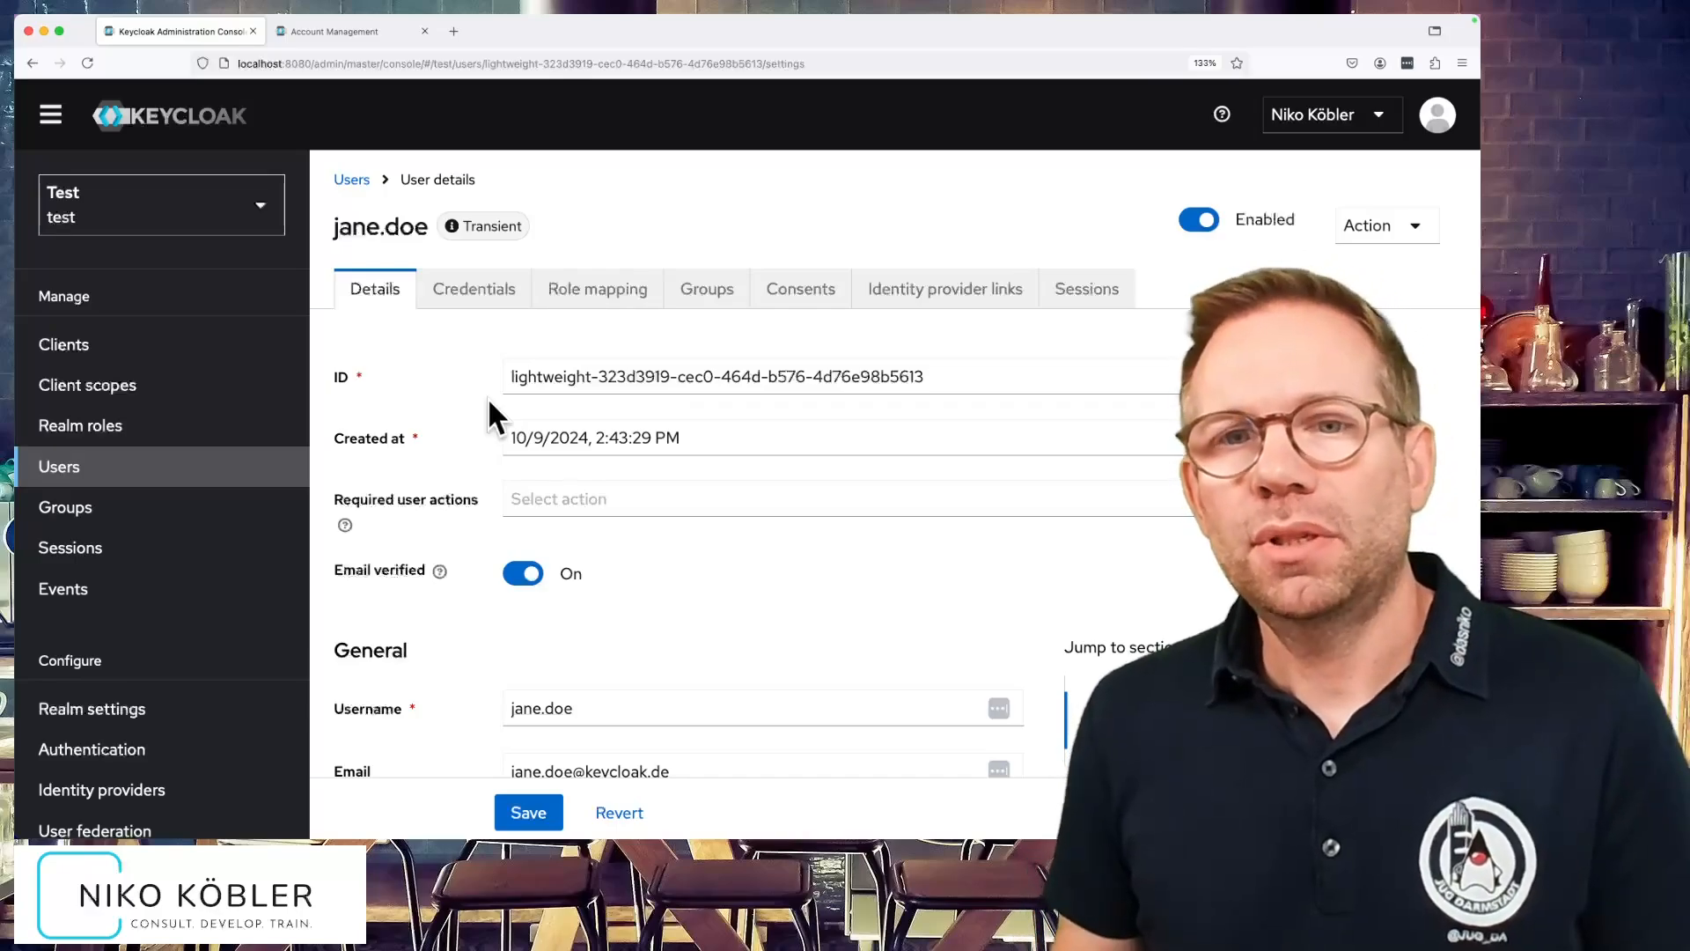
mouse_move(533, 421)
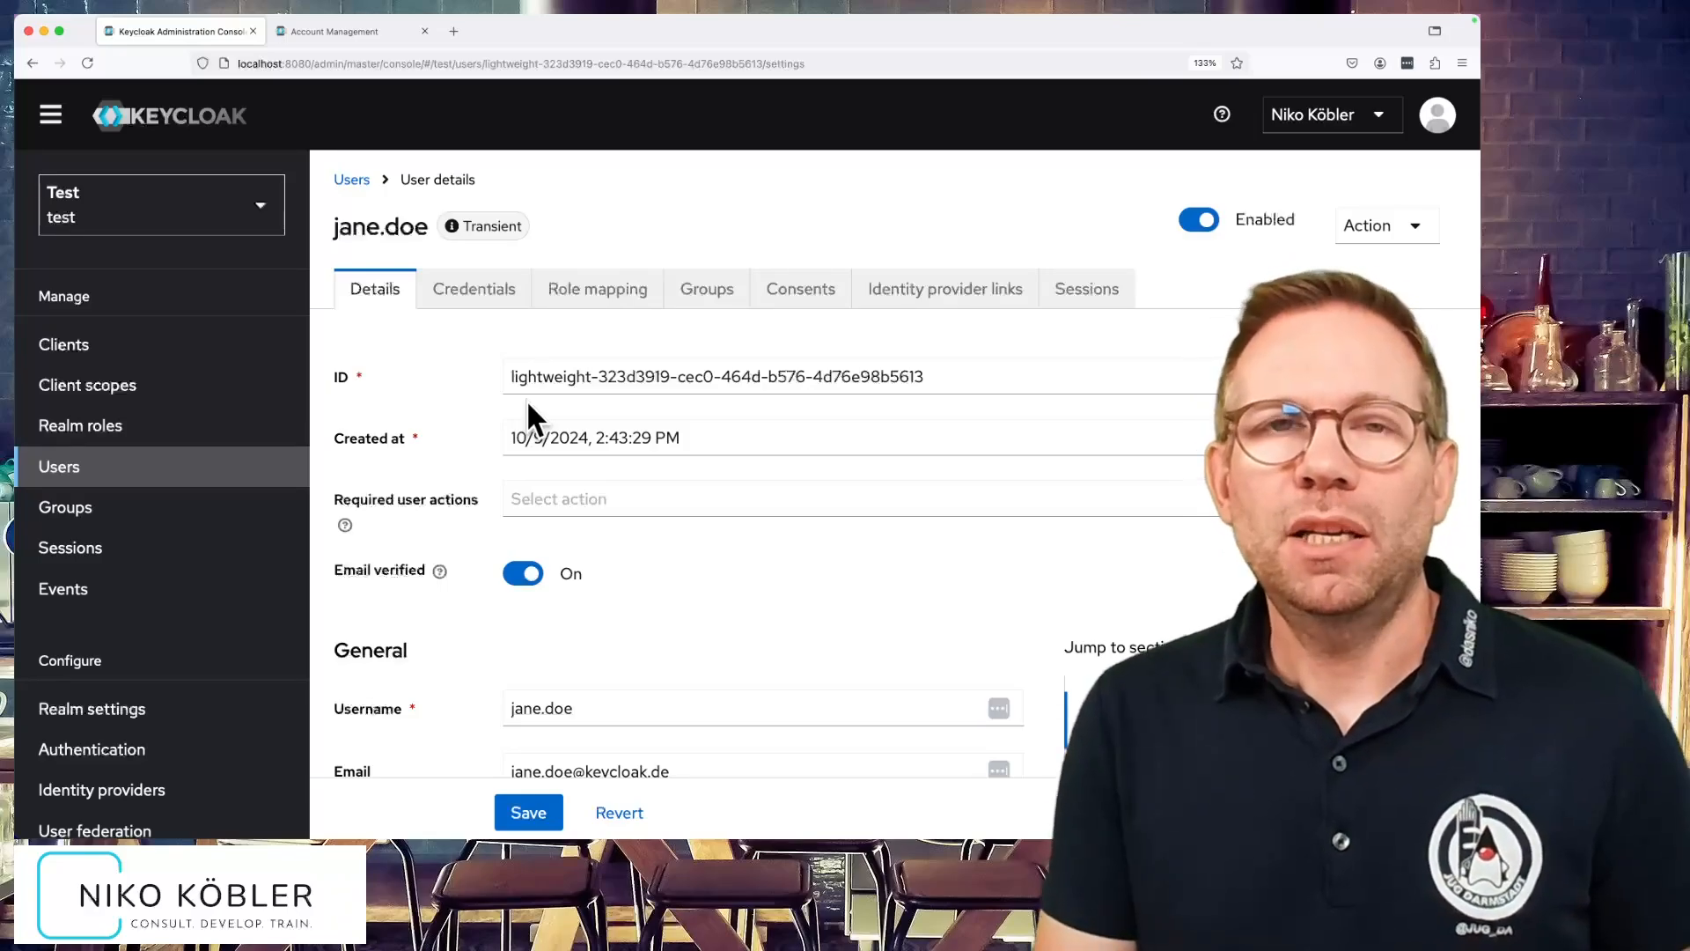
mouse_move(512, 431)
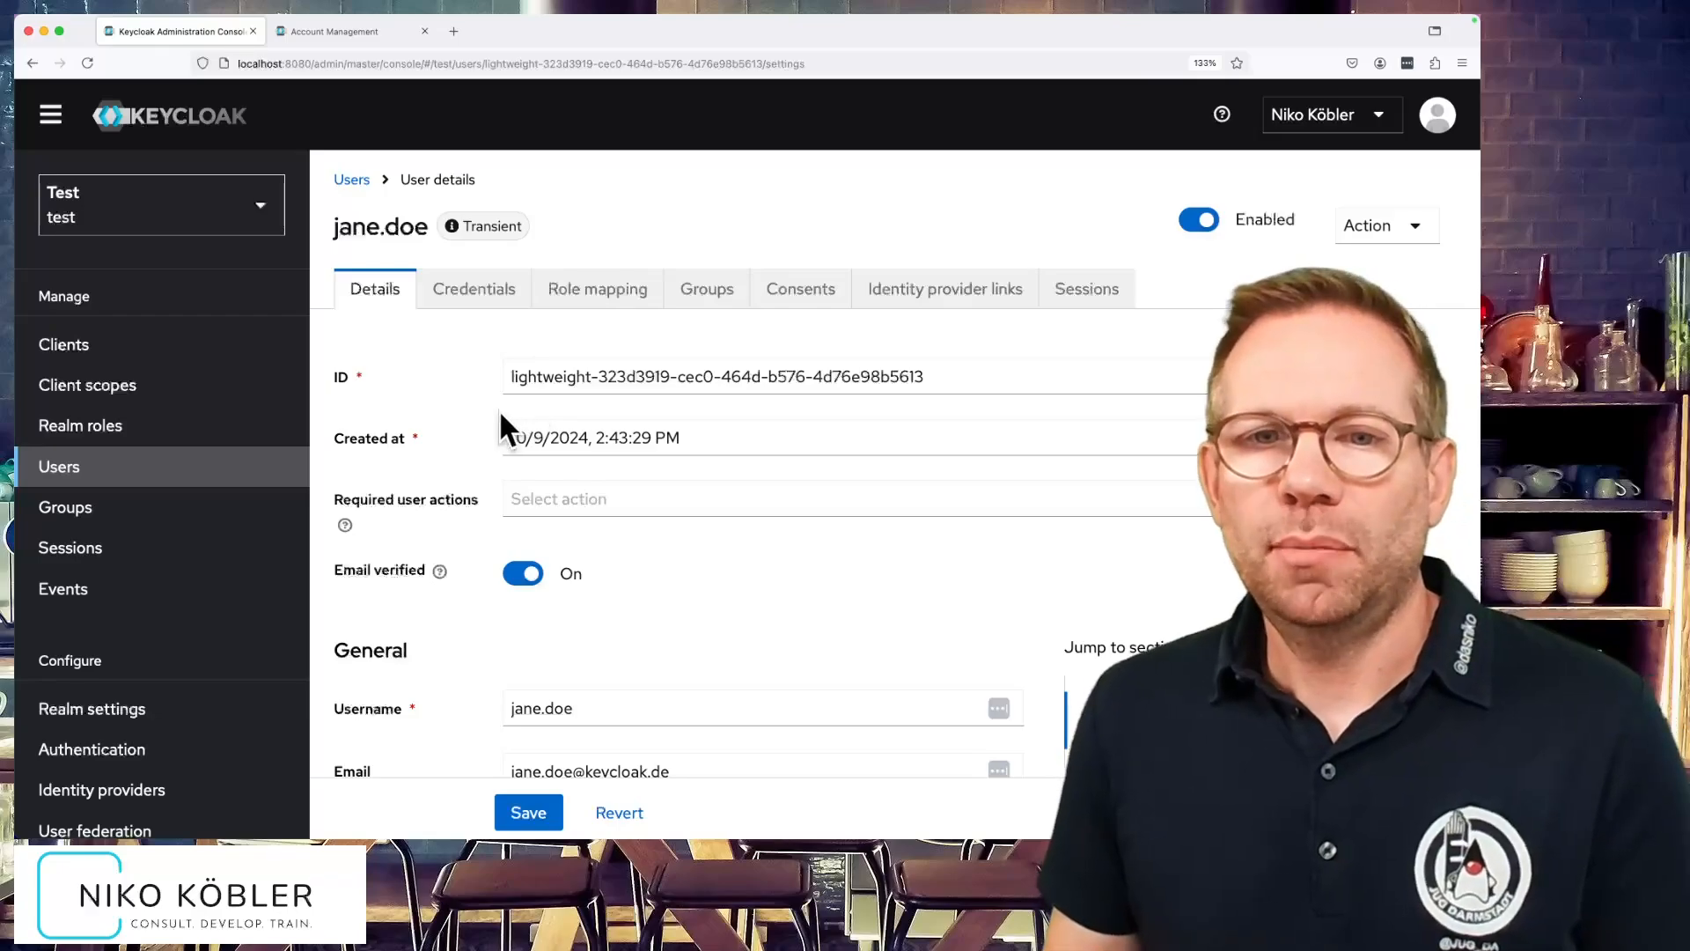
mouse_move(738, 544)
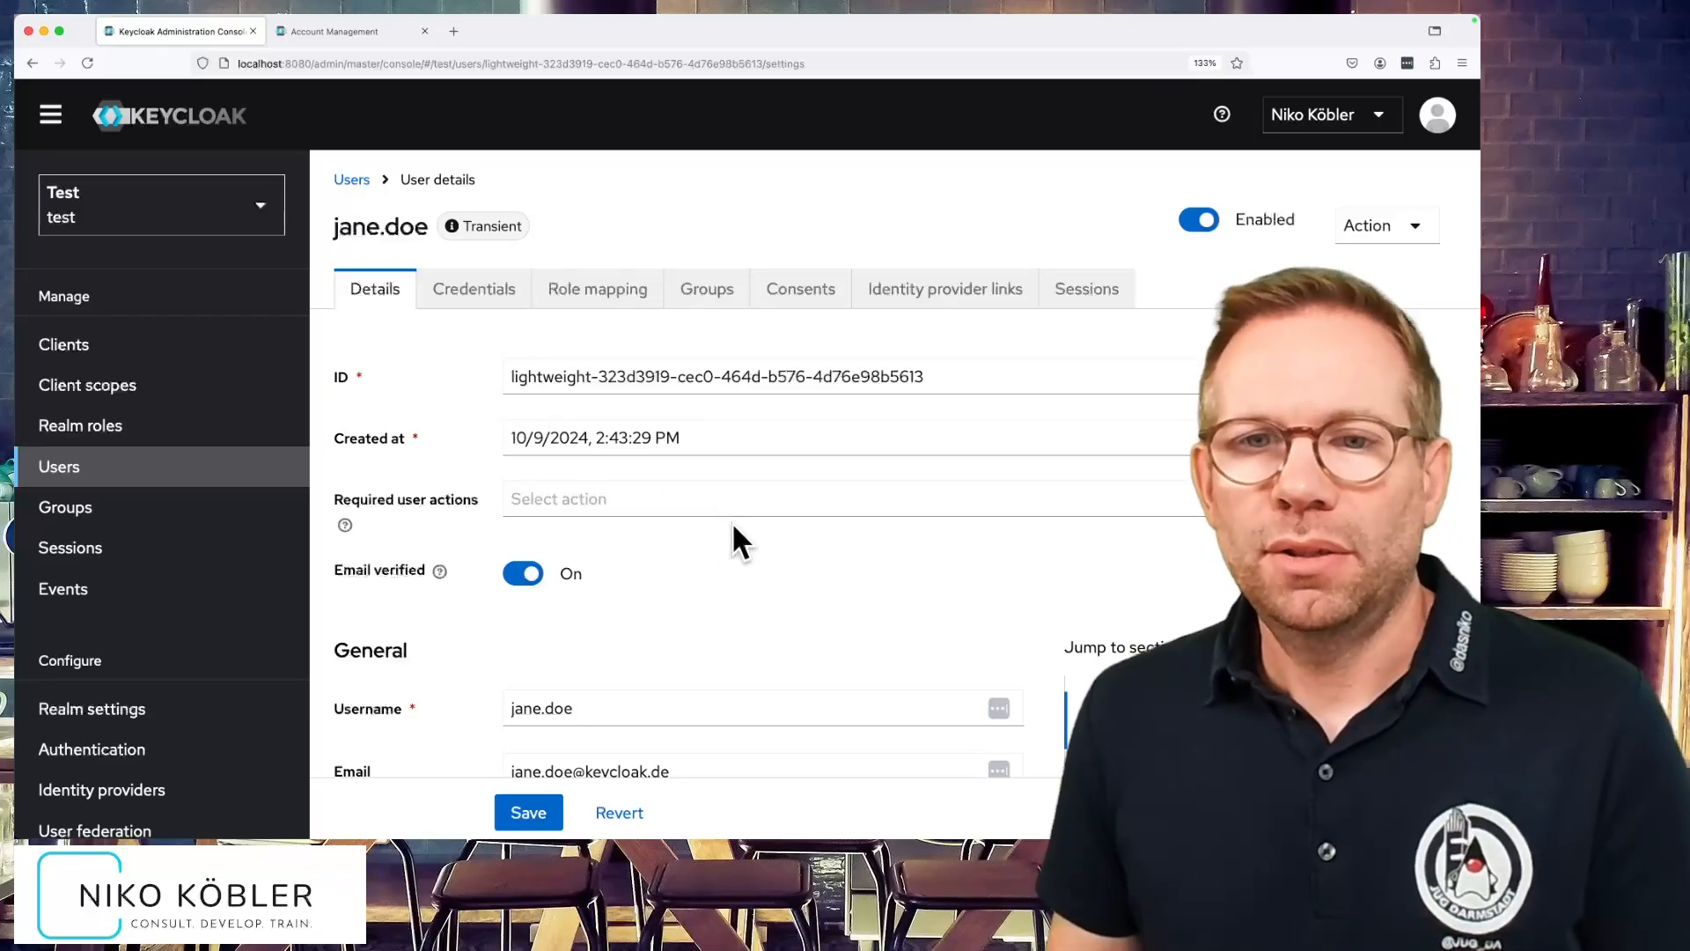
- Review jane.doe's General profile data, then her Credentials, which are empty
scroll(down, 3)
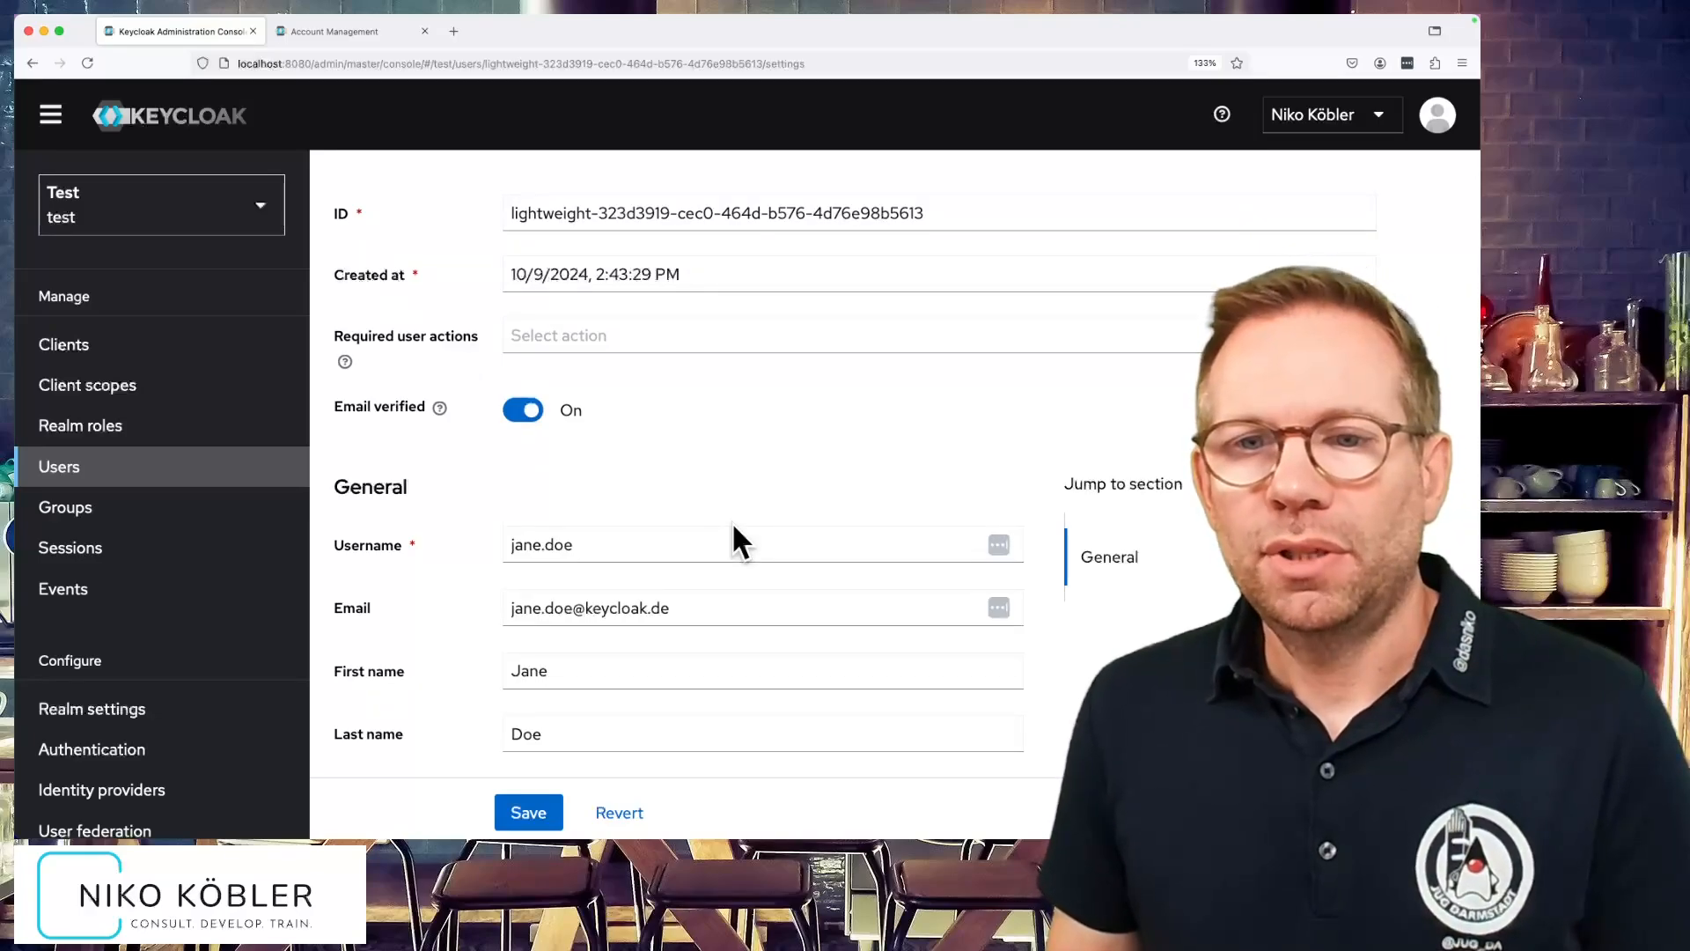
click(733, 608)
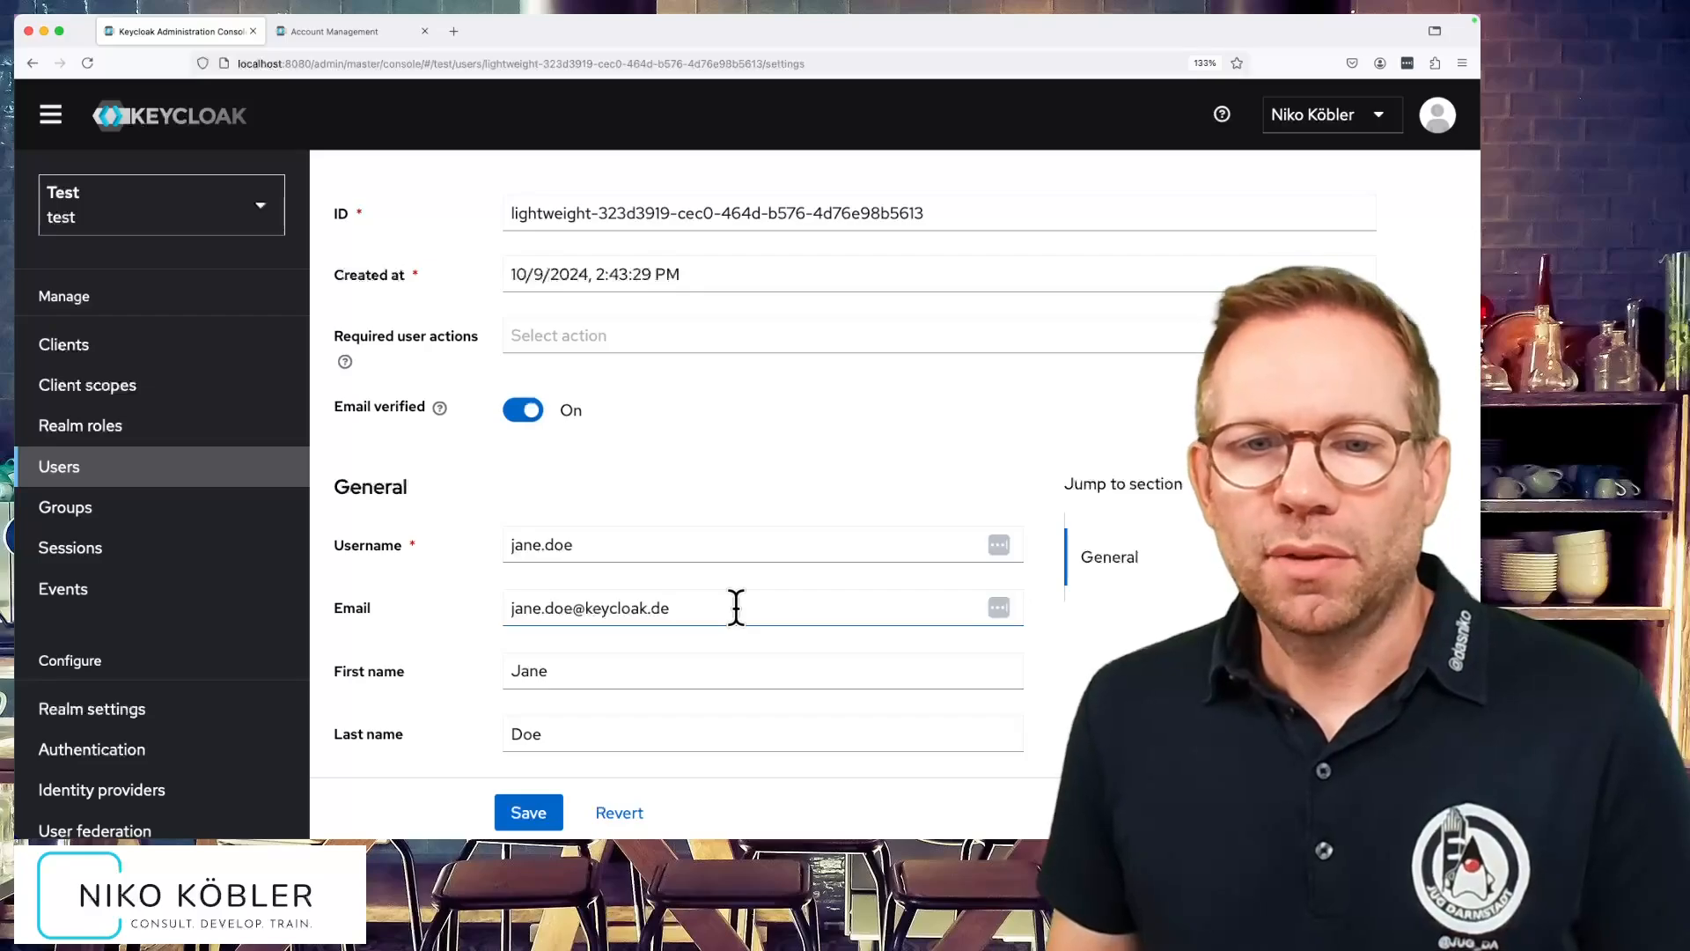
click(472, 287)
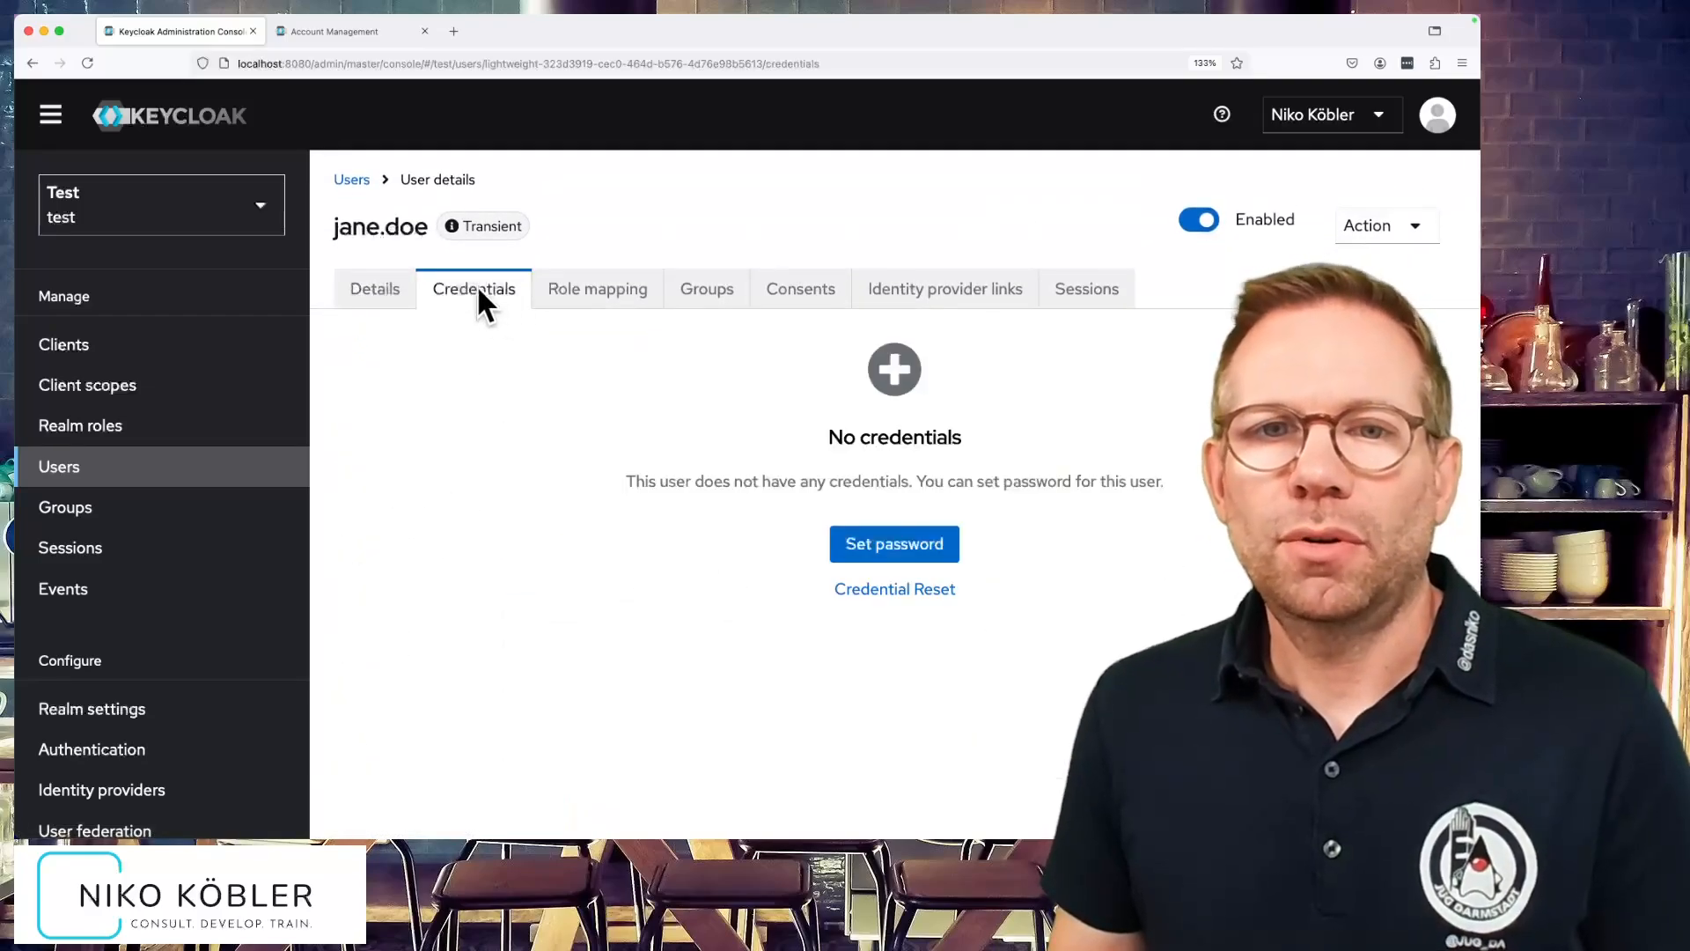
- Check jane.doe's Role mapping, Groups, Consents and Identity provider links, where Lemur is available
click(597, 289)
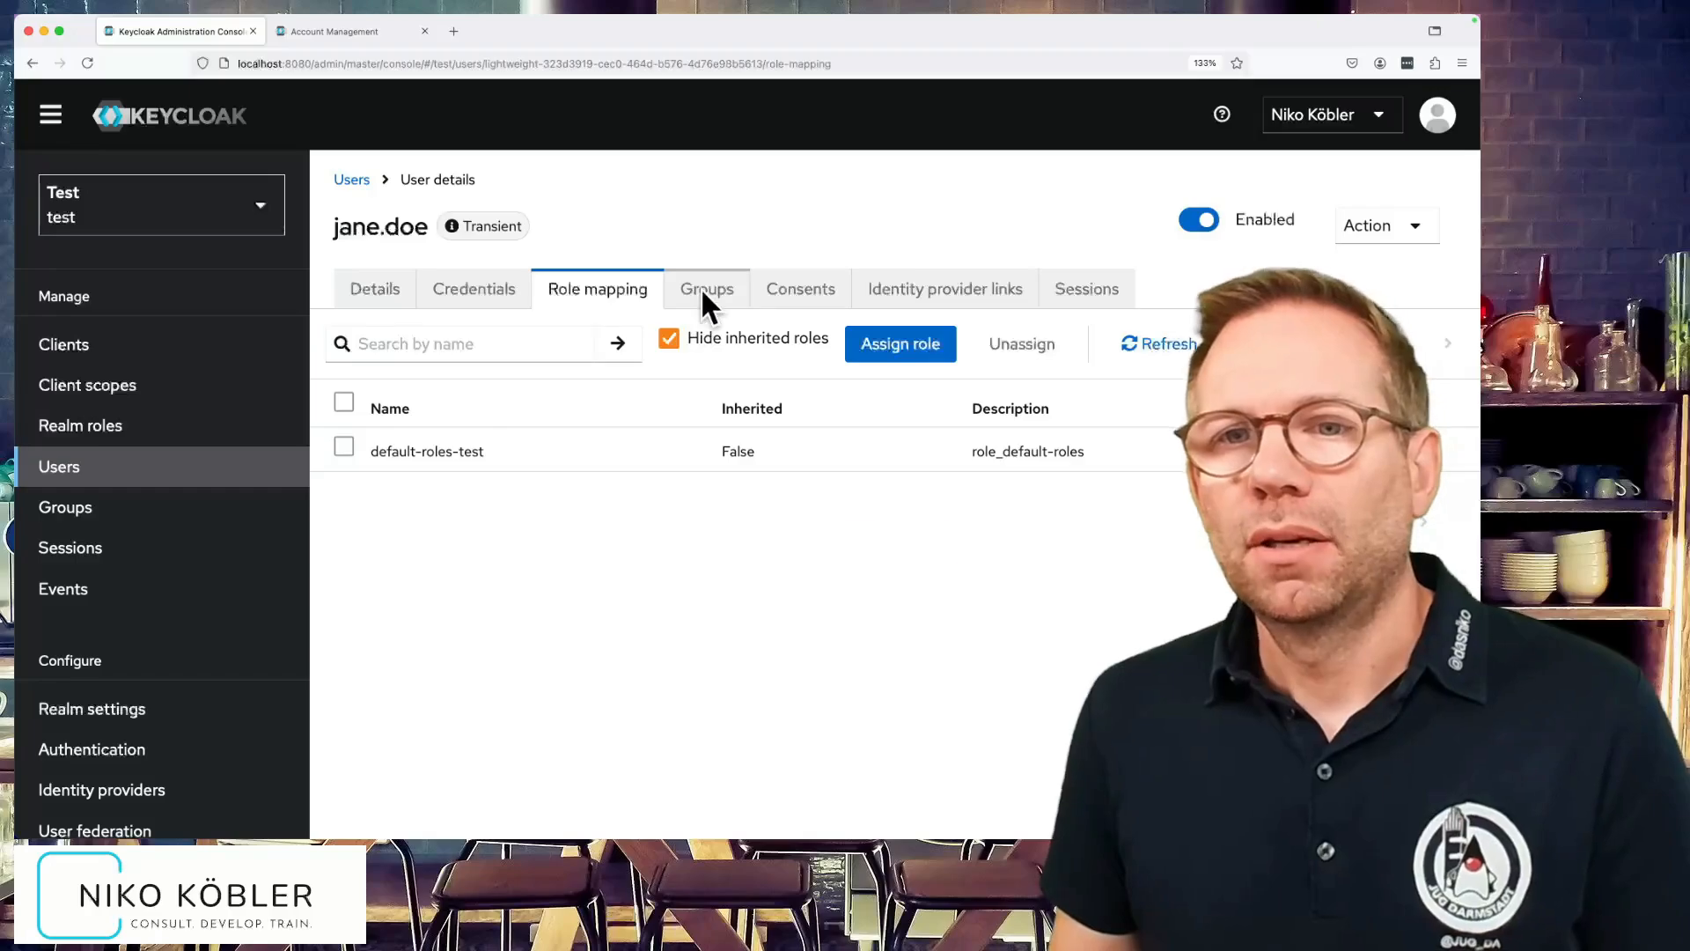
click(706, 287)
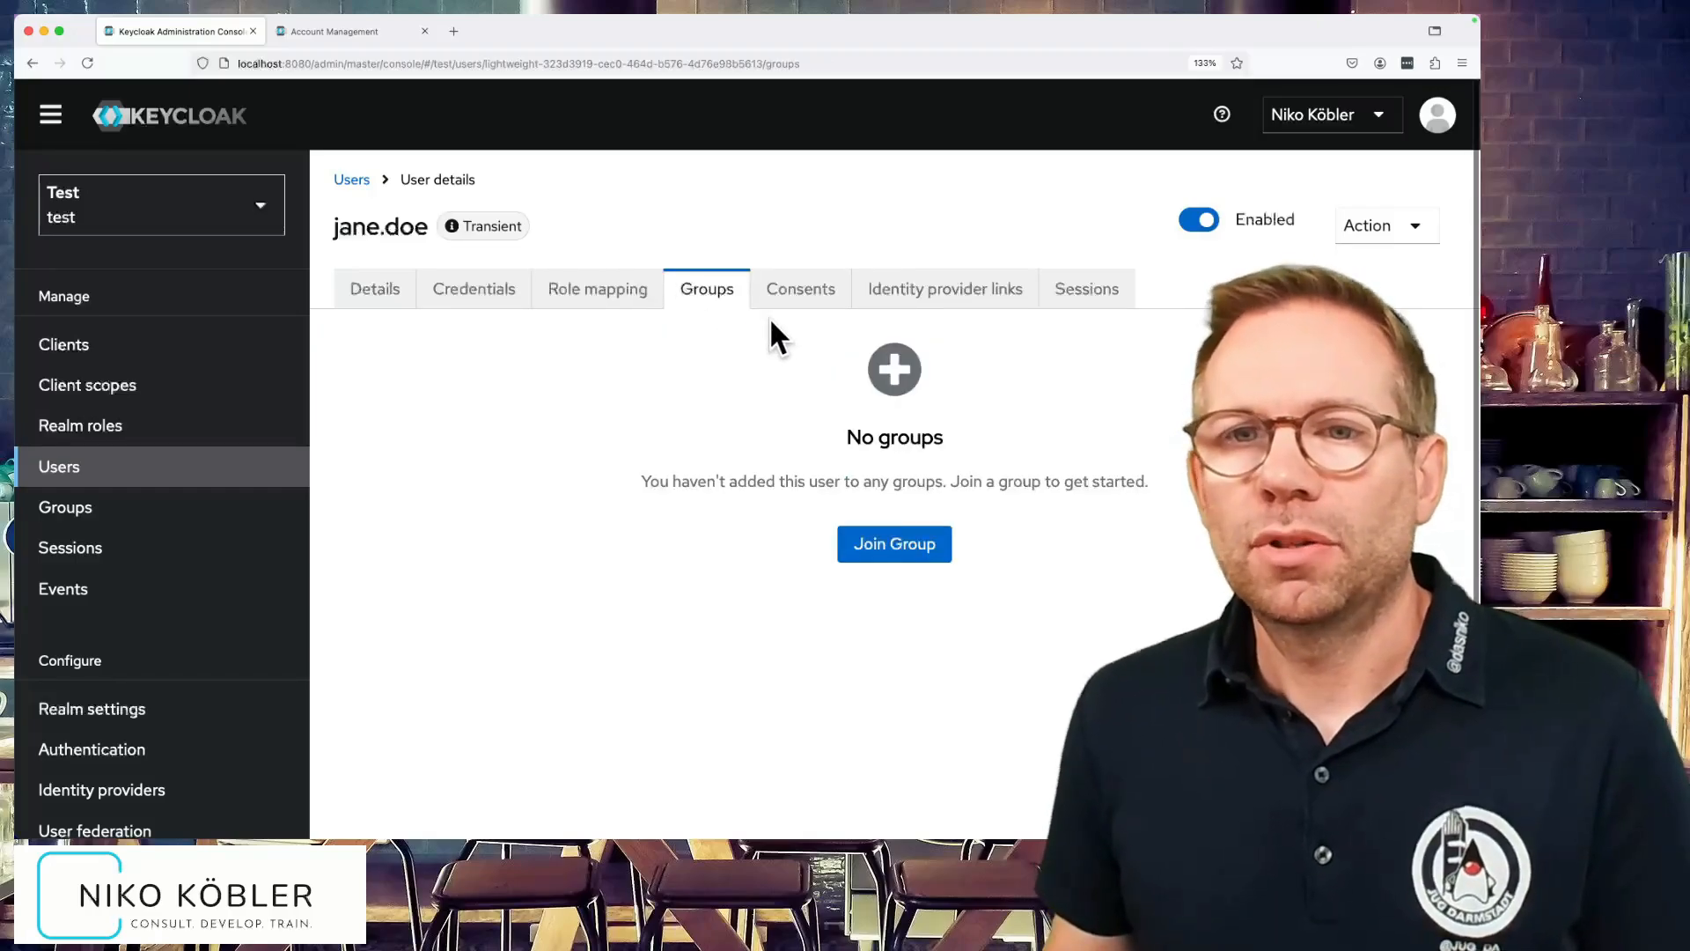
click(799, 289)
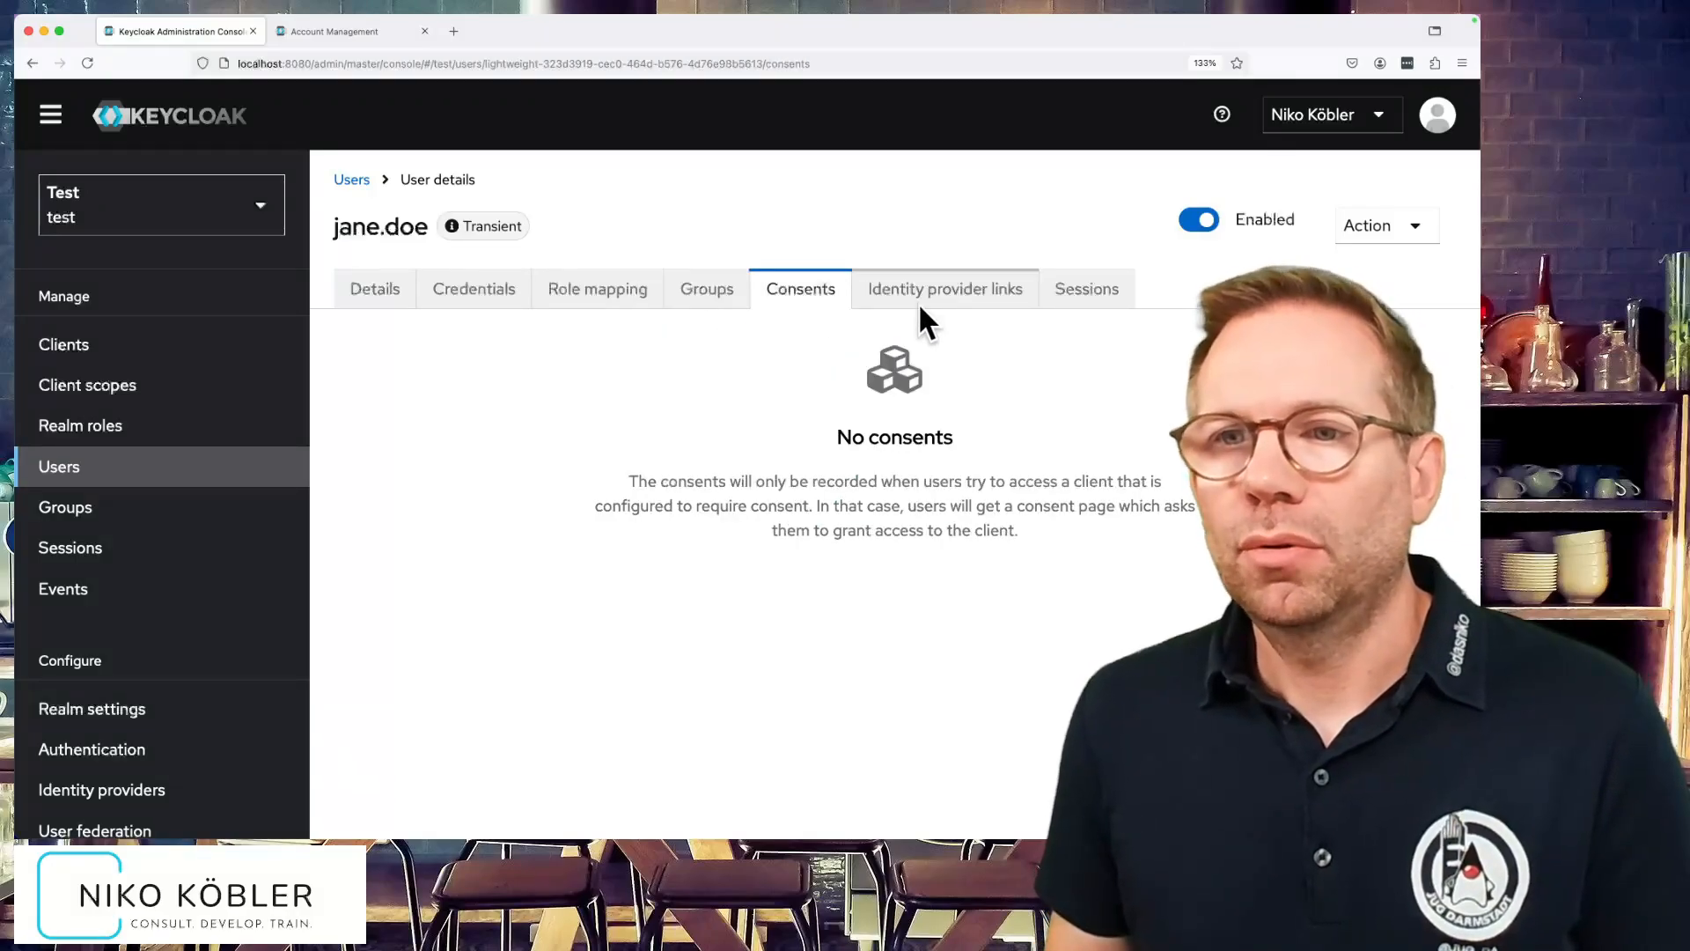
click(944, 287)
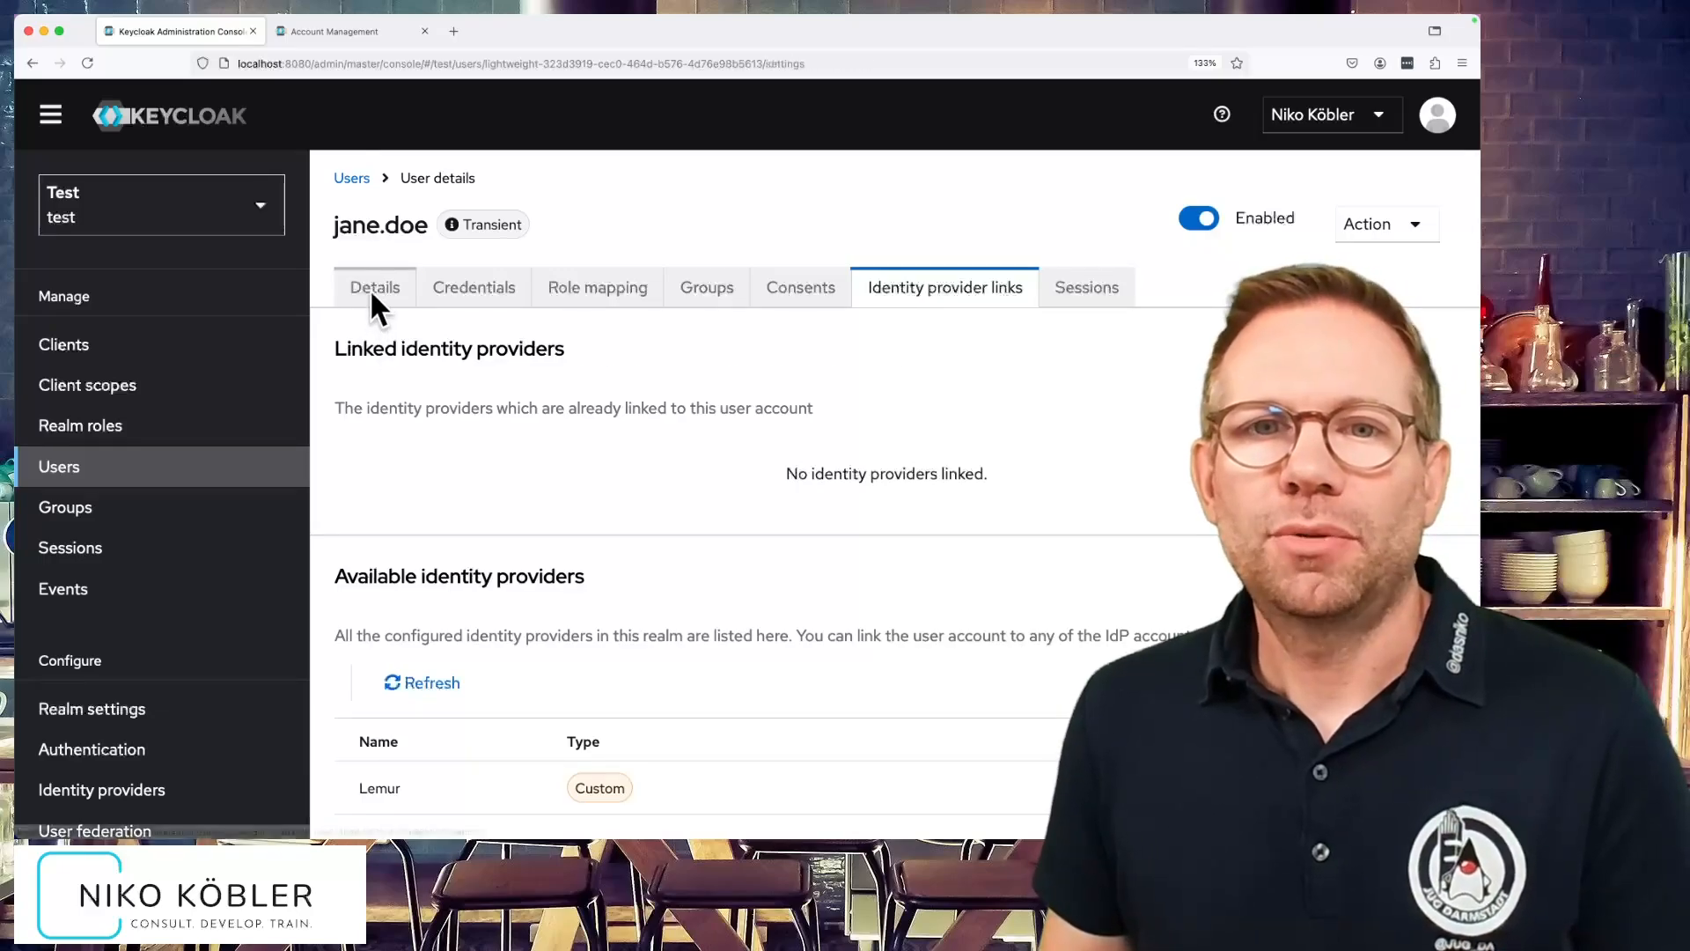
- Return to jane.doe's Details, switch to her Account Management page and sign Jane Doe out
click(373, 287)
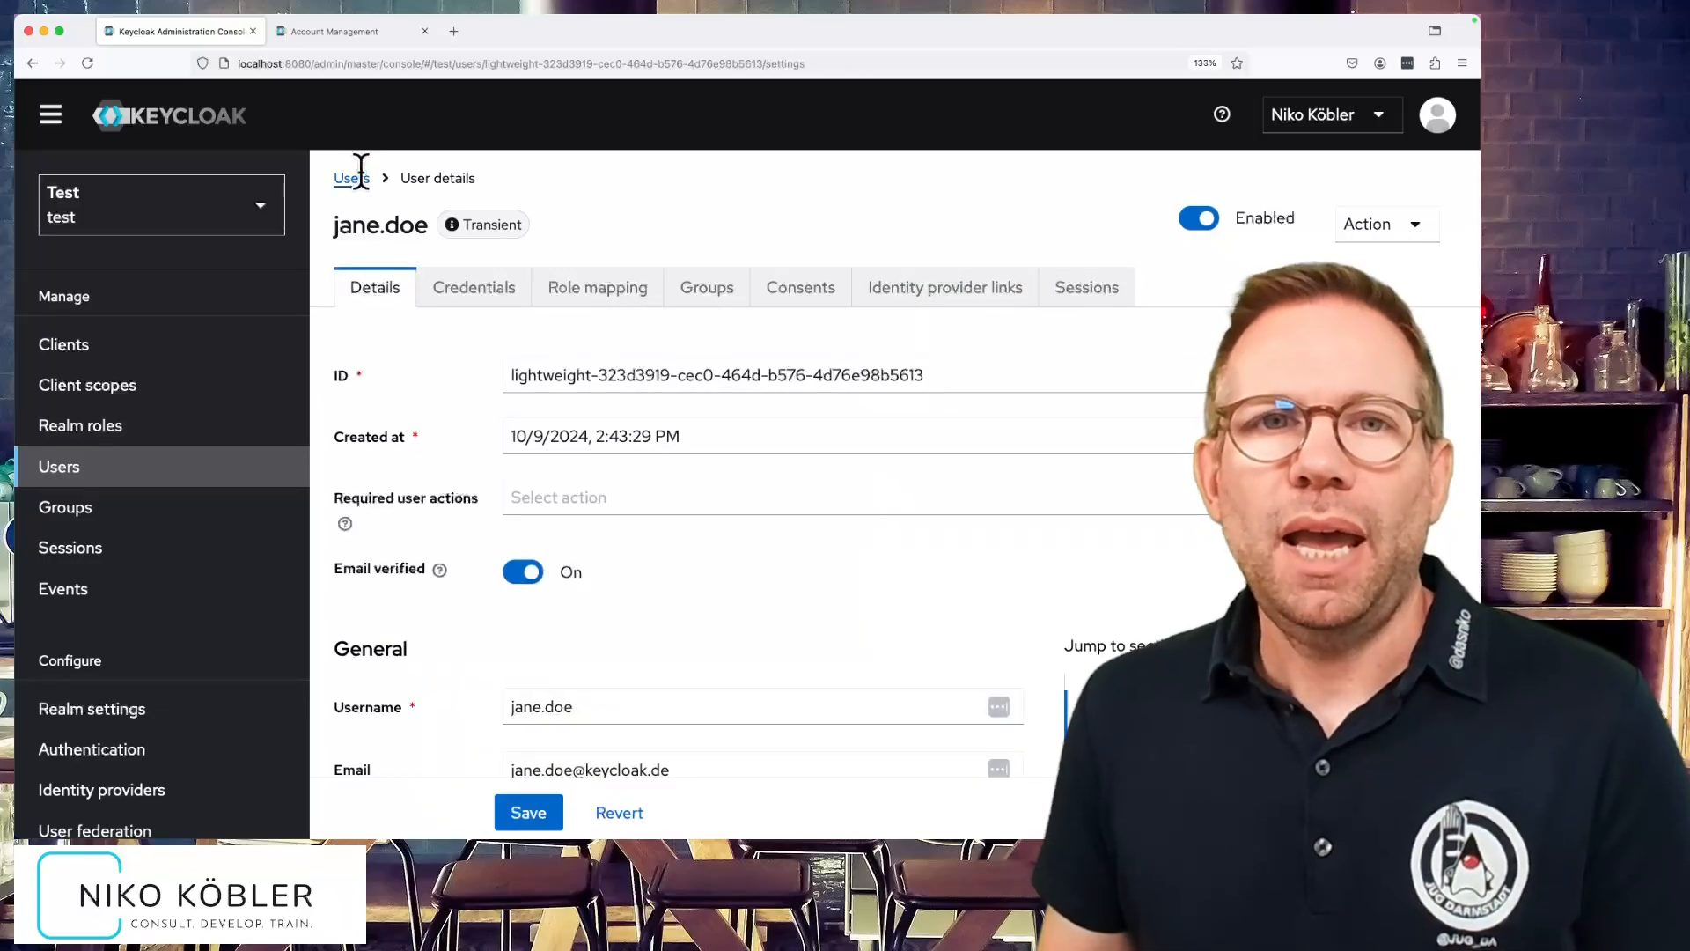
click(345, 30)
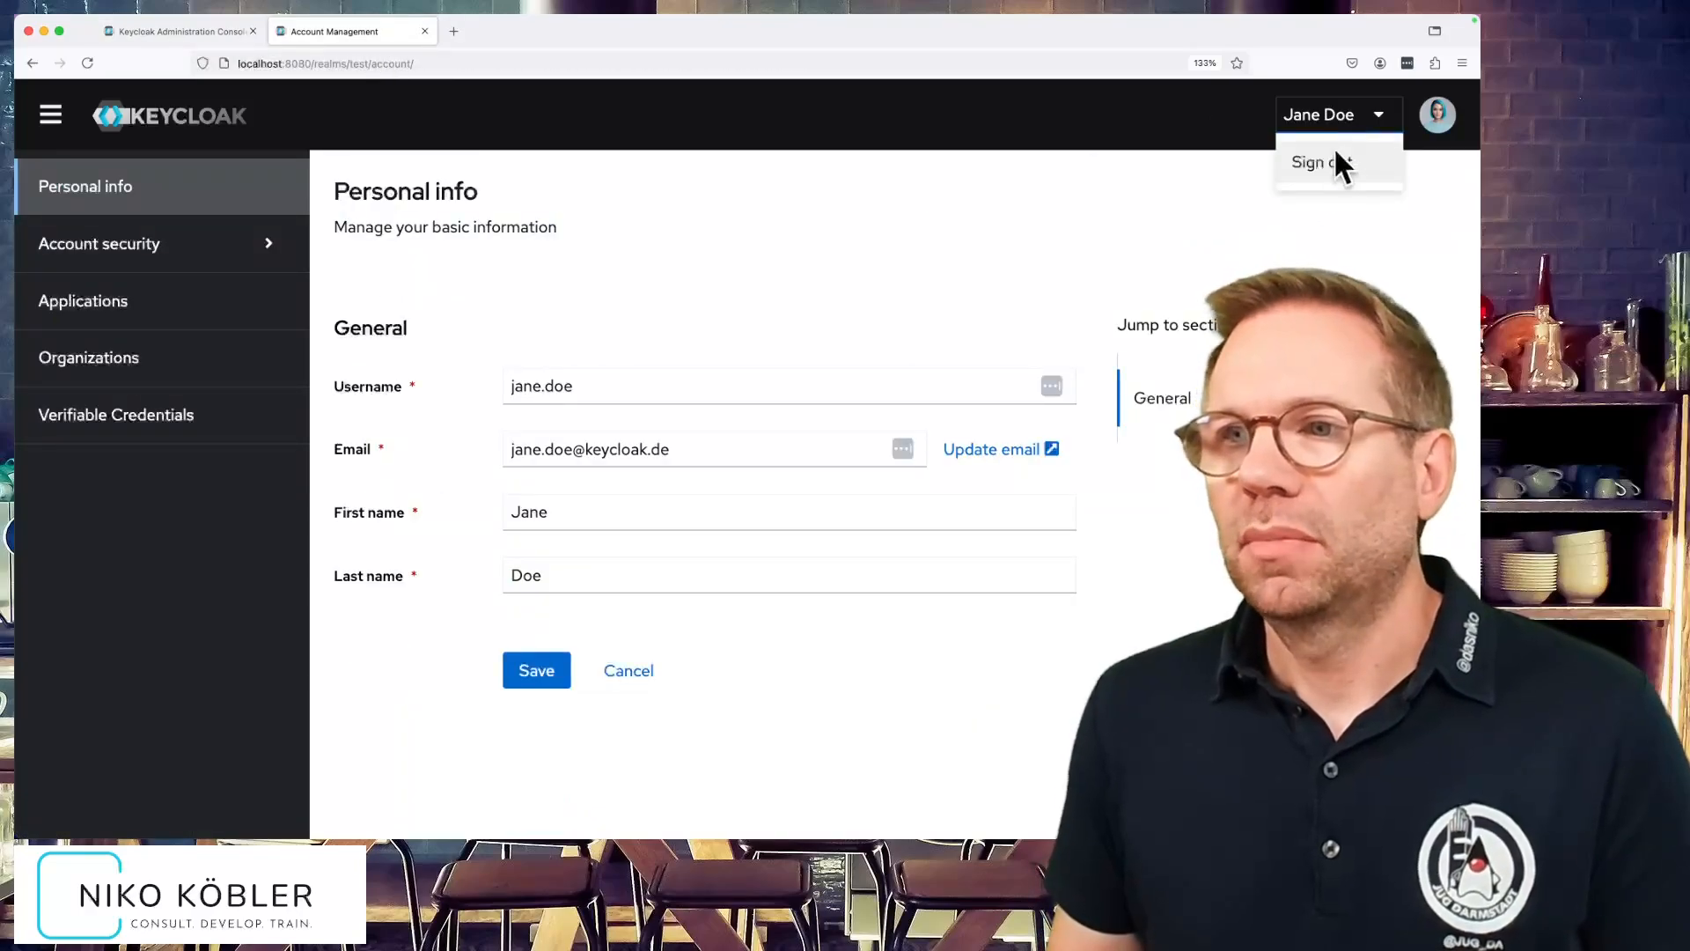
click(1317, 162)
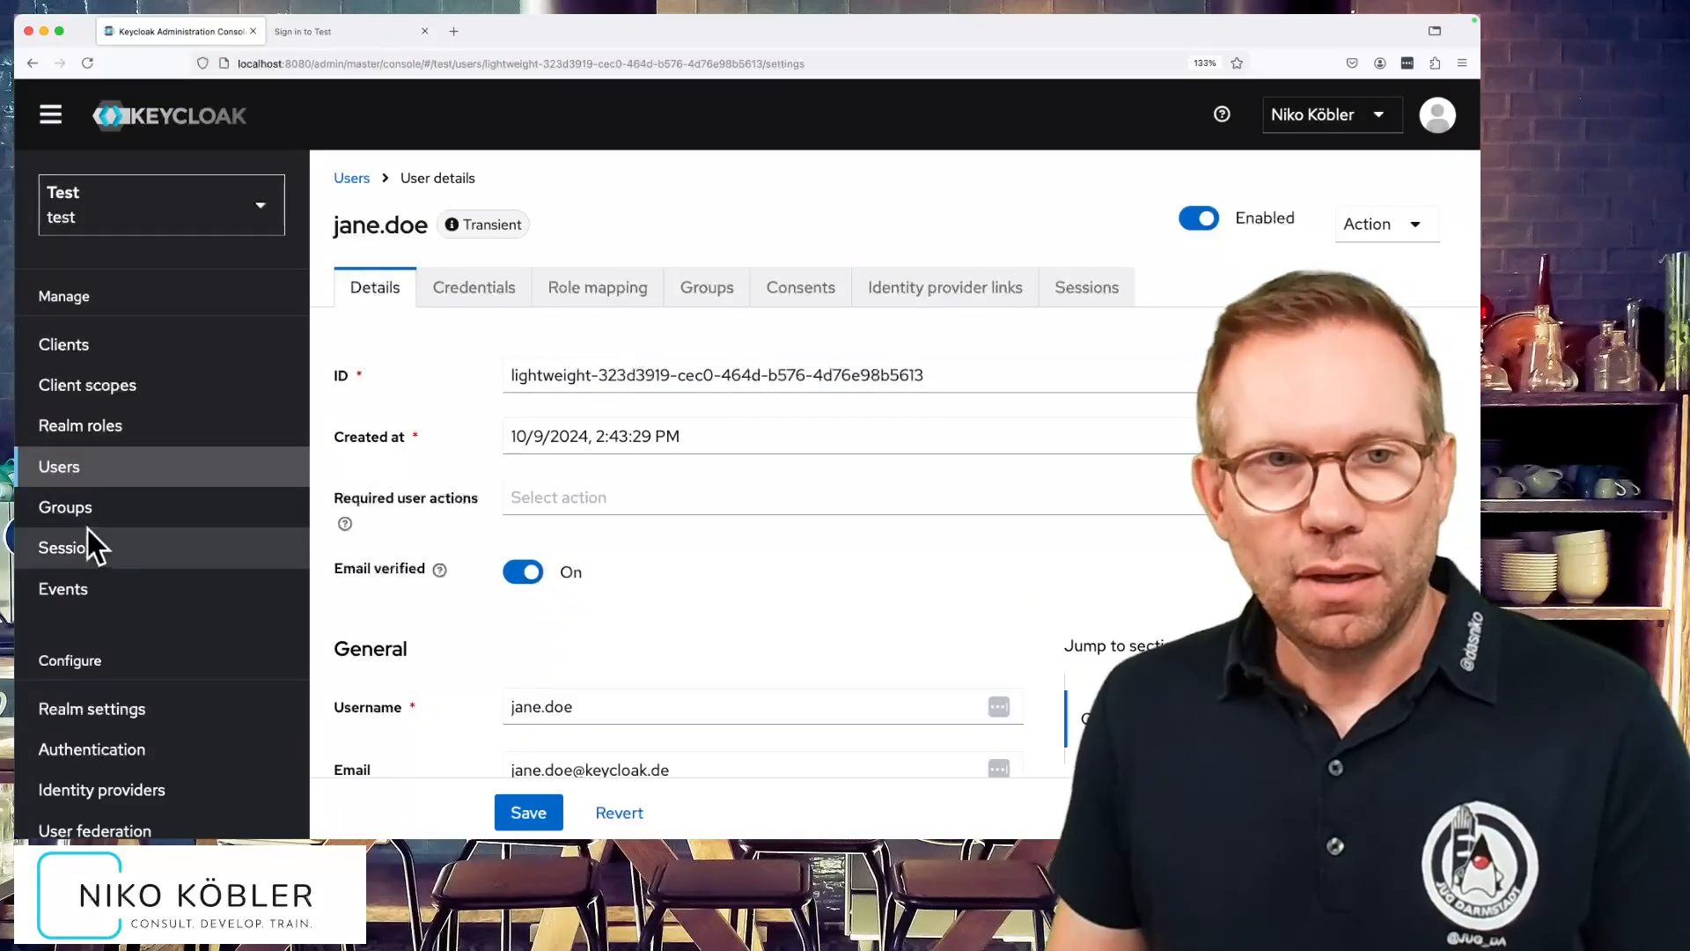
mouse_move(76, 479)
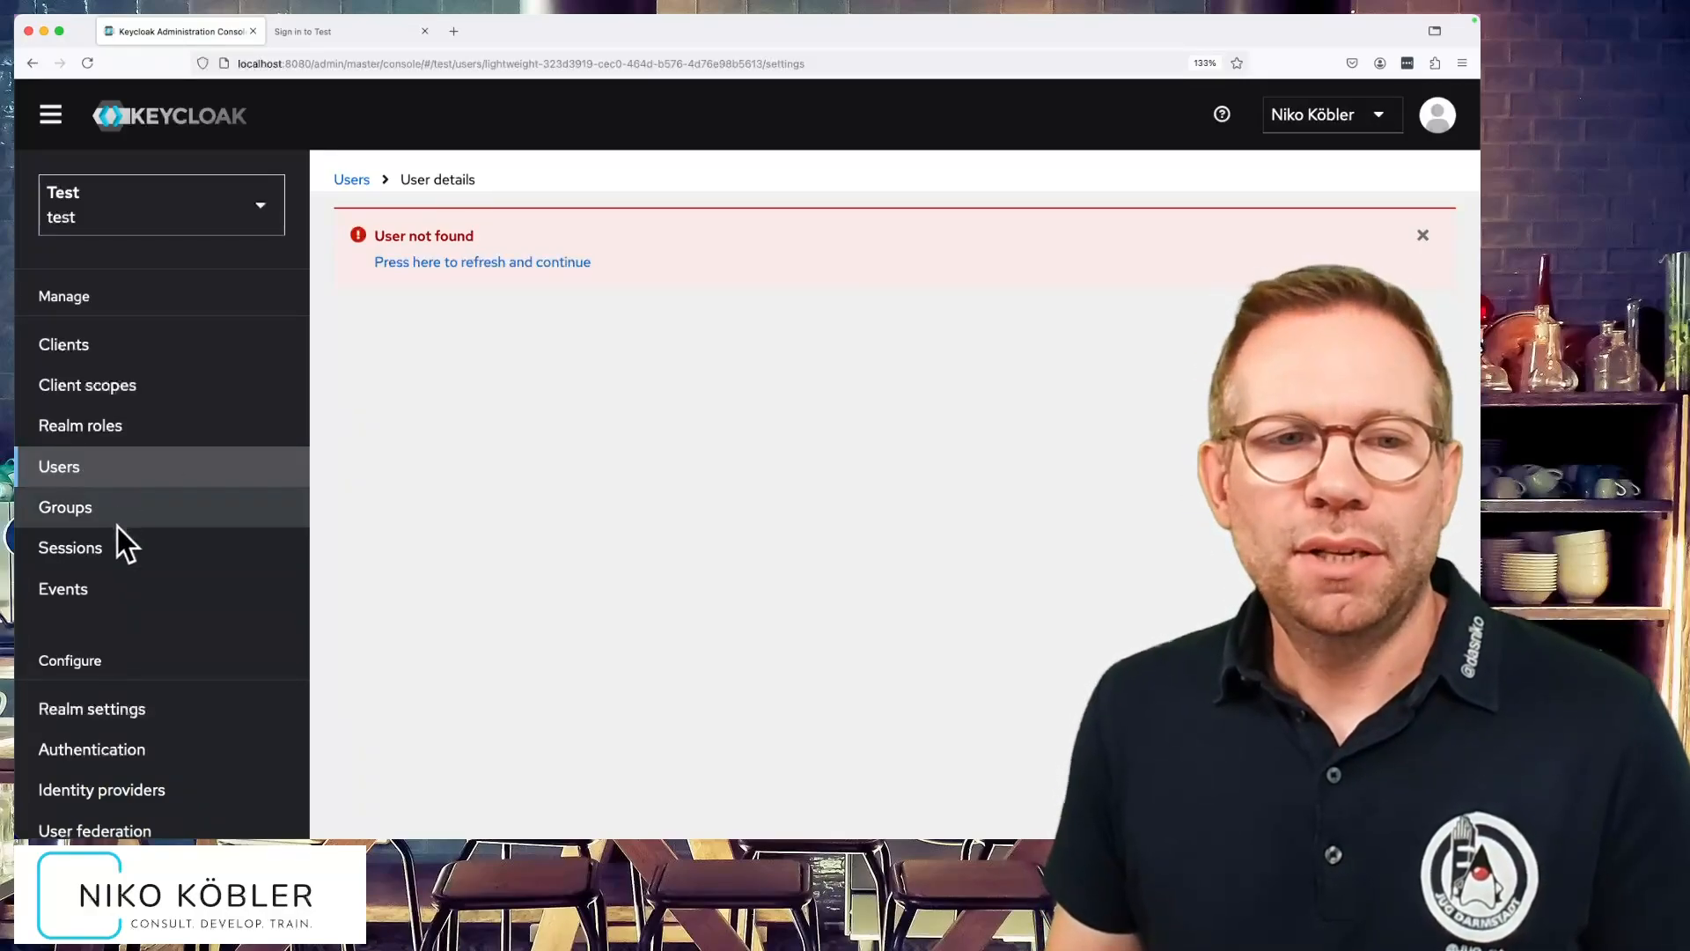
- Confirm the Test realm lists no sessions and no users after jane.doe's sign-out
click(482, 261)
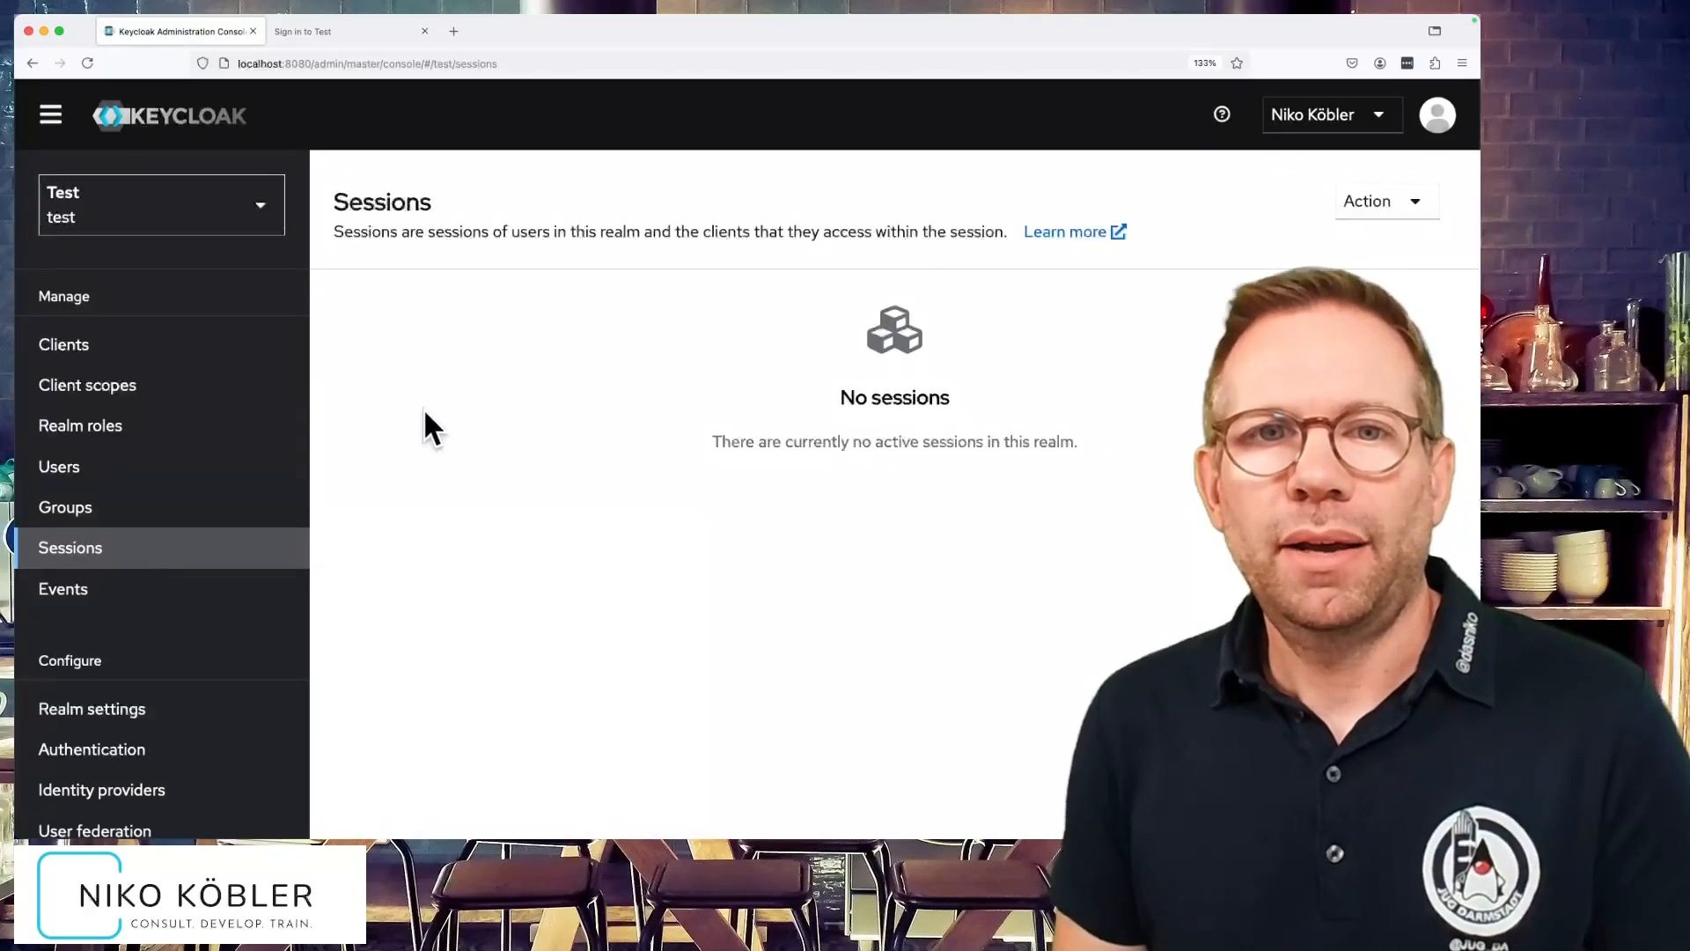
mouse_move(157, 478)
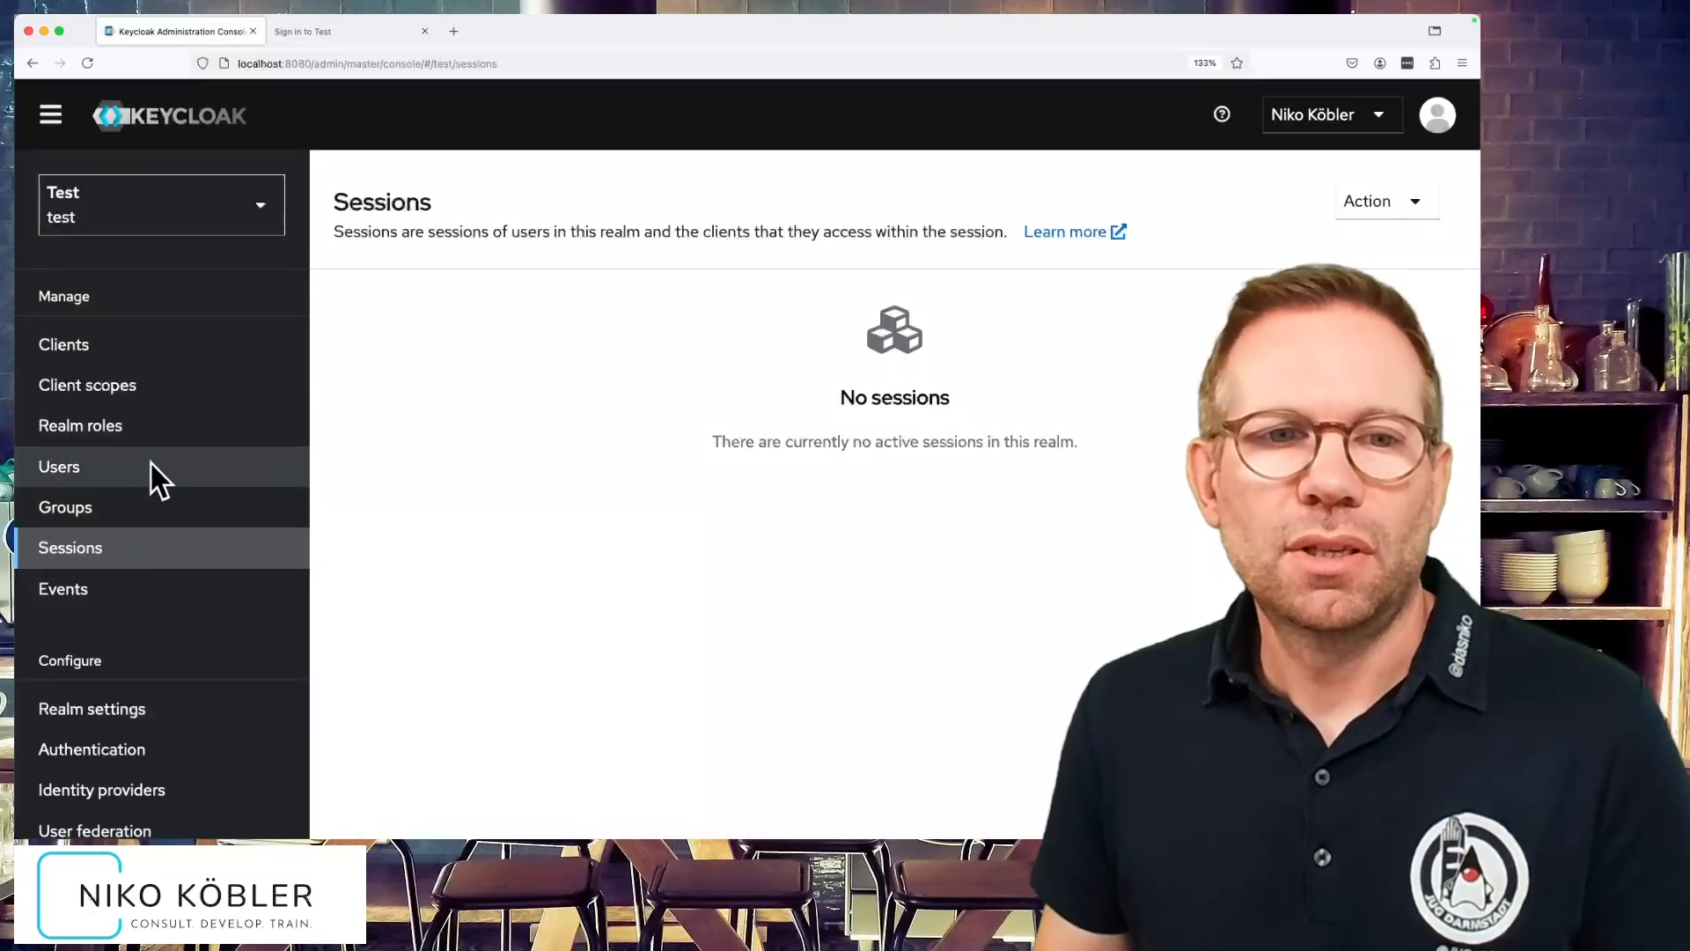
click(60, 464)
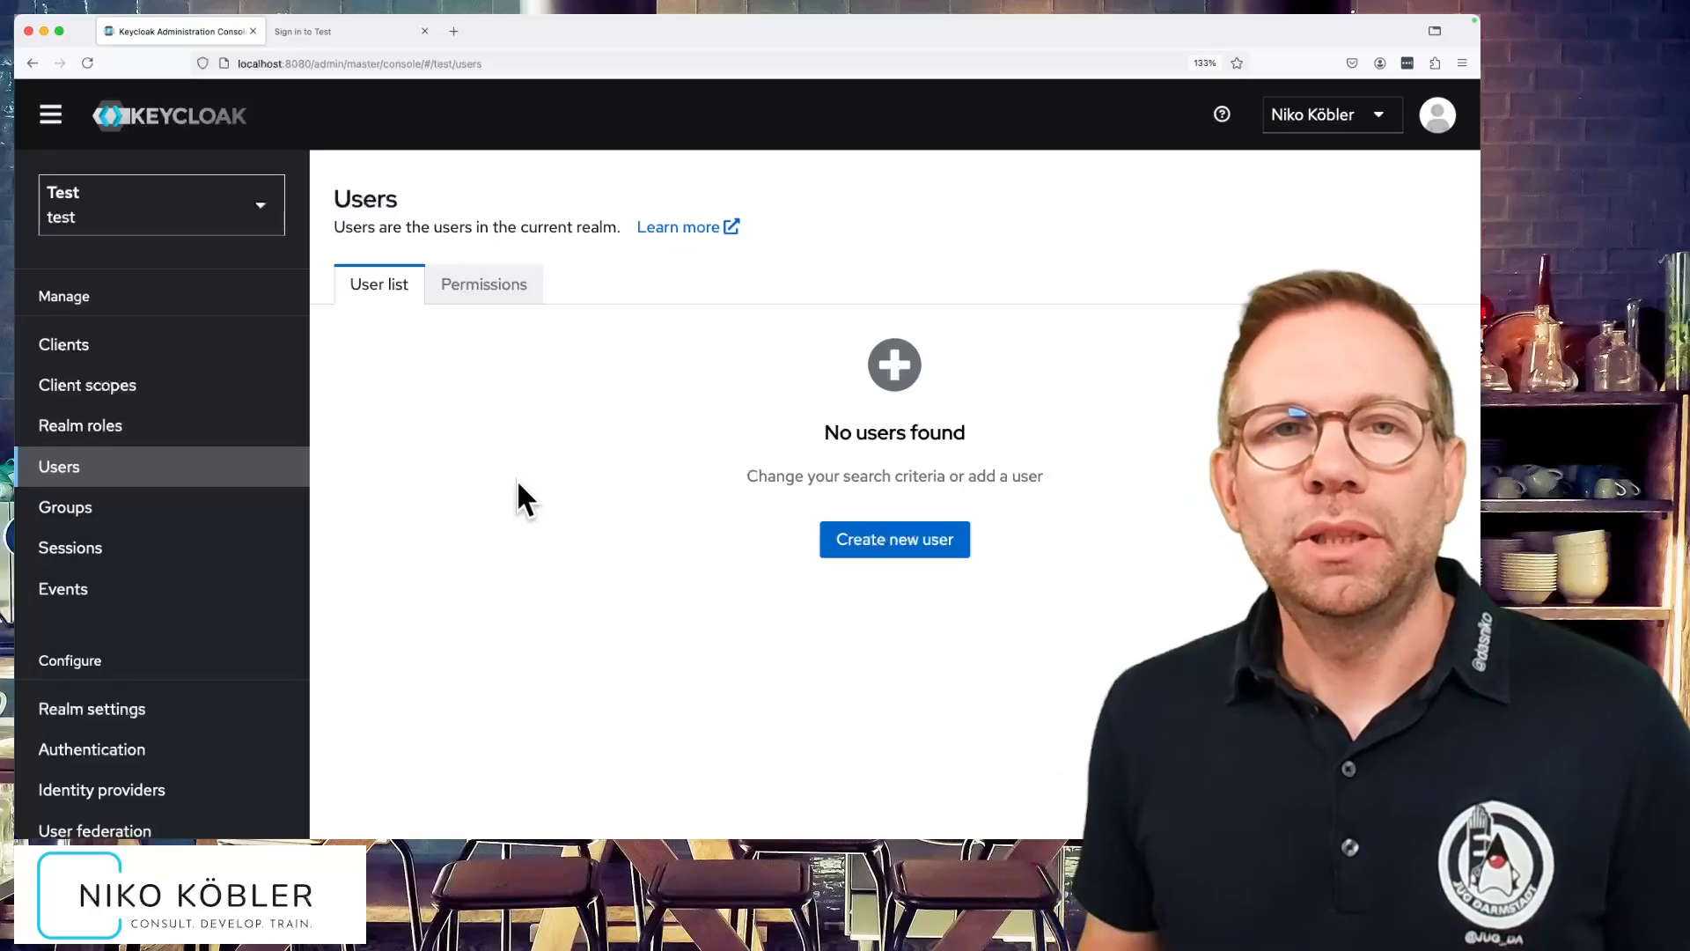